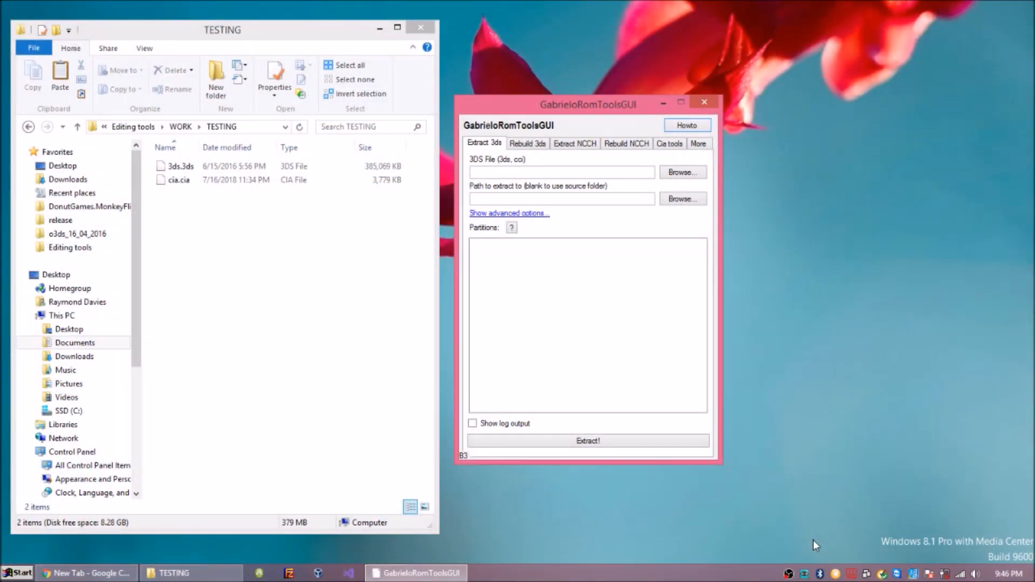
{"action": "mouse_move", "coordinate": [811, 539]}
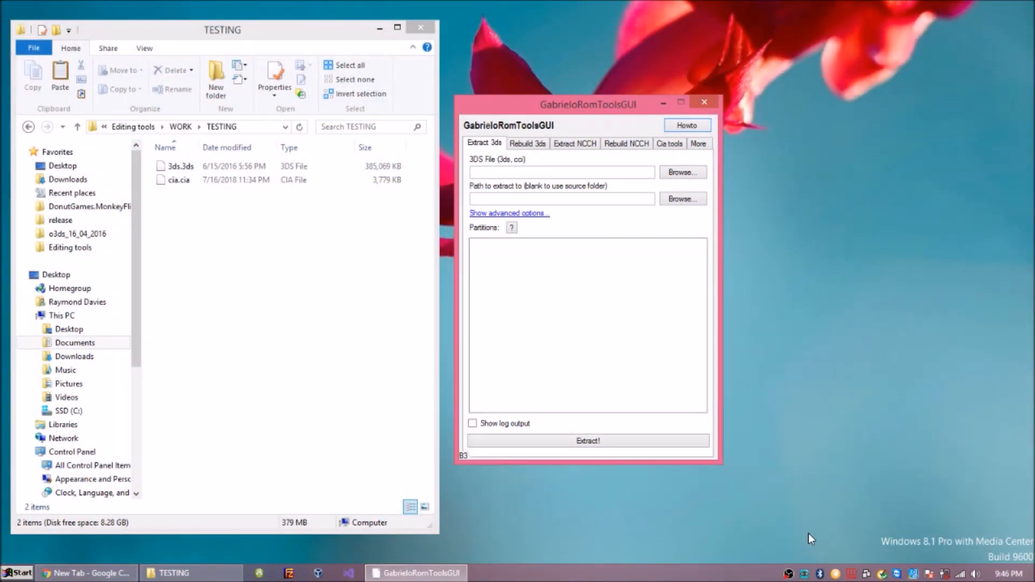
{"action": "mouse_move", "coordinate": [489, 171]}
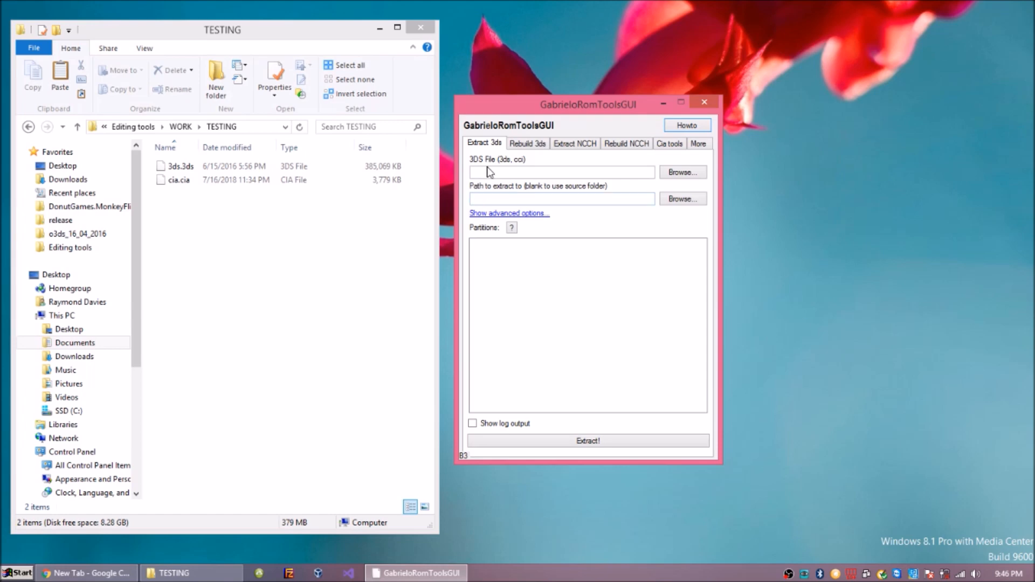
{"action": "mouse_move", "coordinate": [790, 237]}
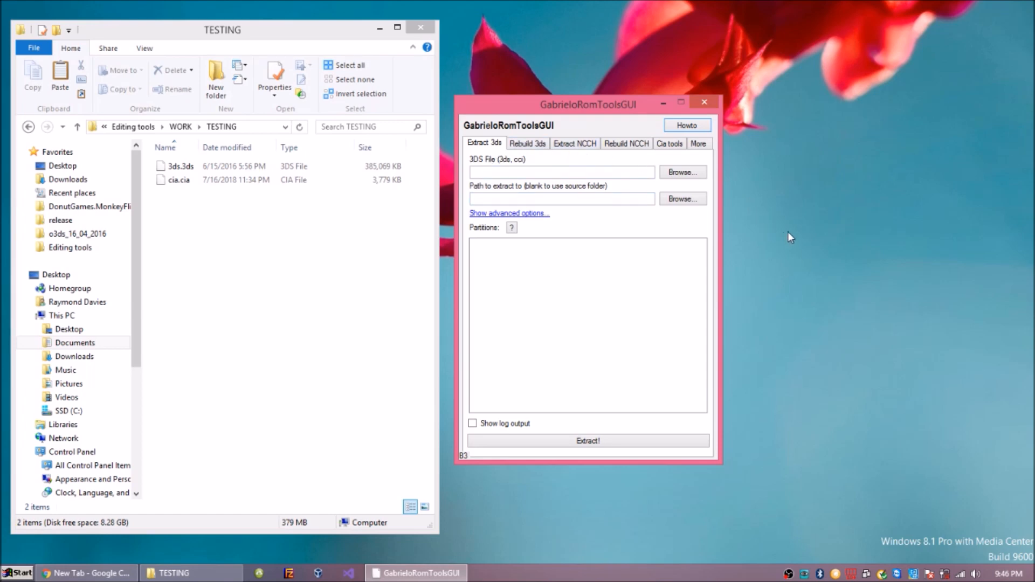
{"action": "mouse_move", "coordinate": [811, 253]}
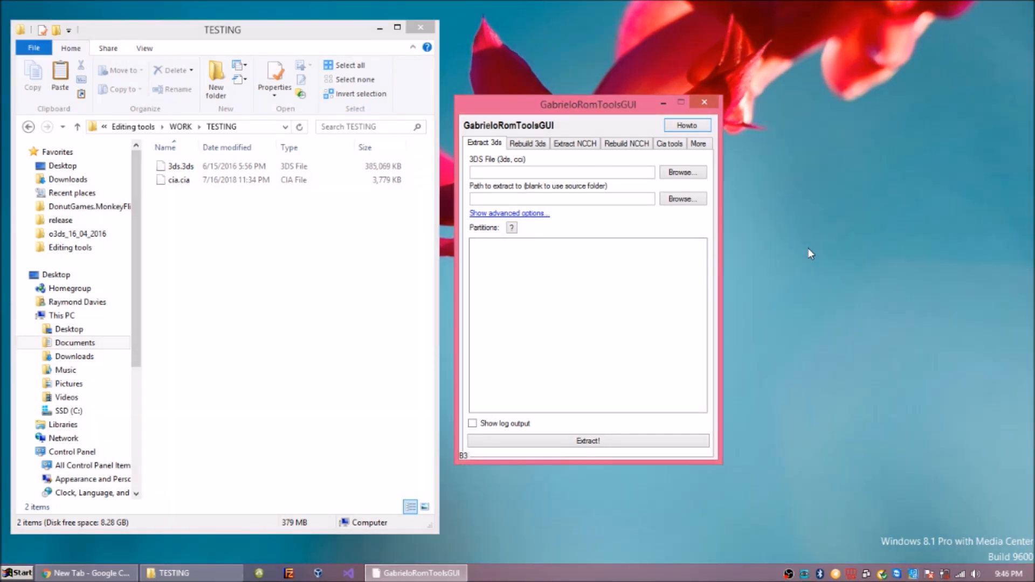
{"action": "mouse_move", "coordinate": [759, 194]}
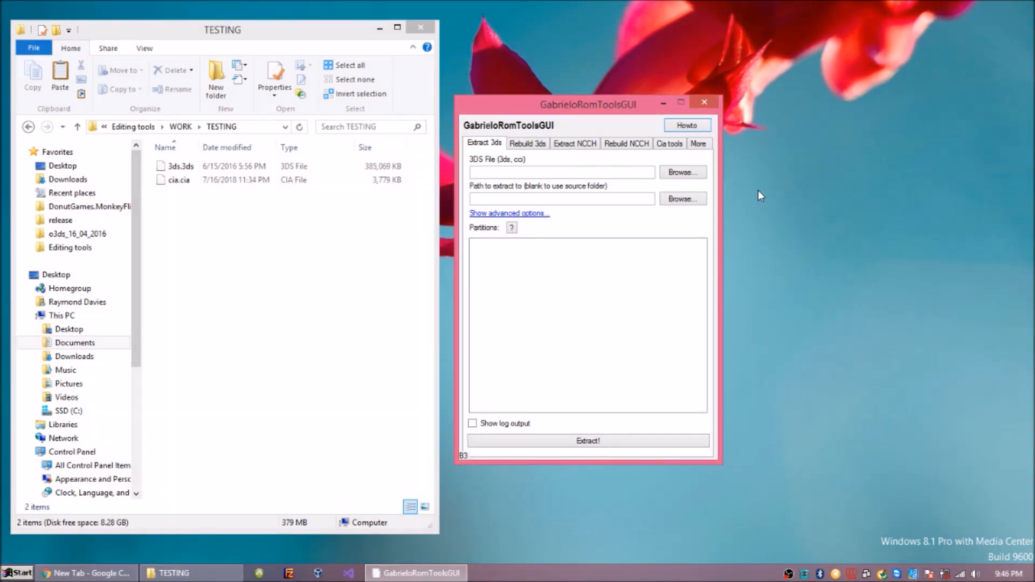
Choose 3ds.3ds in the TESTING folder as the source ROM to extract
{"action": "left_click_drag", "start_coordinate": [586, 103], "coordinate": [703, 107]}
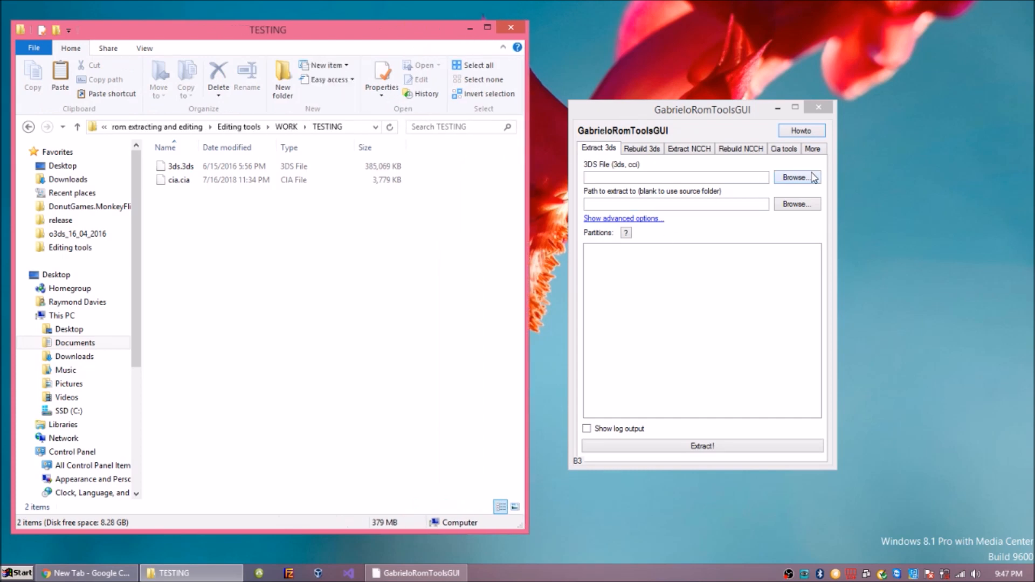
{"action": "left_click", "coordinate": [178, 179]}
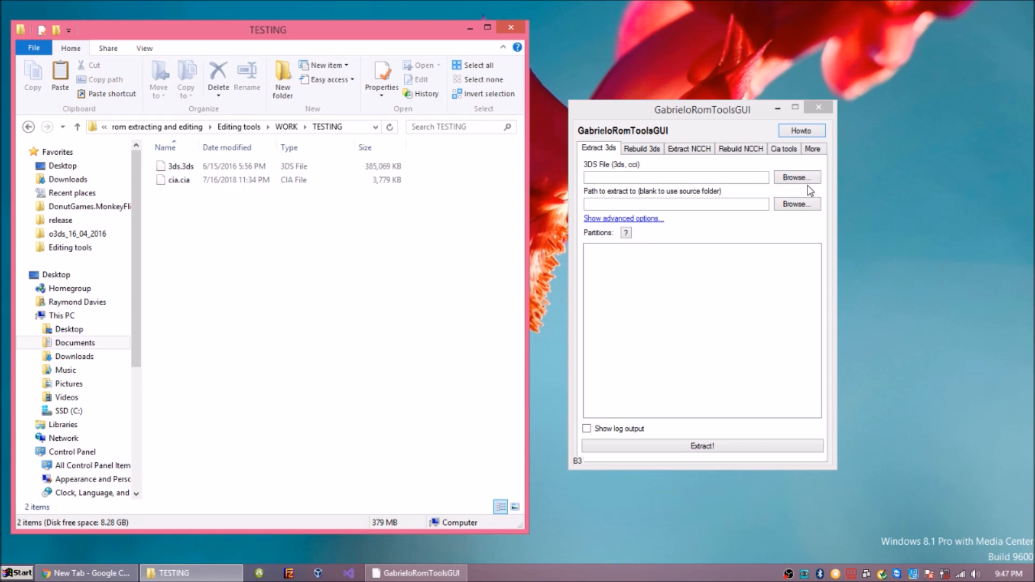
{"action": "mouse_move", "coordinate": [671, 171]}
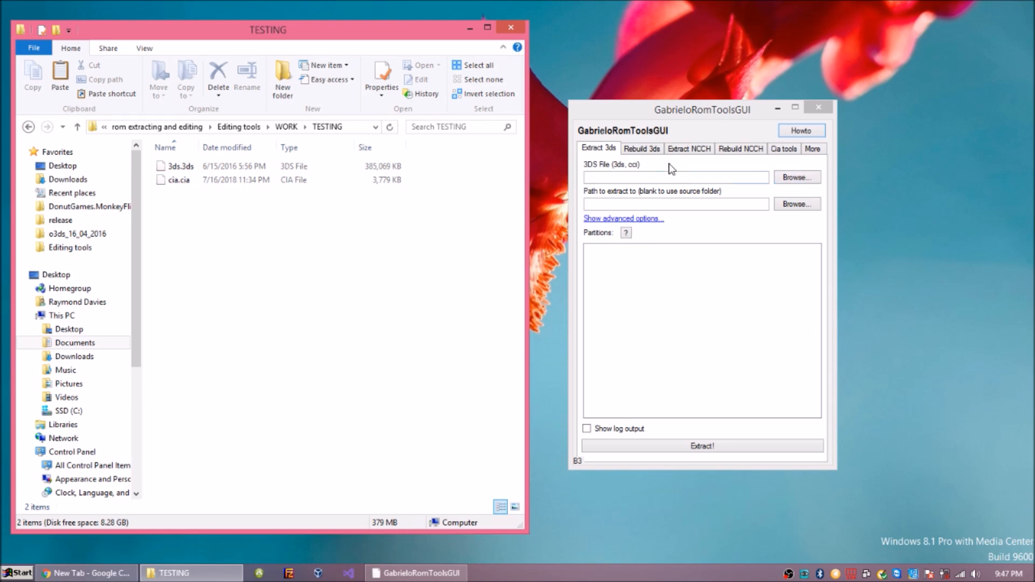
{"action": "left_click", "coordinate": [796, 177]}
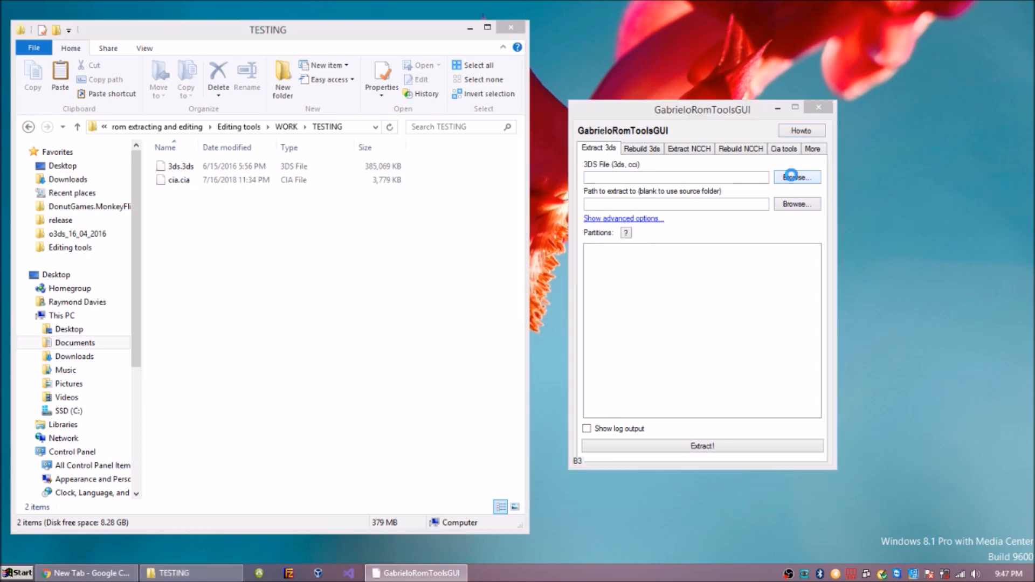
{"action": "left_click", "coordinate": [796, 177]}
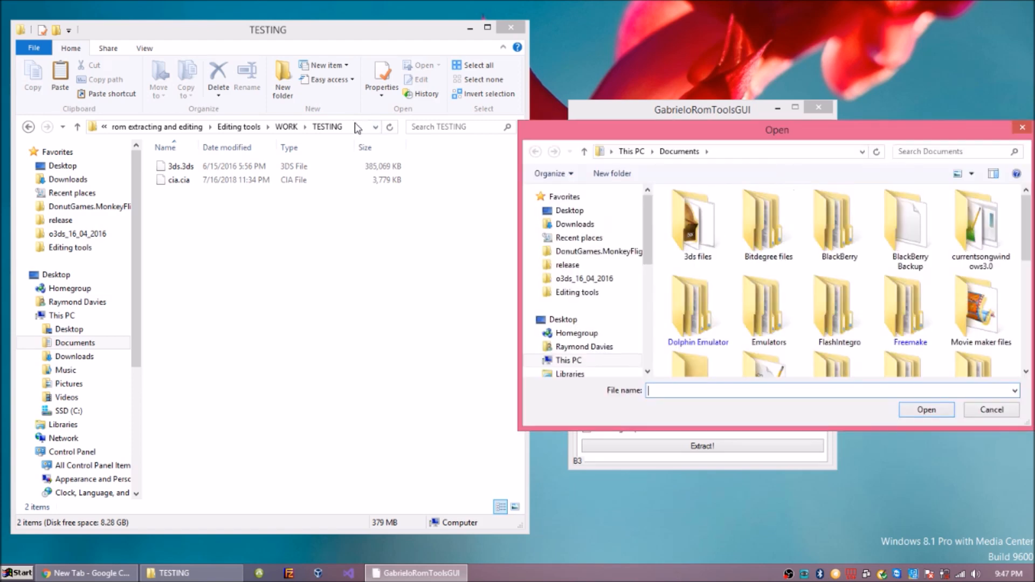
{"action": "left_click", "coordinate": [748, 151]}
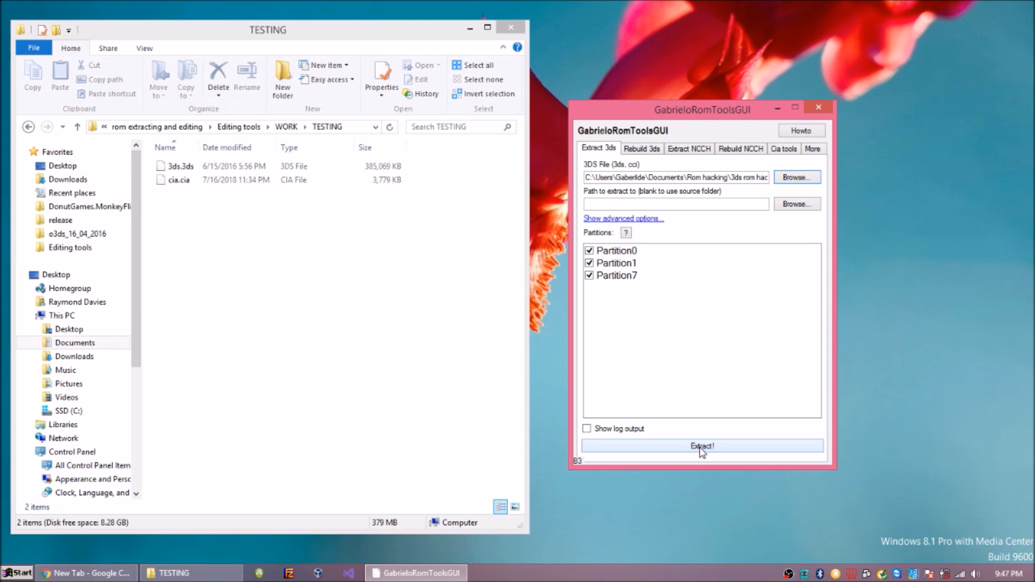
Extract the 3DS partitions into game.cxi, manual.cfa, ncsdheader.bin and Old3DSUpdate.cfa
{"action": "left_click", "coordinate": [703, 447]}
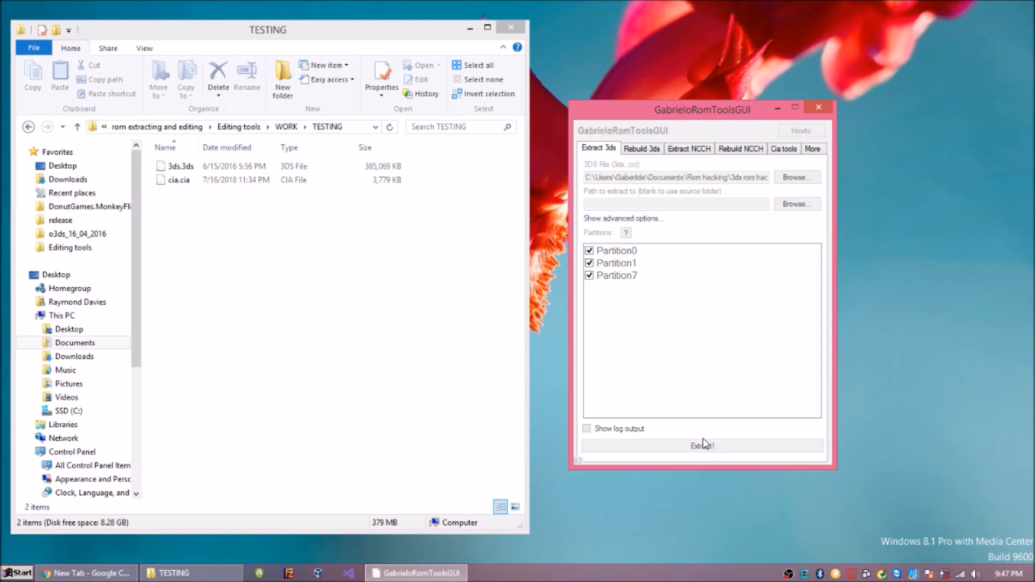
{"action": "left_click", "coordinate": [703, 446]}
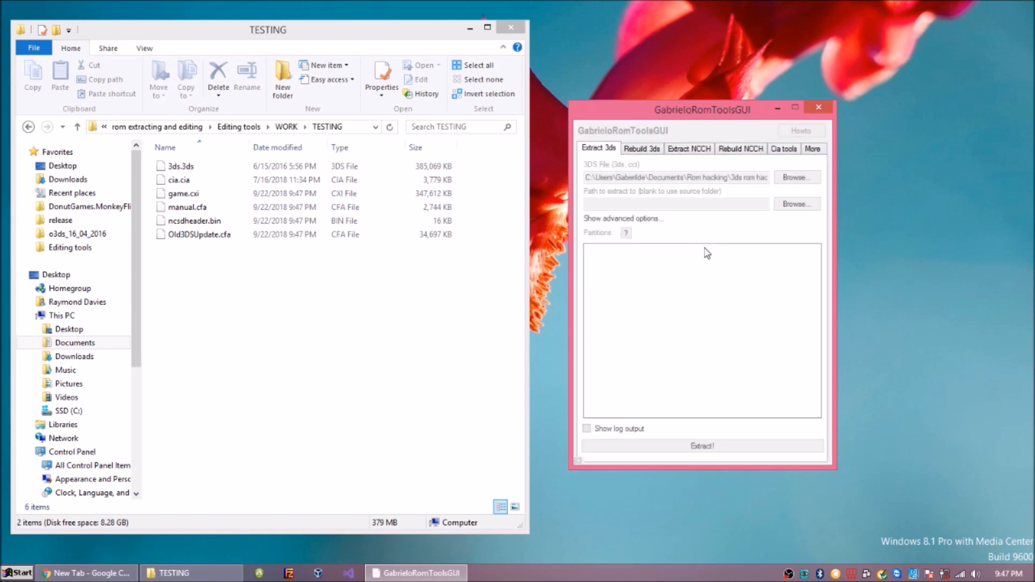
{"action": "left_click", "coordinate": [703, 447]}
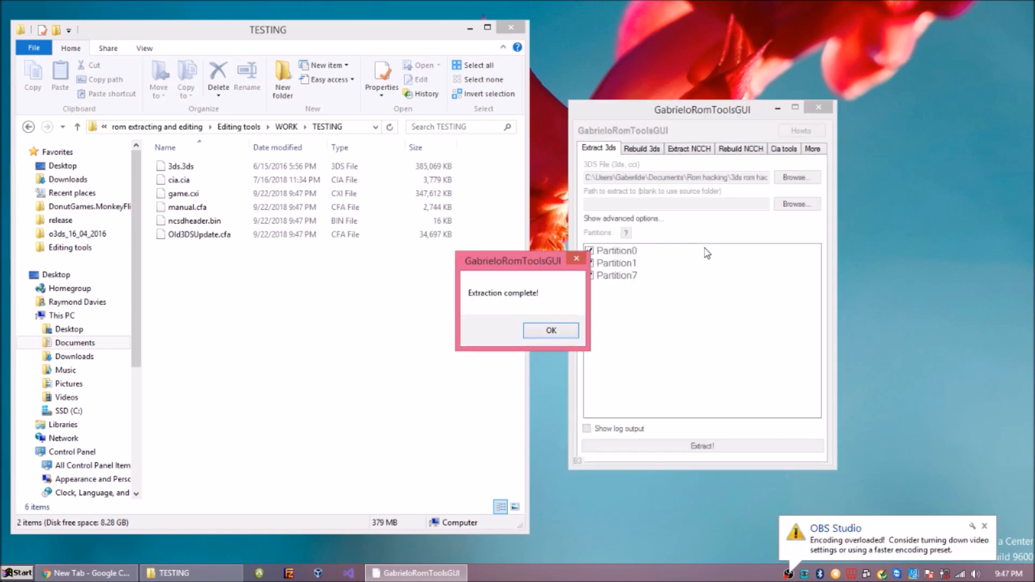
{"action": "left_click", "coordinate": [550, 330]}
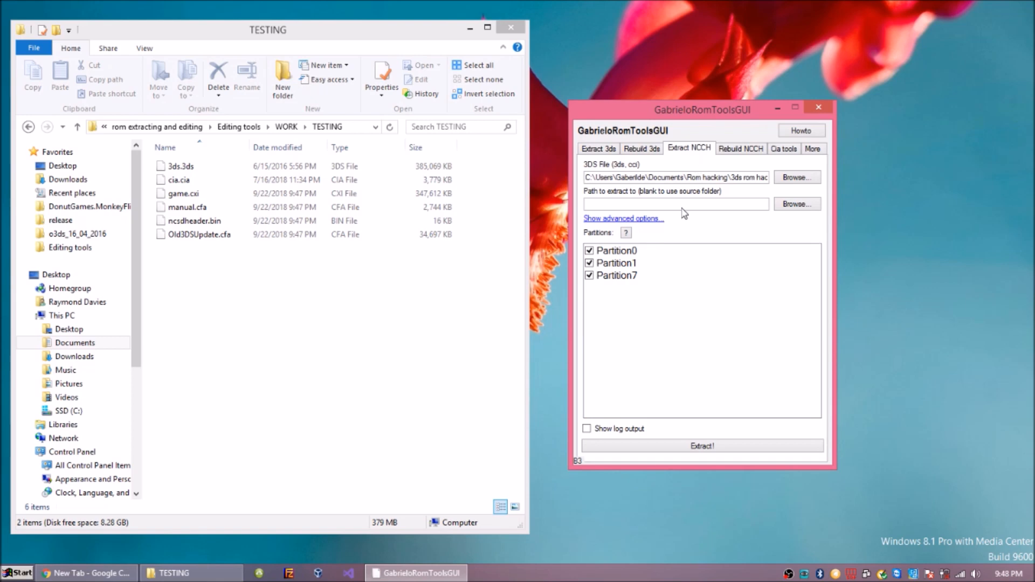
{"action": "mouse_move", "coordinate": [670, 208]}
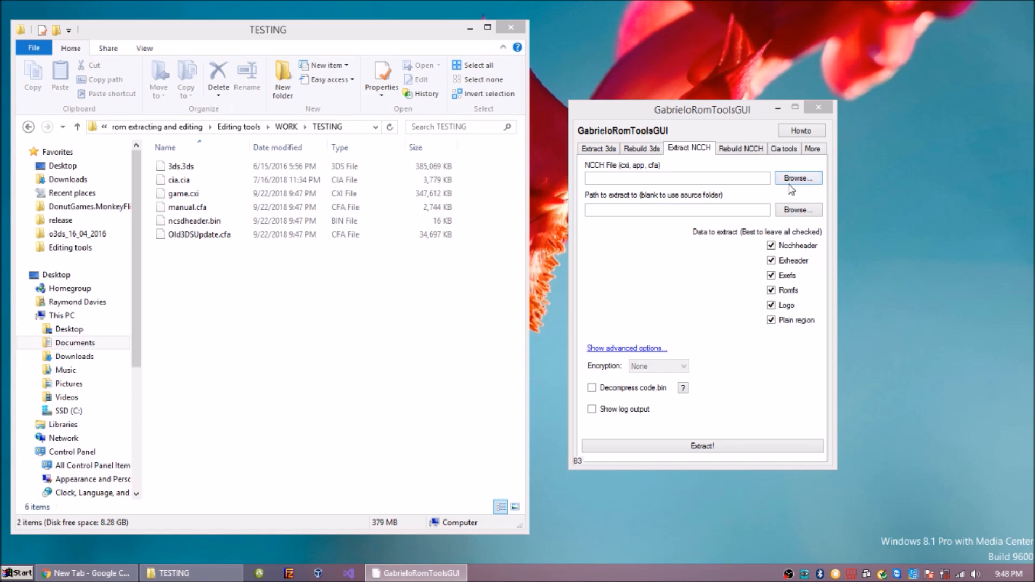
Choose game.cxi as the NCCH file and begin extracting its exefs, exheader and plain.bin
{"action": "left_click", "coordinate": [798, 178]}
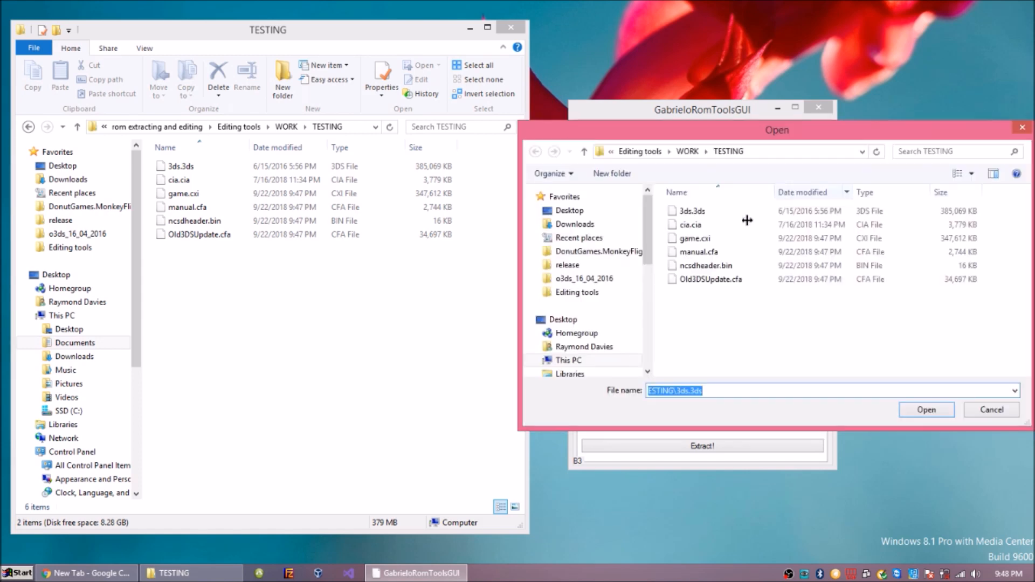
{"action": "left_click", "coordinate": [695, 238]}
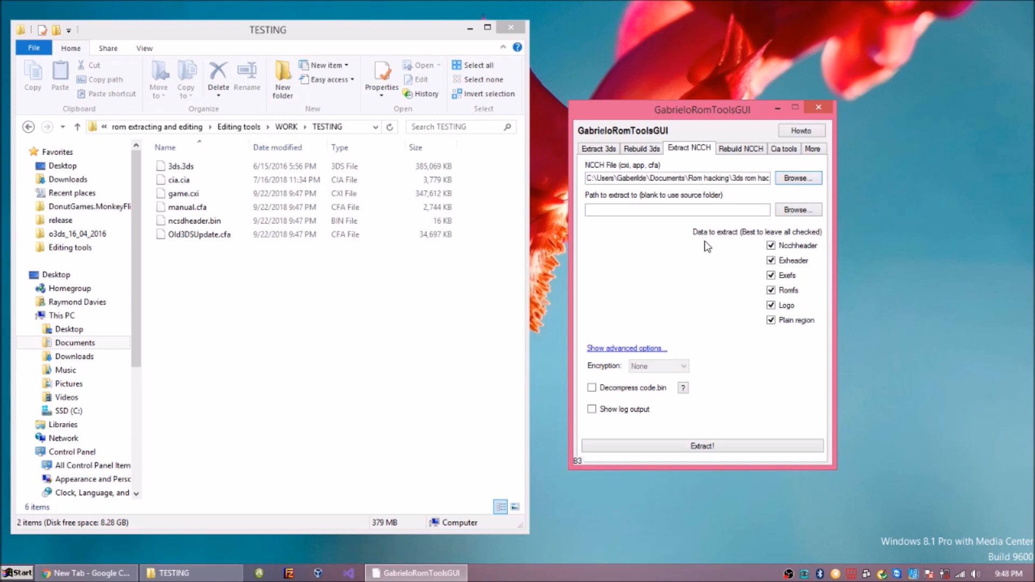
{"action": "mouse_move", "coordinate": [723, 287]}
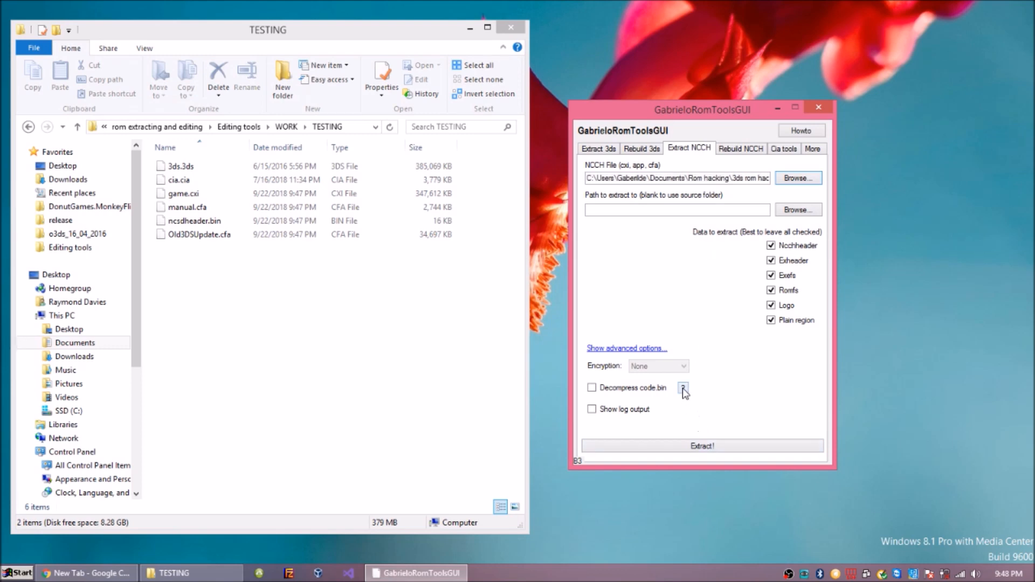
{"action": "mouse_move", "coordinate": [703, 450]}
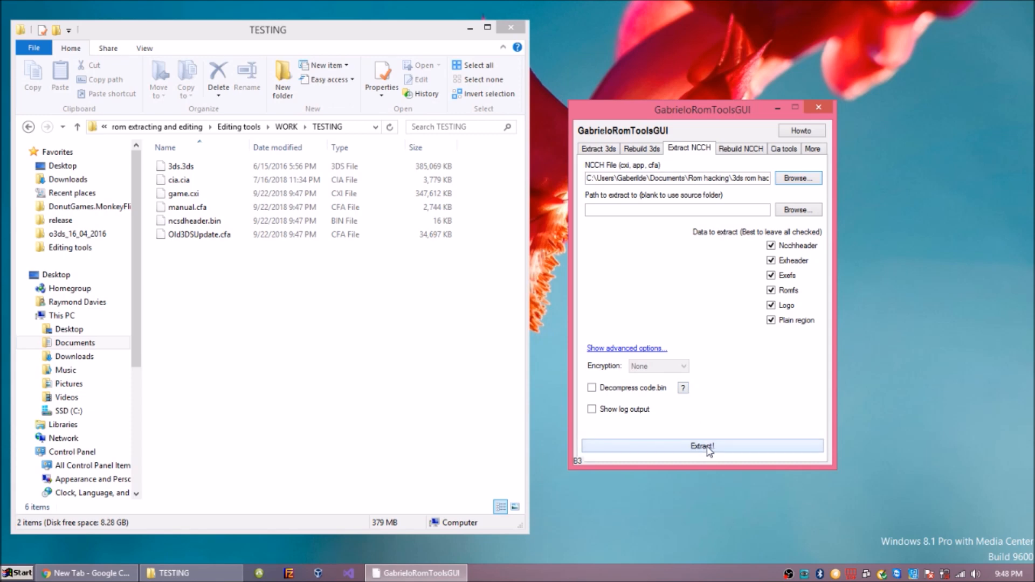
{"action": "left_click", "coordinate": [703, 446]}
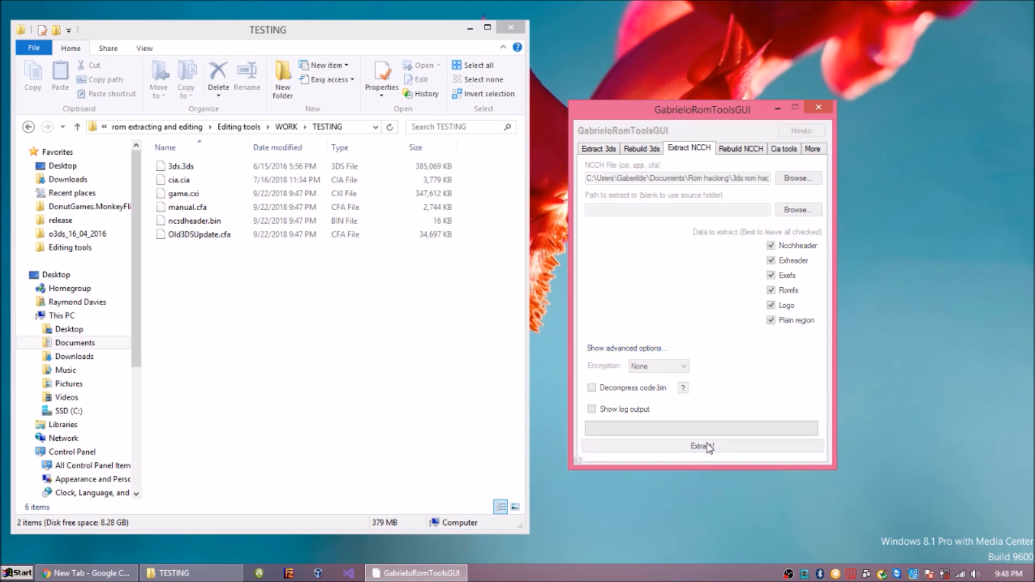
Retry the NCCH extraction and acknowledge the file type mismatch error
{"action": "left_click", "coordinate": [703, 447]}
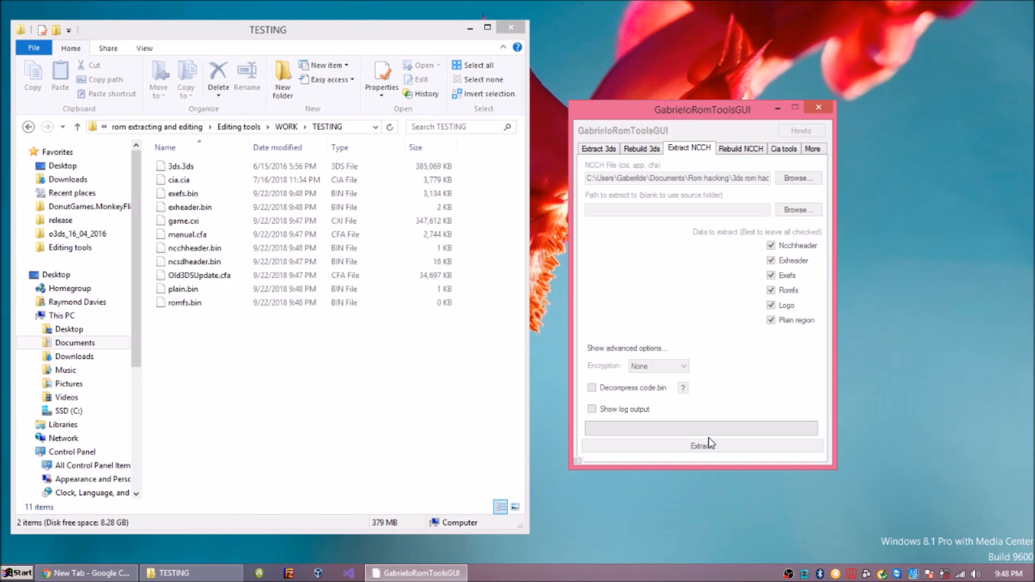
{"action": "left_click", "coordinate": [702, 445]}
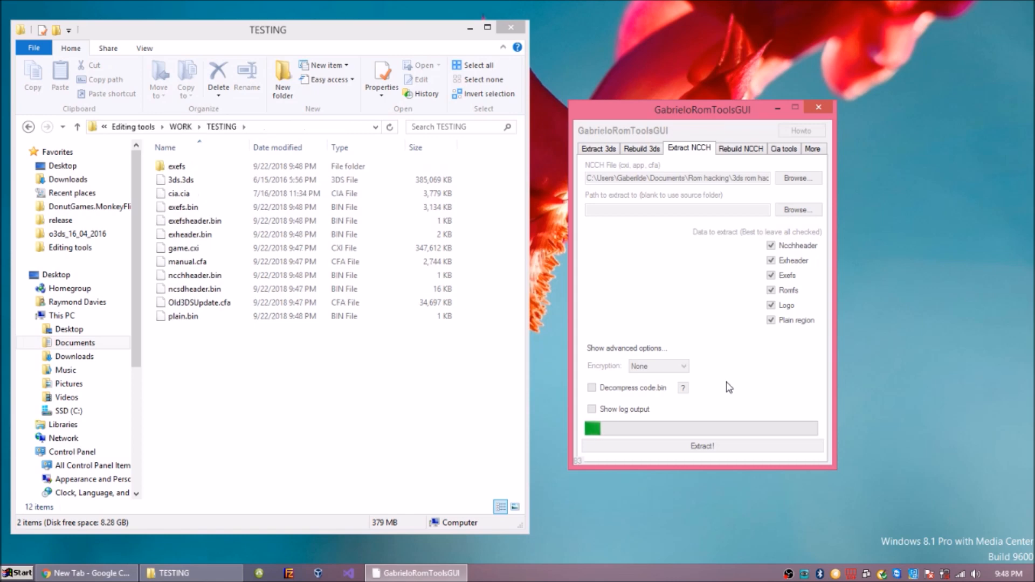
{"action": "left_click", "coordinate": [702, 447]}
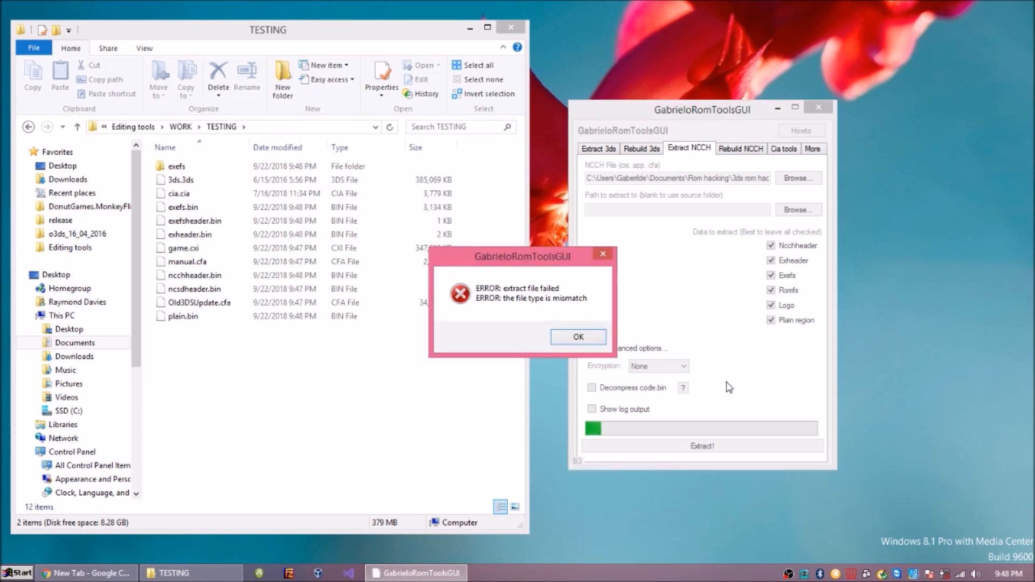
{"action": "left_click", "coordinate": [578, 337]}
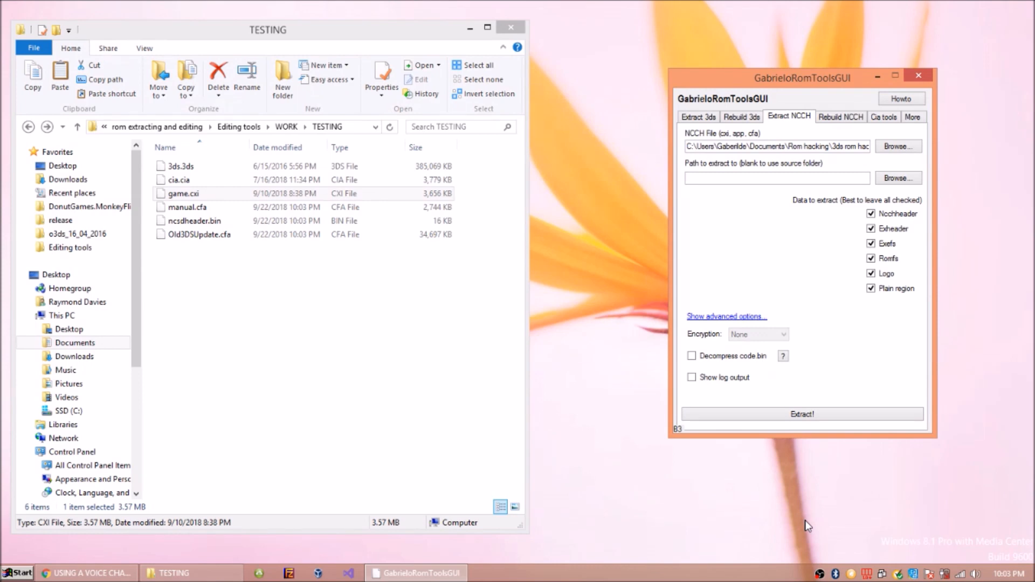
{"action": "mouse_move", "coordinate": [796, 323]}
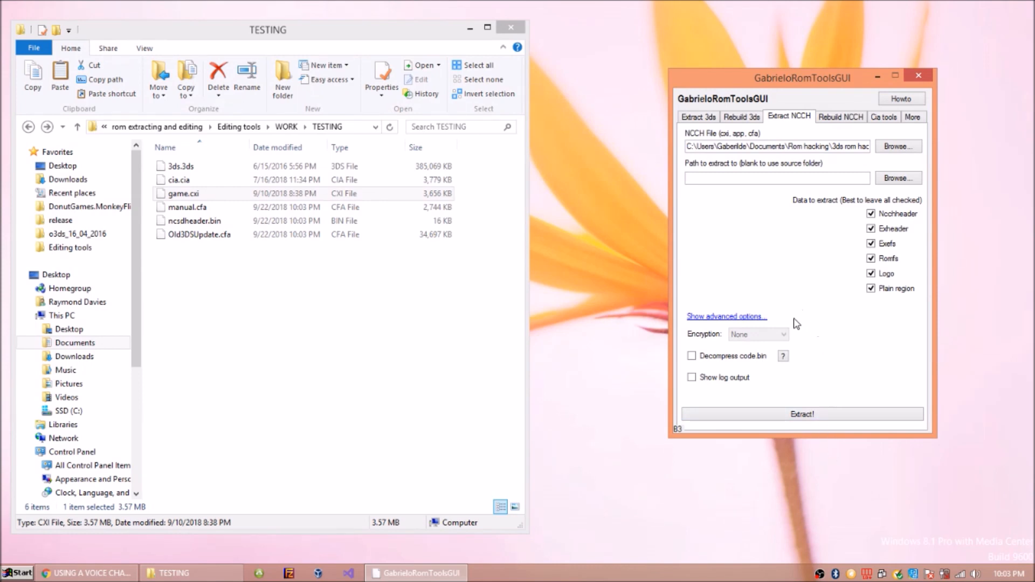
{"action": "left_click", "coordinate": [184, 194]}
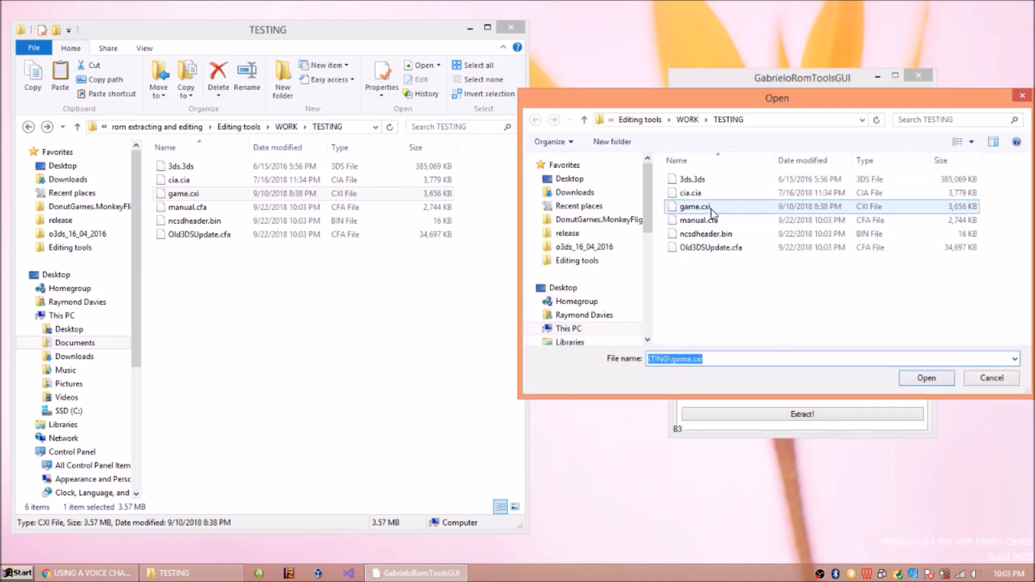
{"action": "left_click", "coordinate": [927, 378]}
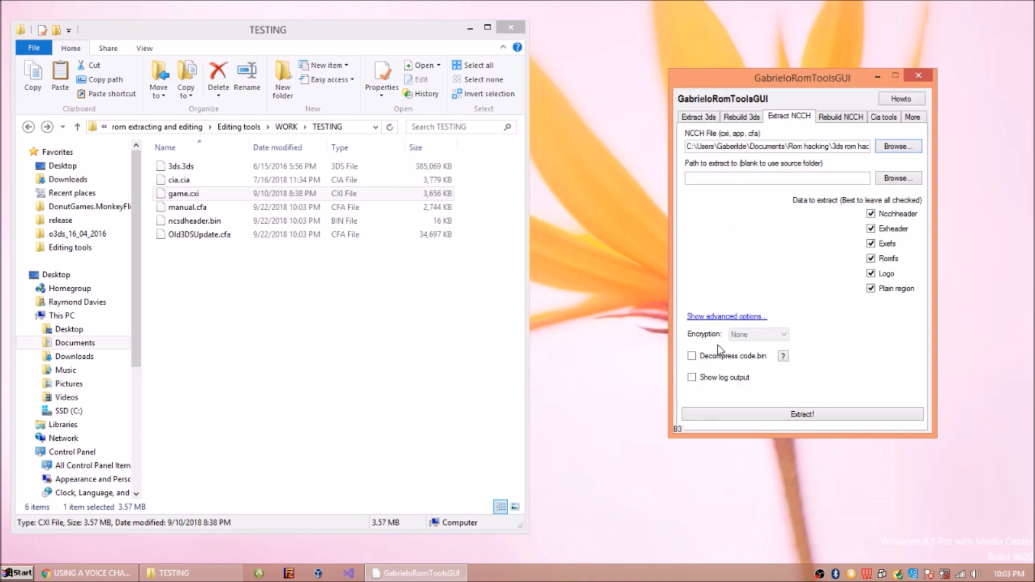
{"action": "left_click", "coordinate": [802, 414]}
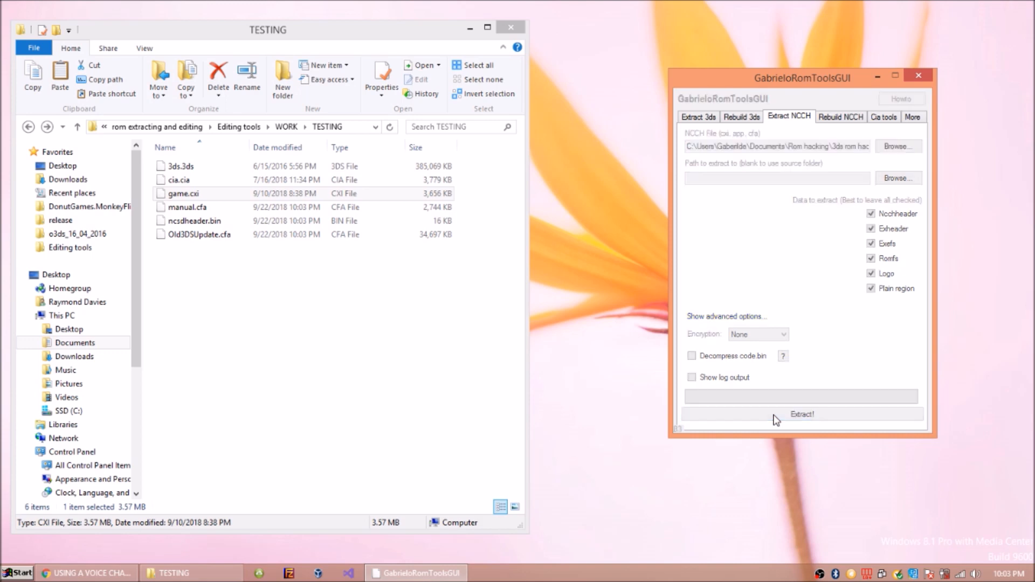
{"action": "left_click", "coordinate": [802, 415]}
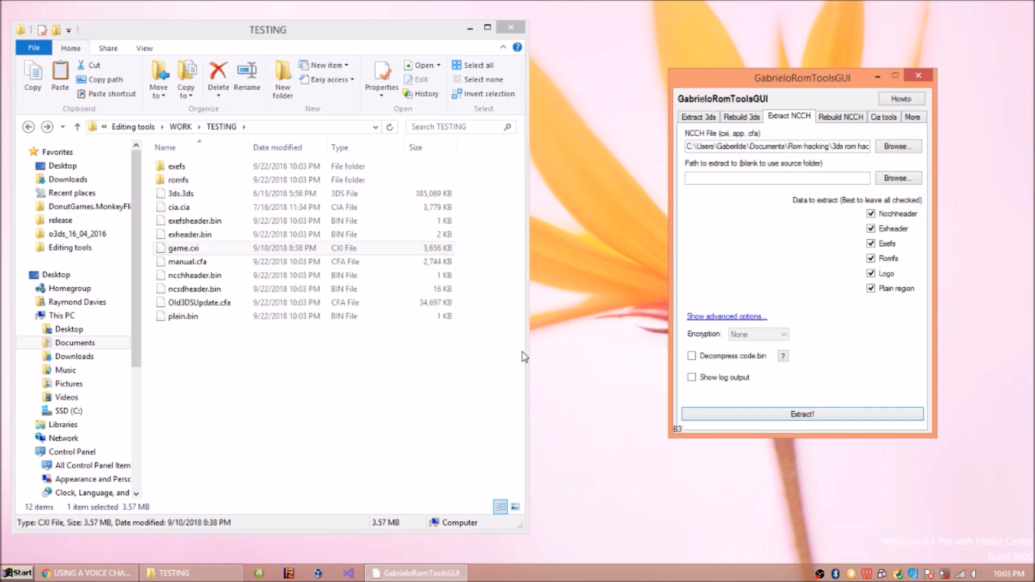
{"action": "mouse_move", "coordinate": [503, 342]}
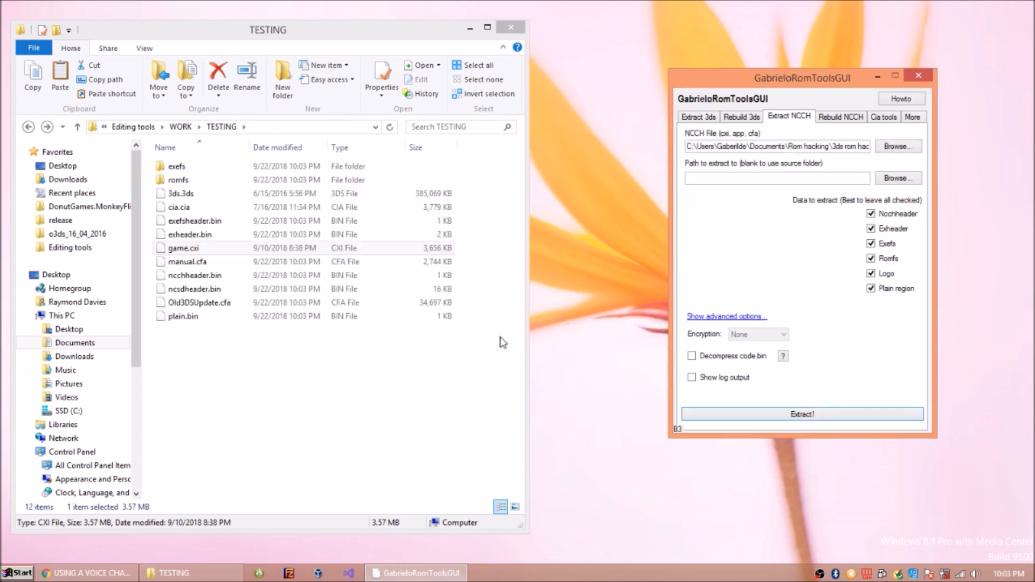
{"action": "left_click", "coordinate": [179, 248]}
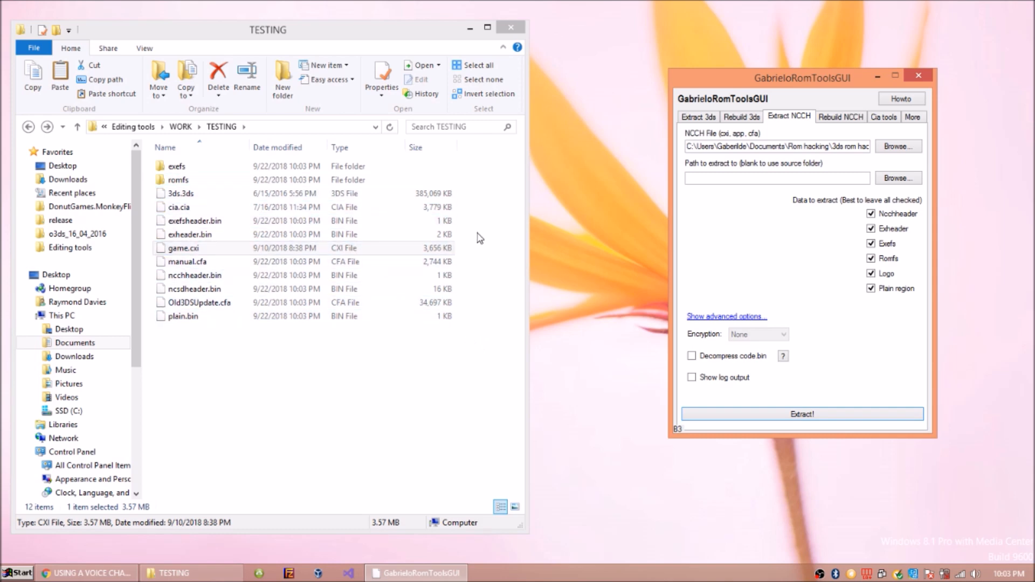
{"action": "left_click", "coordinate": [177, 180]}
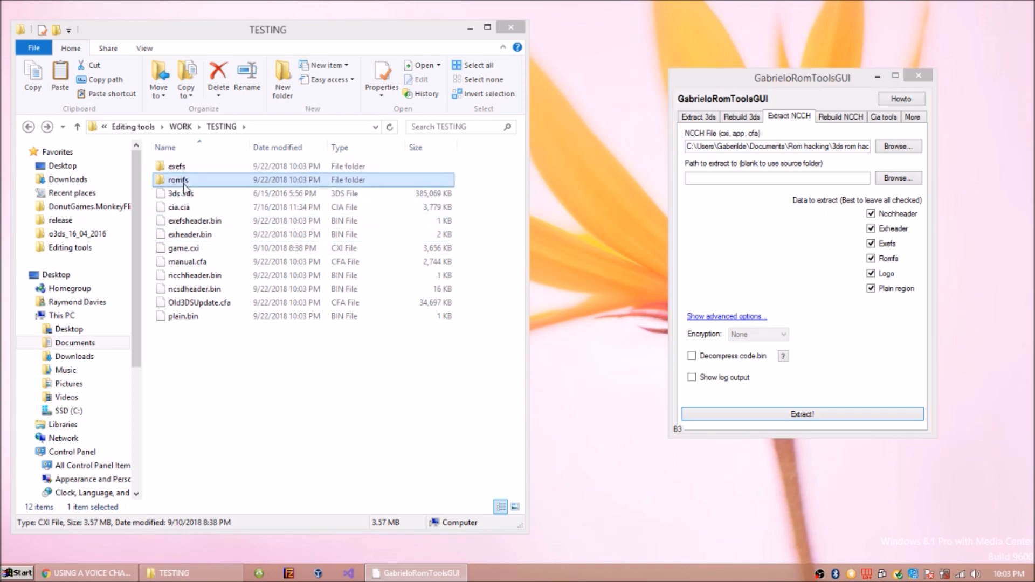
{"action": "double_click", "coordinate": [178, 179]}
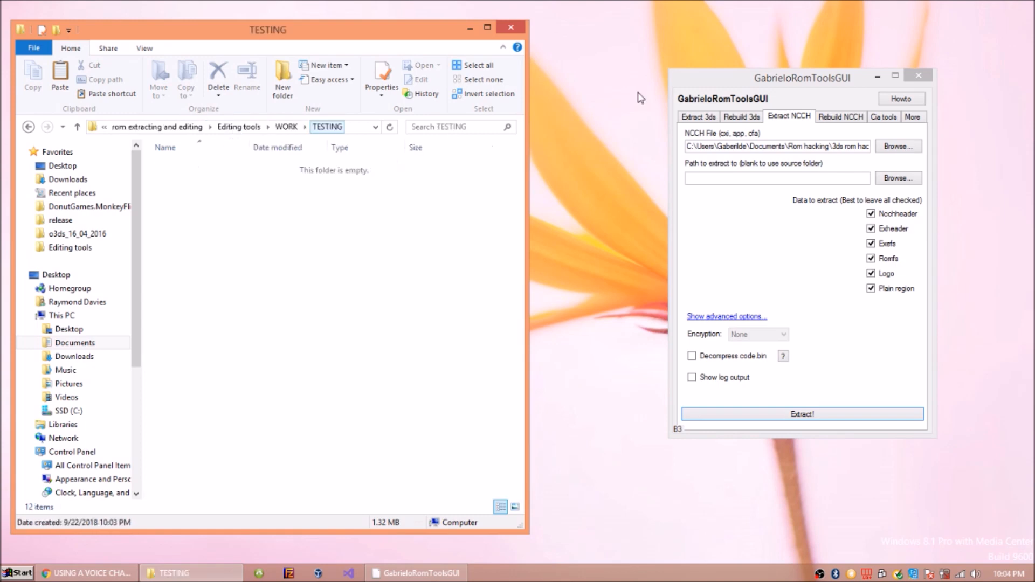
Set the 3ds rebuild source folder to \Editing tools\WORK\TESTING
{"action": "left_click", "coordinate": [742, 116]}
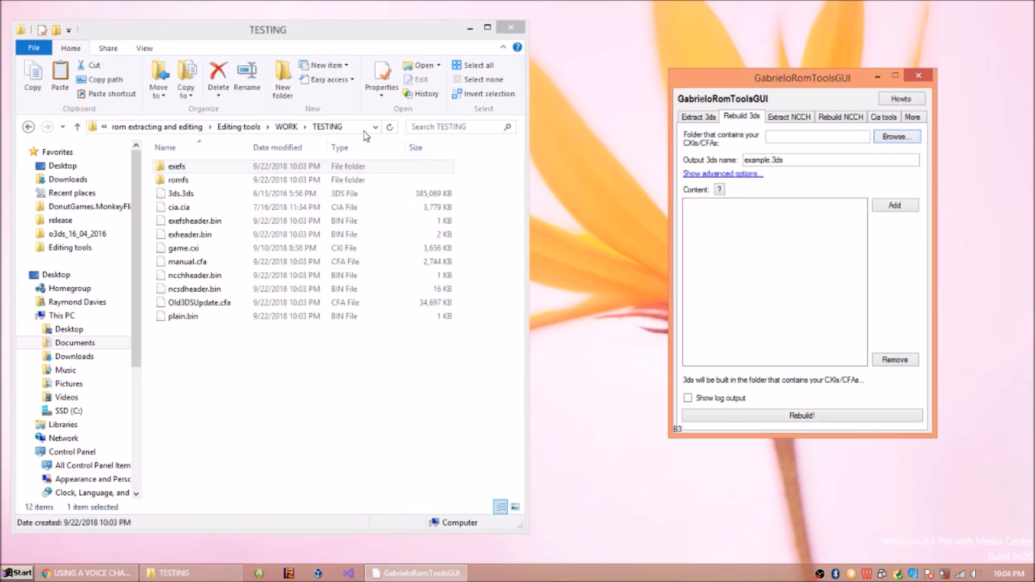
{"action": "left_click", "coordinate": [817, 137]}
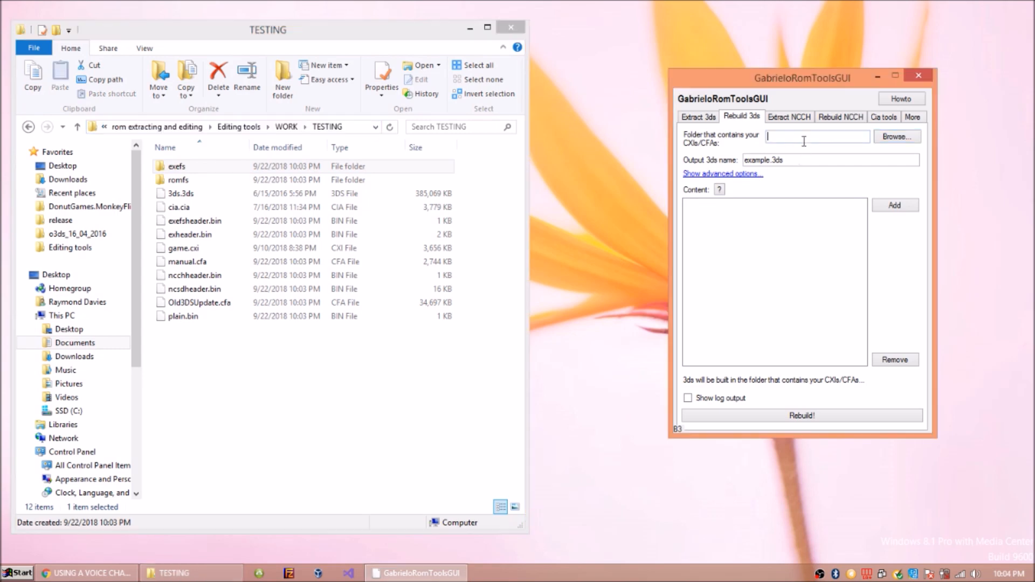
{"action": "type", "text": "\\Editing tools\\WORK\\TESTING"}
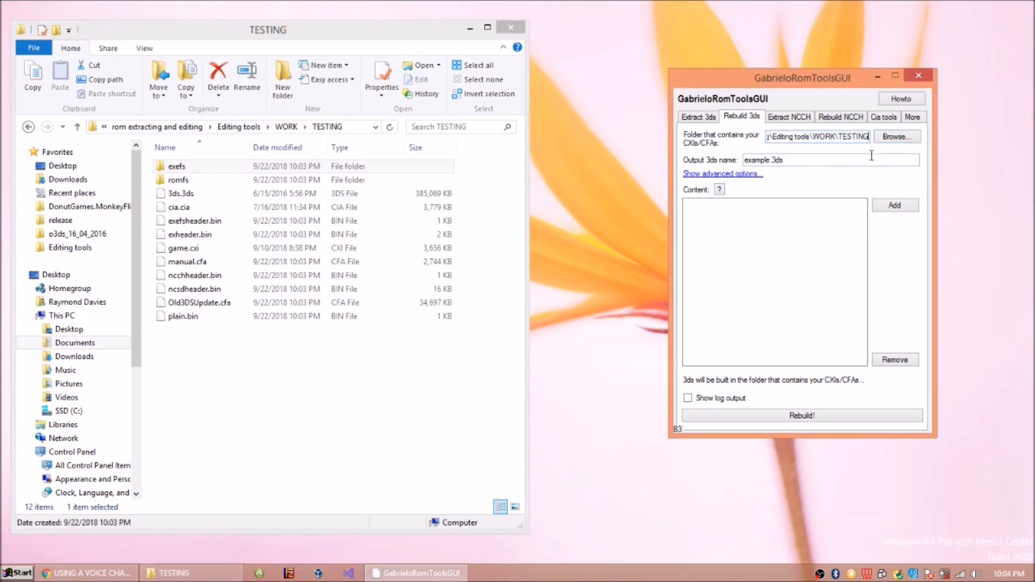
Add game.cxi, manual.cfa and Old3DSUpdate.cfa to the rebuild content list
{"action": "left_click", "coordinate": [894, 205]}
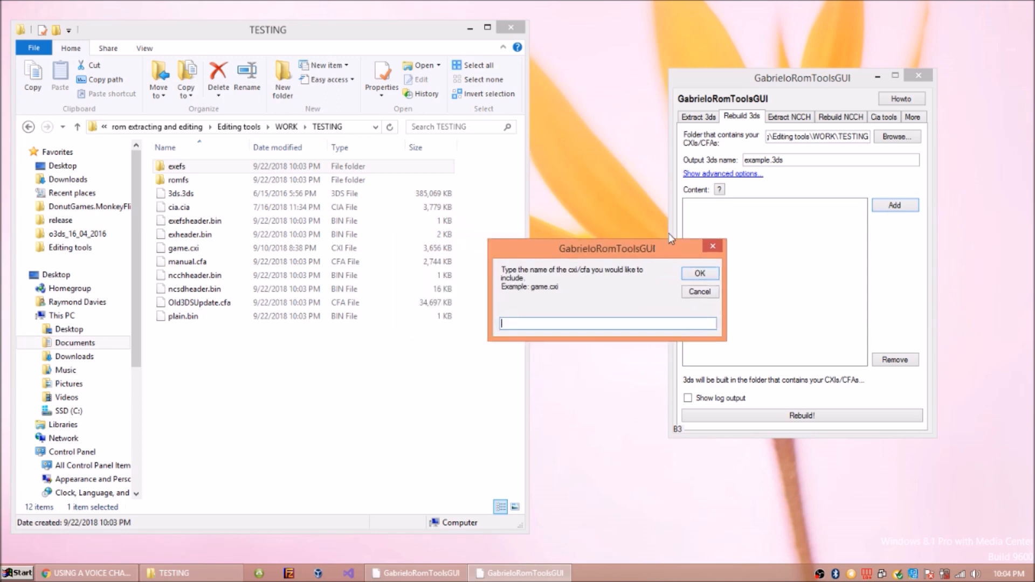
{"action": "type", "text": "game.cxi"}
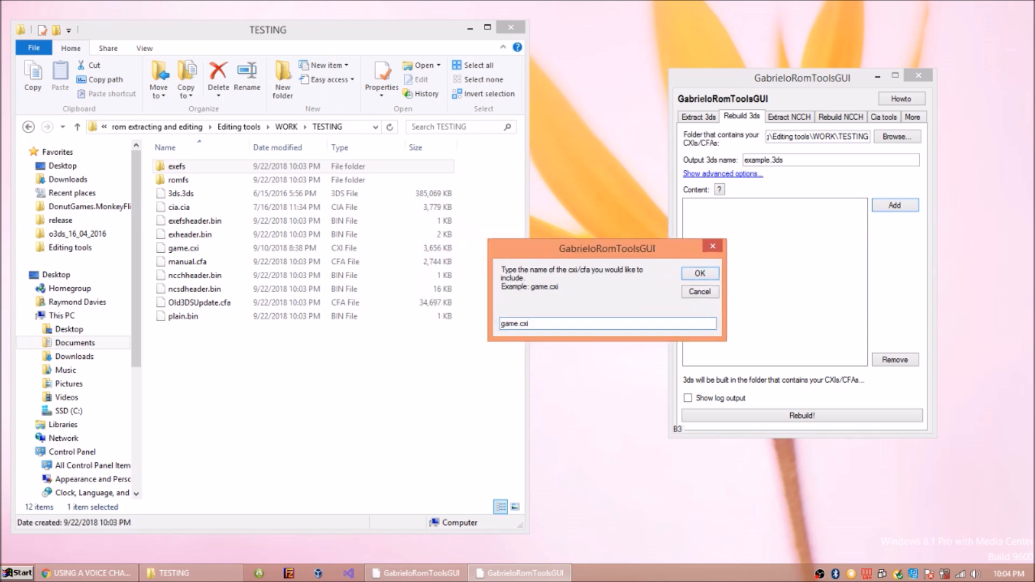
{"action": "left_click", "coordinate": [700, 274]}
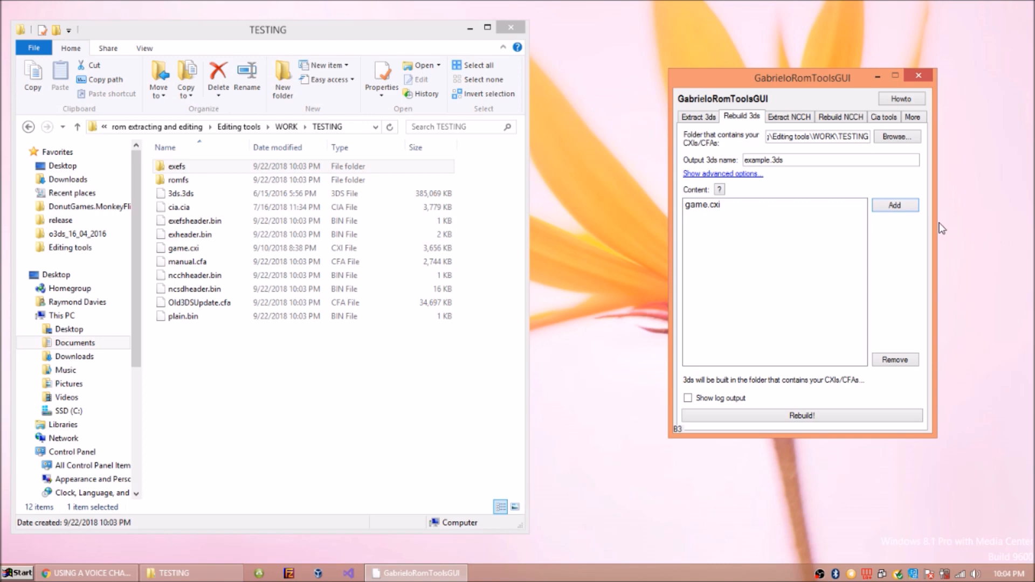
{"action": "left_click", "coordinate": [895, 205]}
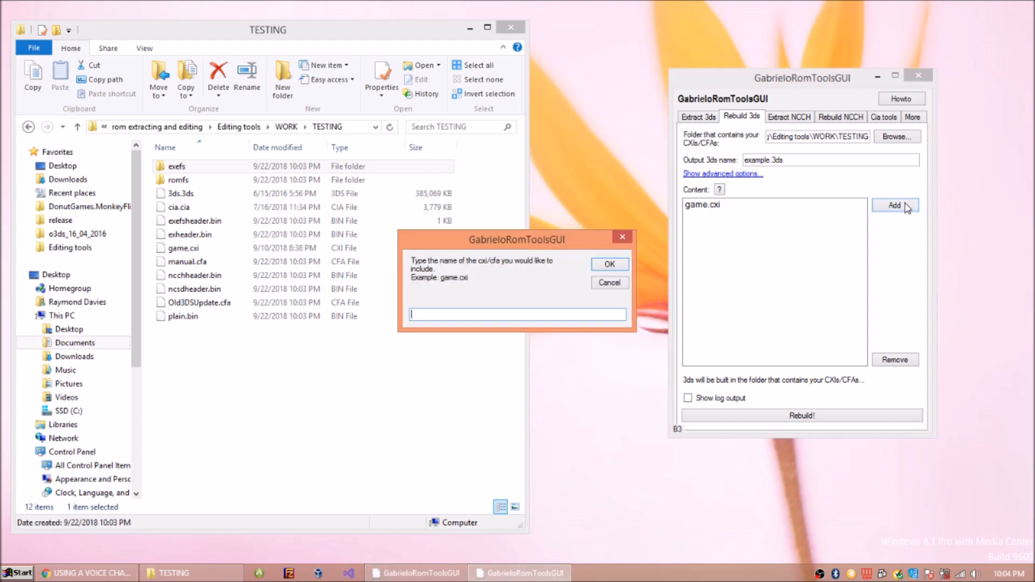
{"action": "type", "text": "manu"}
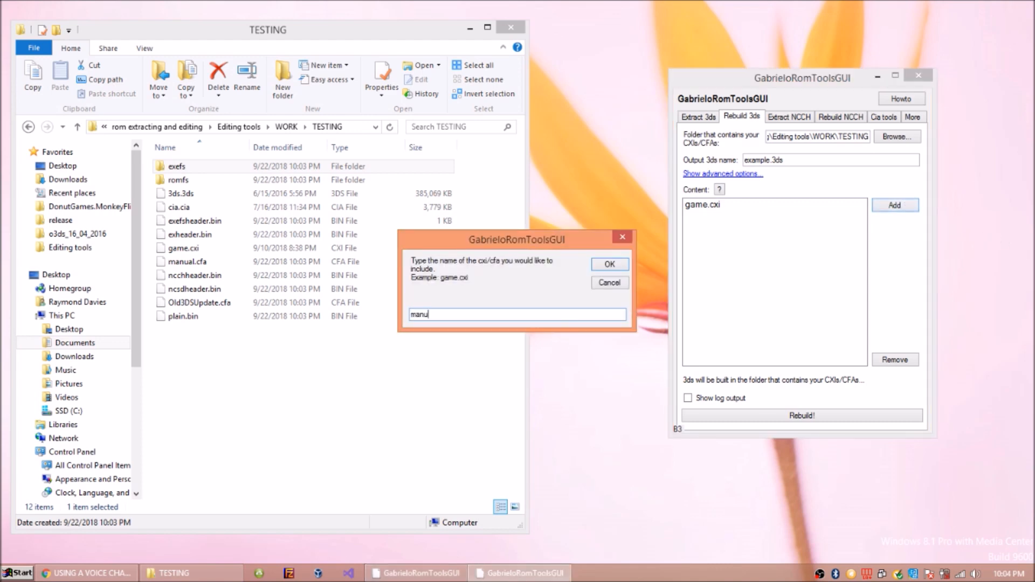
{"action": "left_click", "coordinate": [609, 264]}
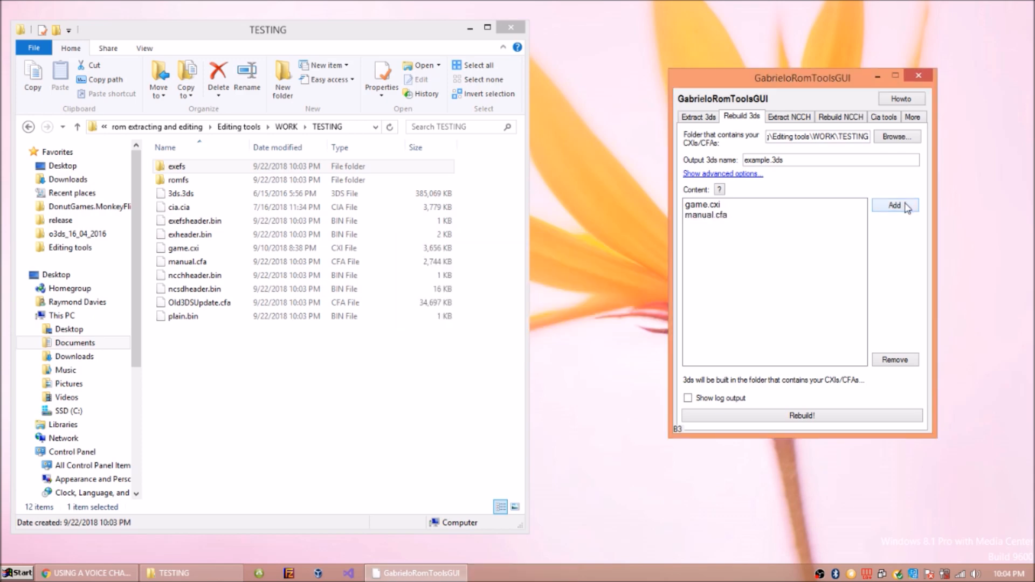
{"action": "left_click", "coordinate": [895, 205]}
{"action": "type", "text": "Old3DSUpdat"}
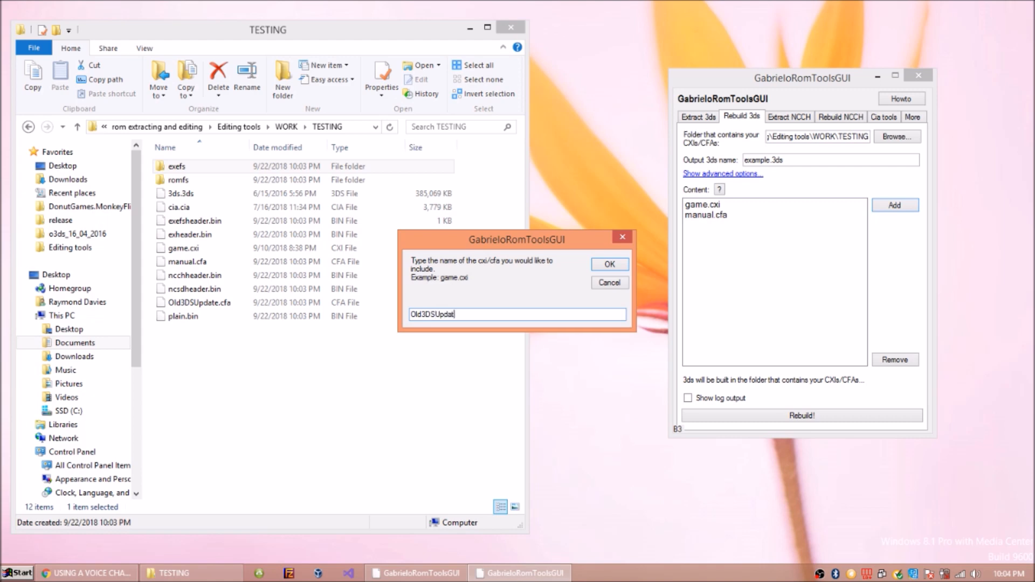
{"action": "left_click", "coordinate": [610, 264]}
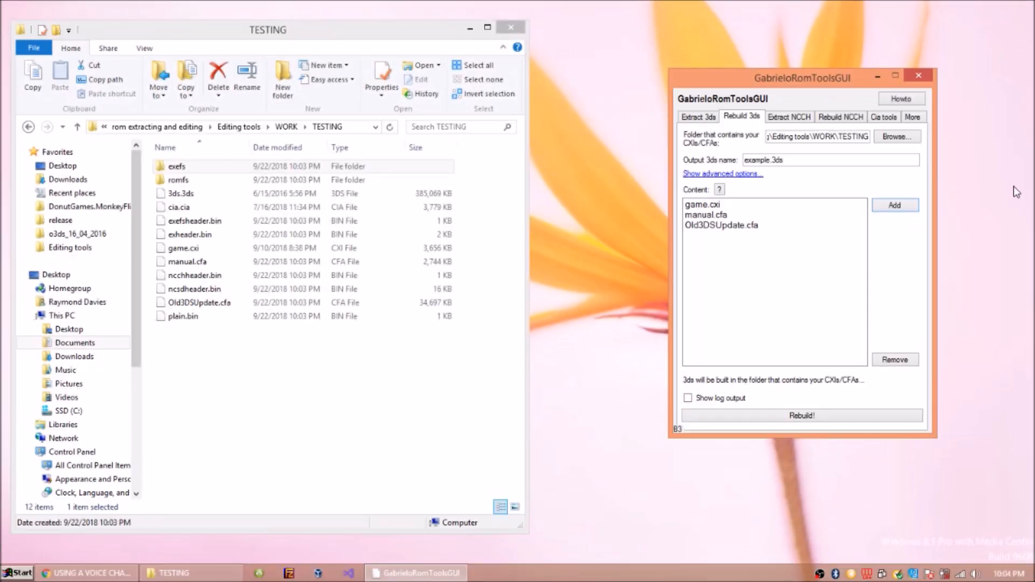
Select the original 3ds.3ds and move on to the NCCH rebuild settings
{"action": "left_click", "coordinate": [181, 193]}
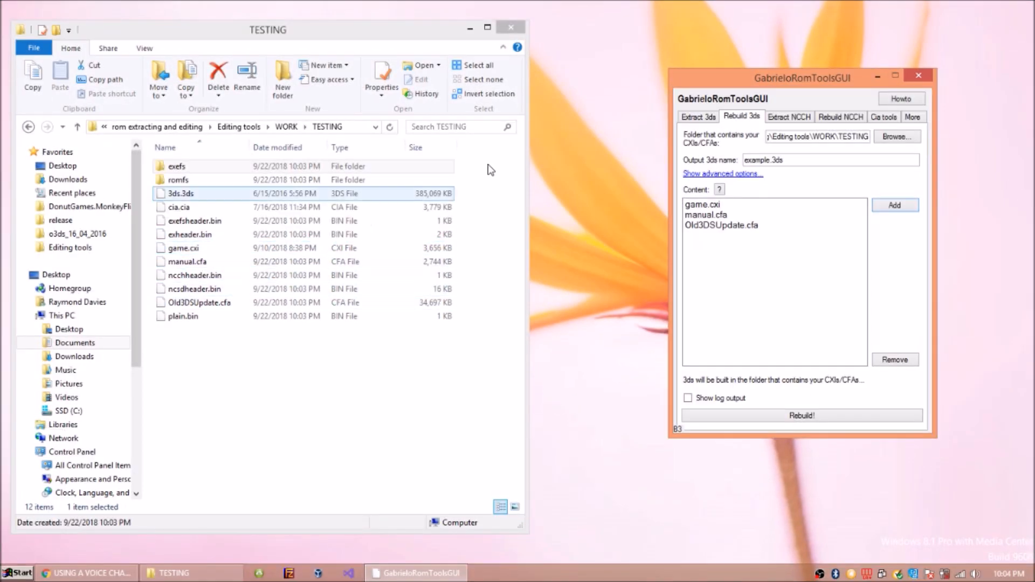
{"action": "left_click", "coordinate": [841, 117]}
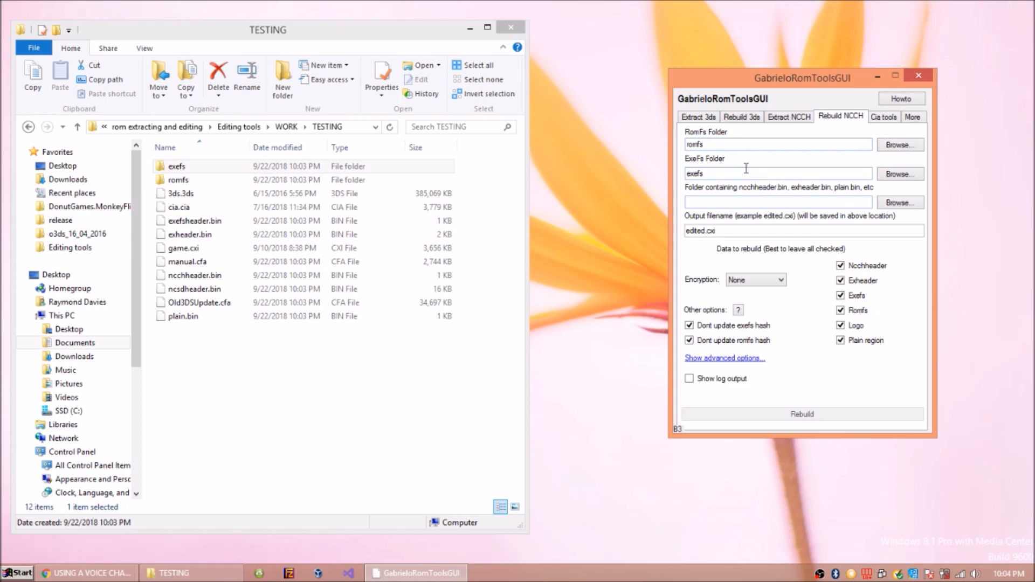
{"action": "mouse_move", "coordinate": [831, 386]}
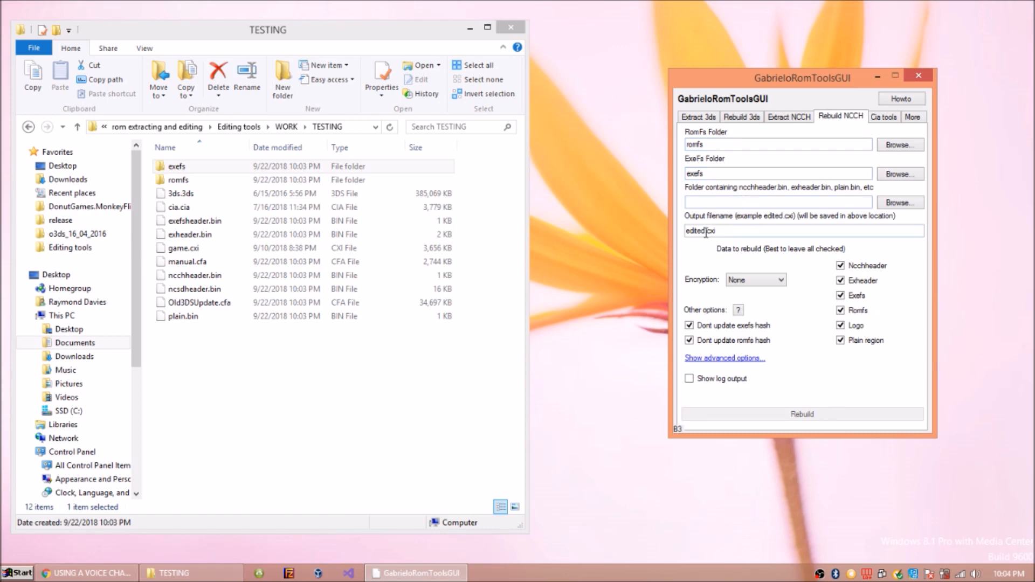
{"action": "left_click", "coordinate": [789, 117]}
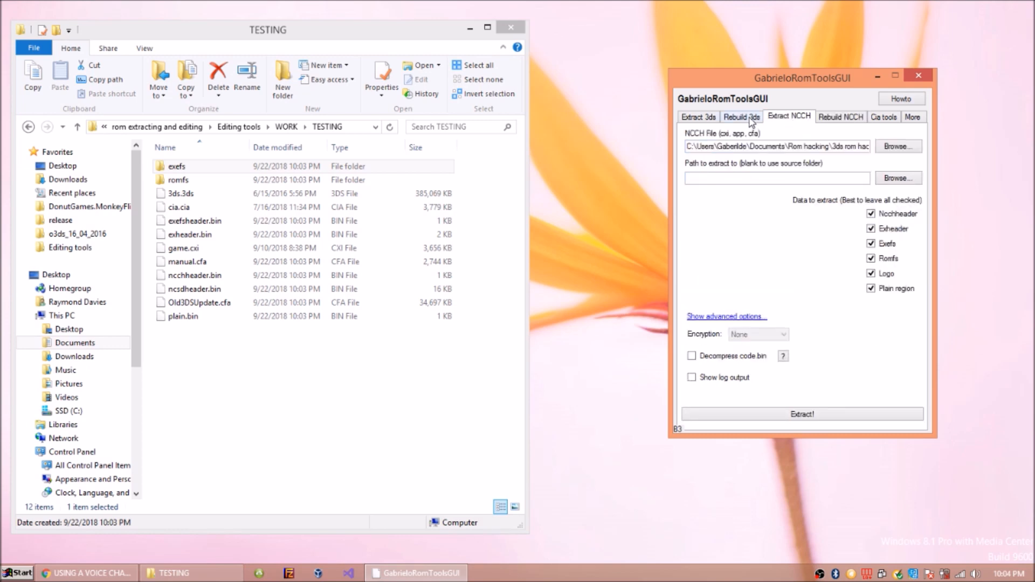
{"action": "left_click", "coordinate": [742, 117]}
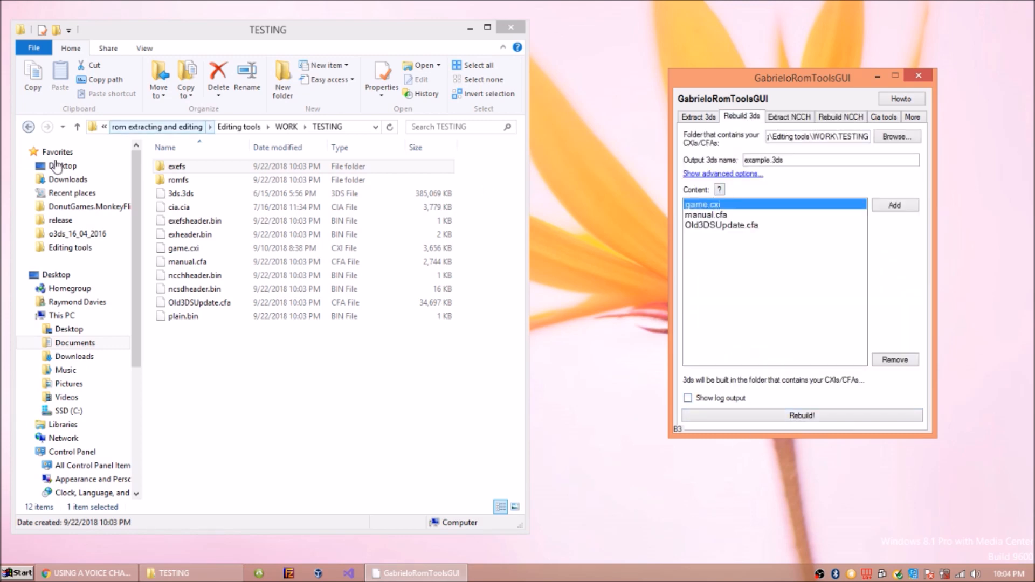
{"action": "left_click", "coordinate": [803, 416]}
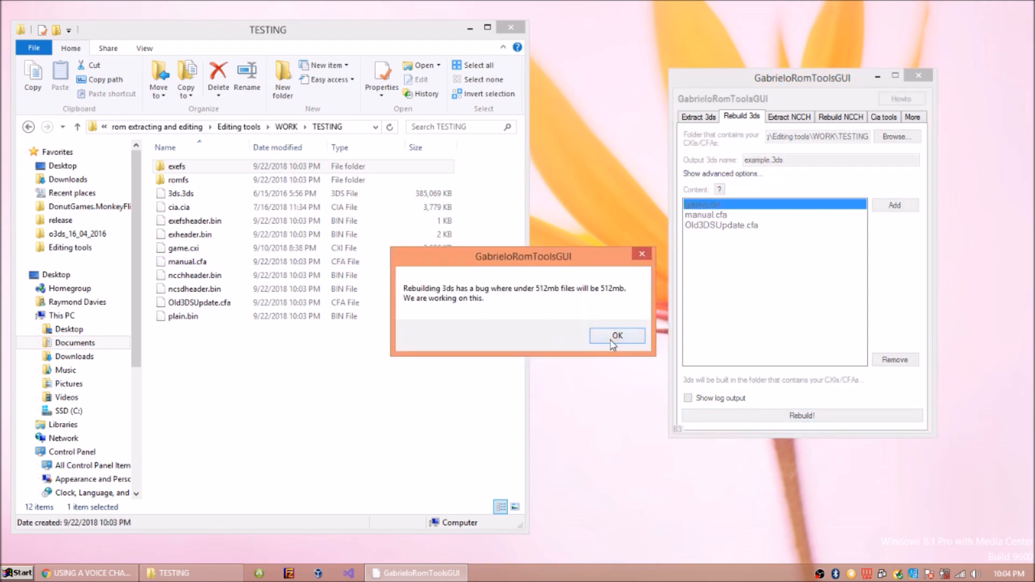
Accept the 512mb rebuild warning, then permanently delete the rebuilt example.3ds
{"action": "left_click", "coordinate": [617, 336]}
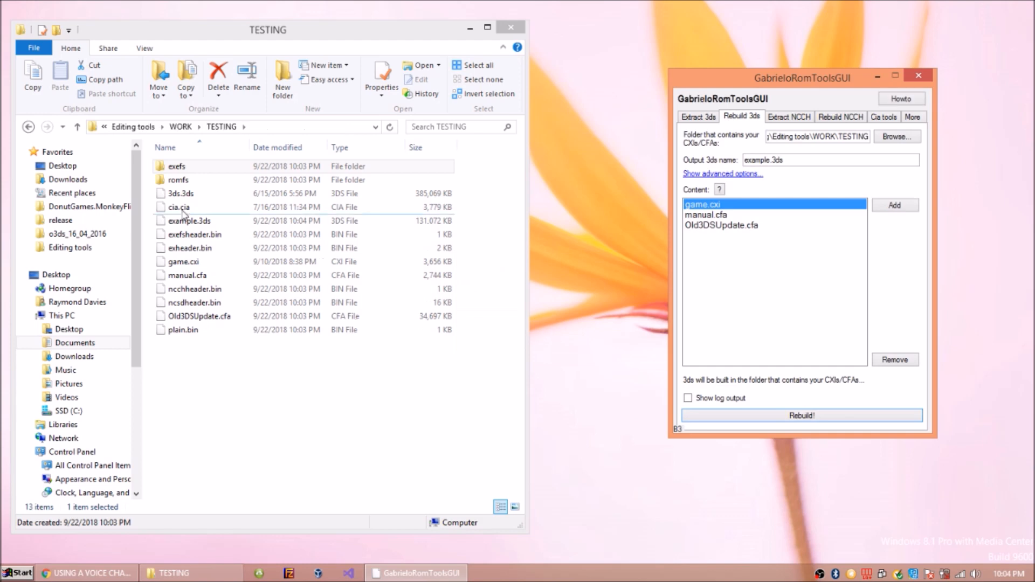
{"action": "left_click", "coordinate": [188, 221]}
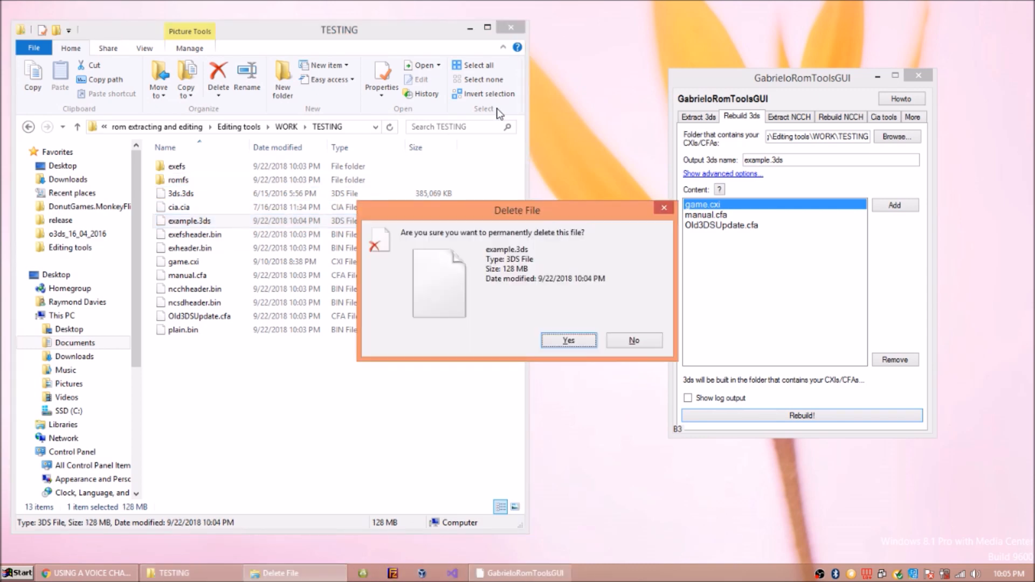
{"action": "left_click", "coordinate": [570, 340]}
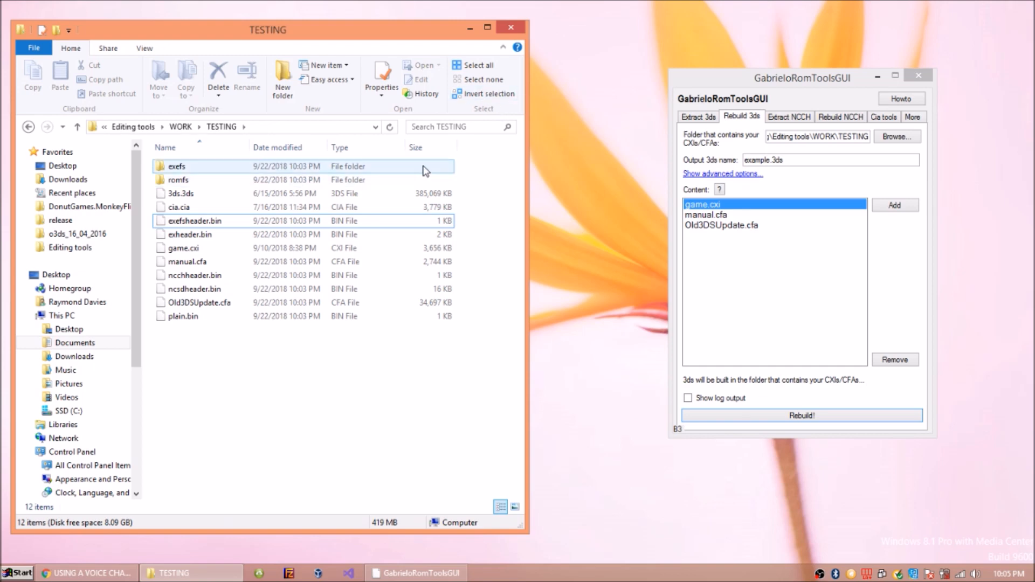
{"action": "mouse_move", "coordinate": [882, 139]}
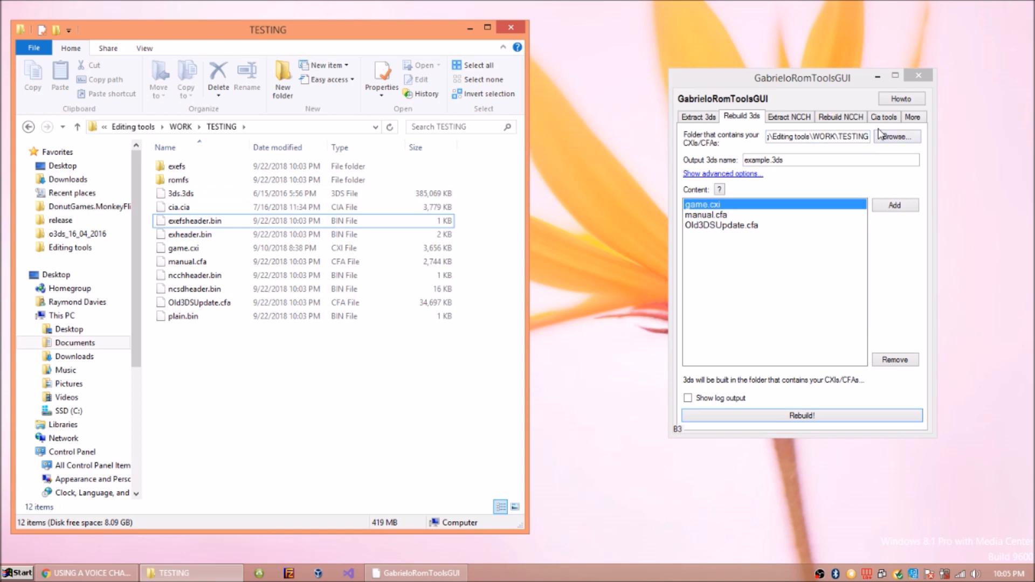
Select the remaining test files and move to the Cia tools
{"action": "left_click", "coordinate": [179, 195]}
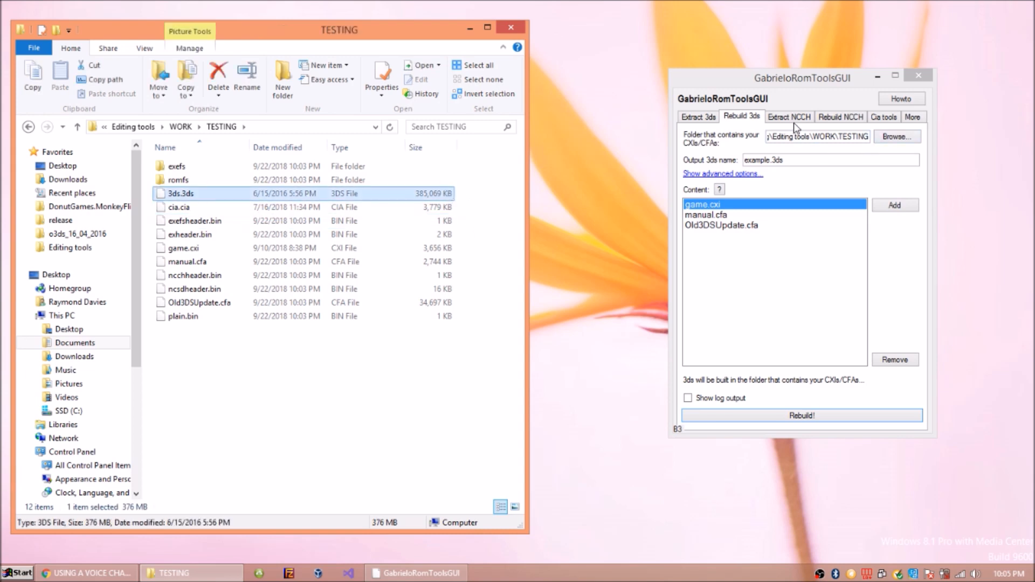
{"action": "left_click", "coordinate": [885, 117]}
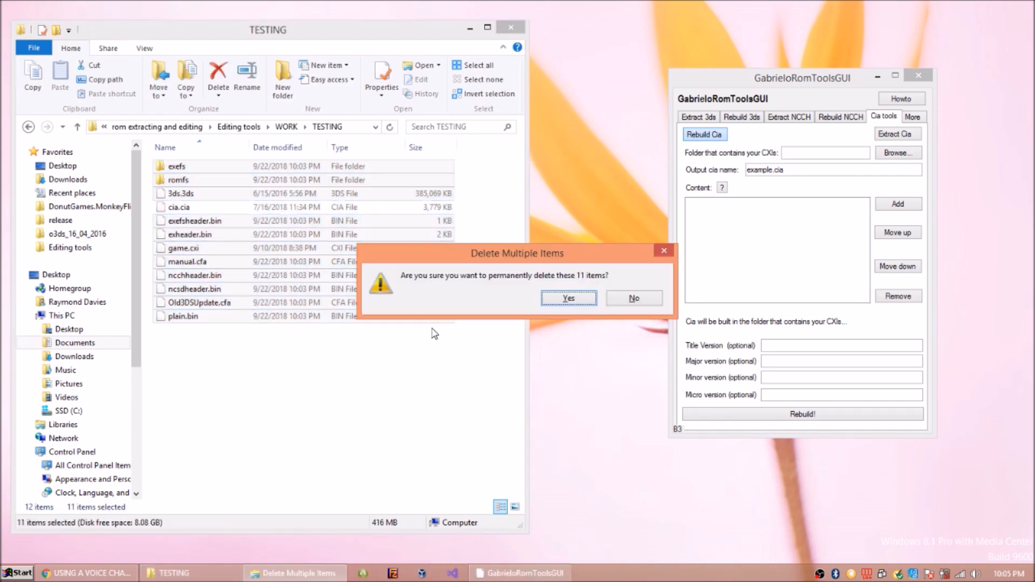
Empty the test folder of its 11 items and choose cia.cia as the CIA to extract
{"action": "left_click", "coordinate": [570, 297]}
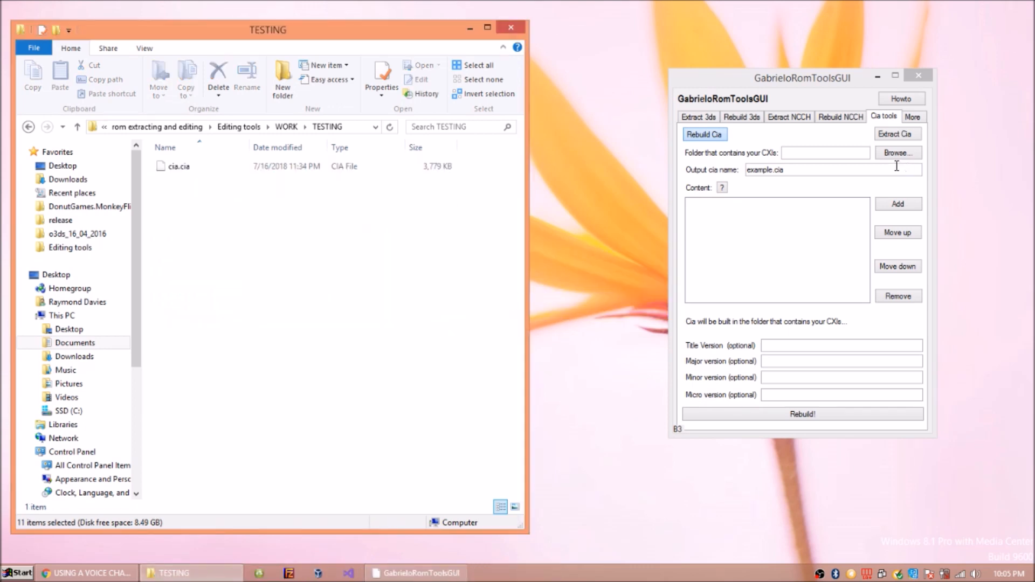
{"action": "left_click", "coordinate": [897, 134]}
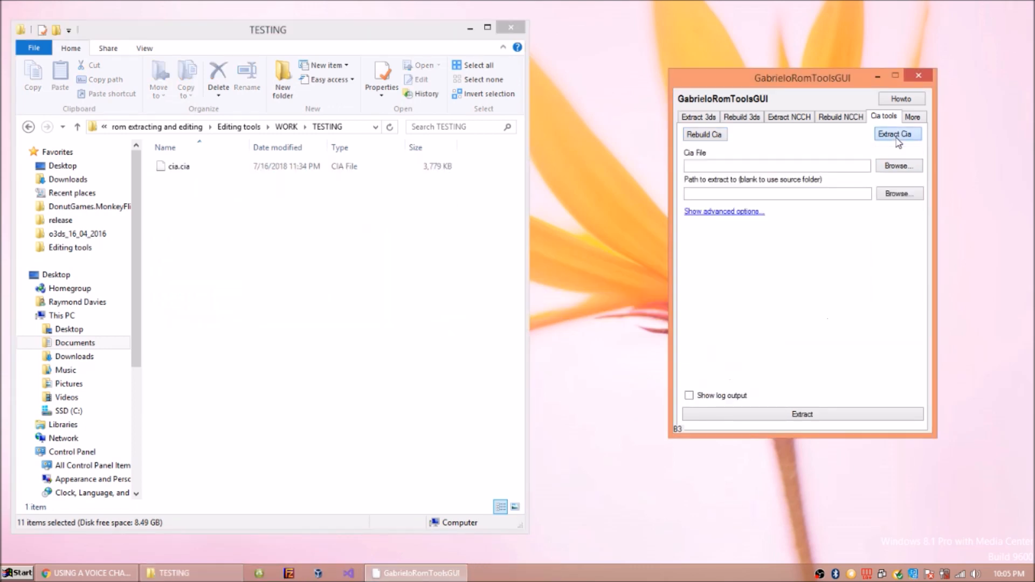
{"action": "left_click", "coordinate": [900, 166]}
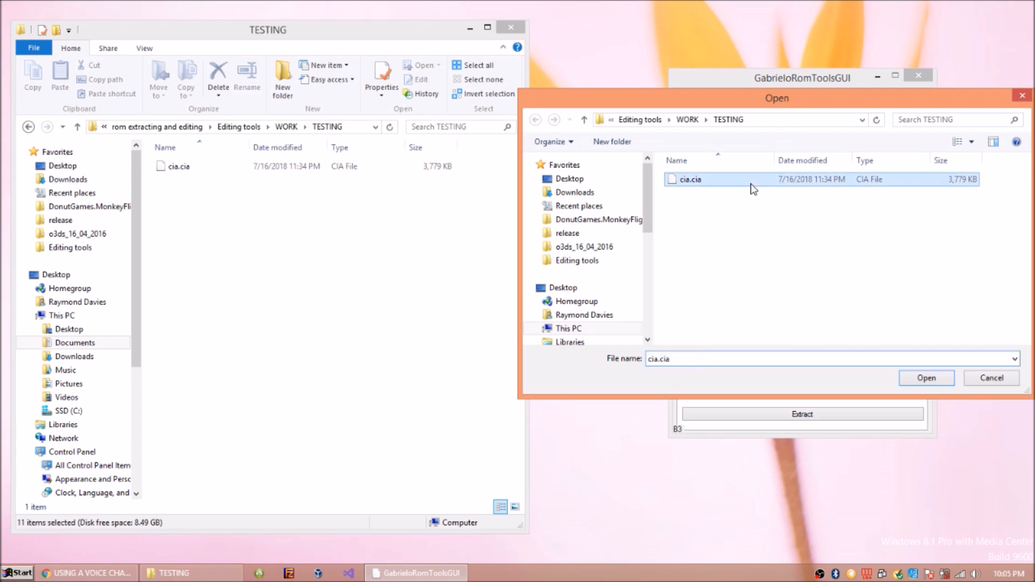
{"action": "left_click", "coordinate": [927, 379]}
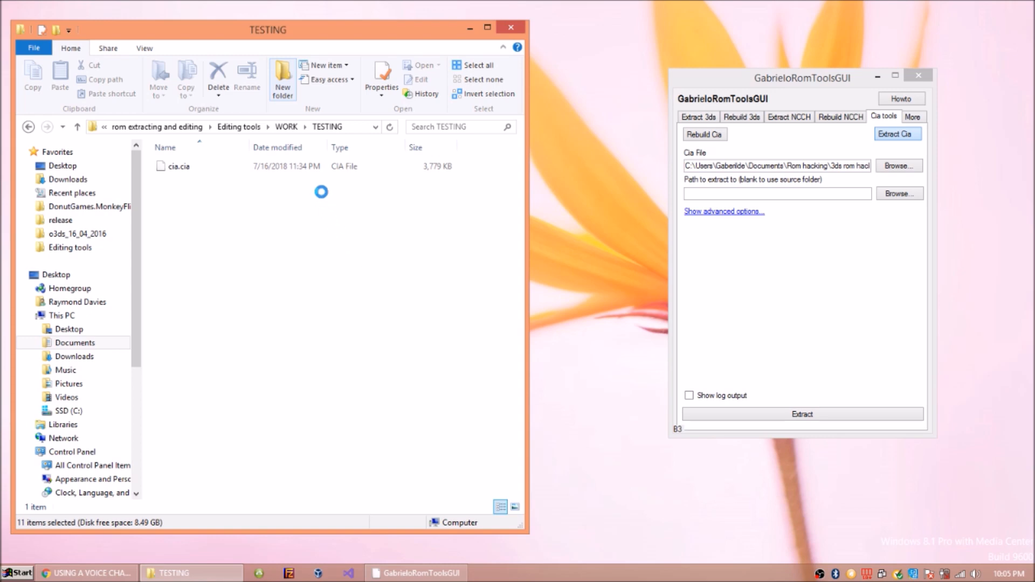
Extract cia.cia into the test folder, producing contents.0000.00000088
{"action": "left_click", "coordinate": [282, 81]}
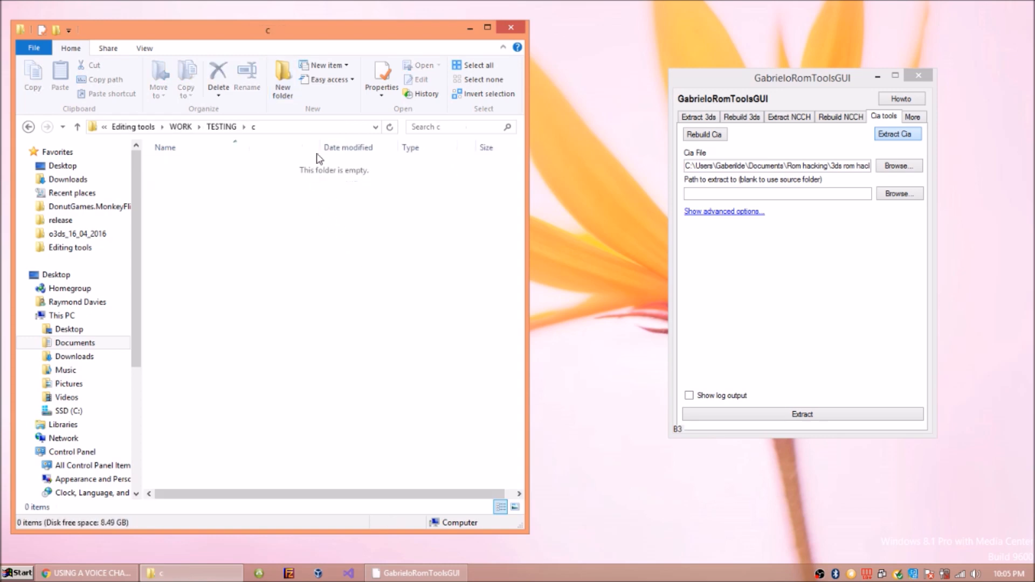
{"action": "left_click", "coordinate": [778, 193]}
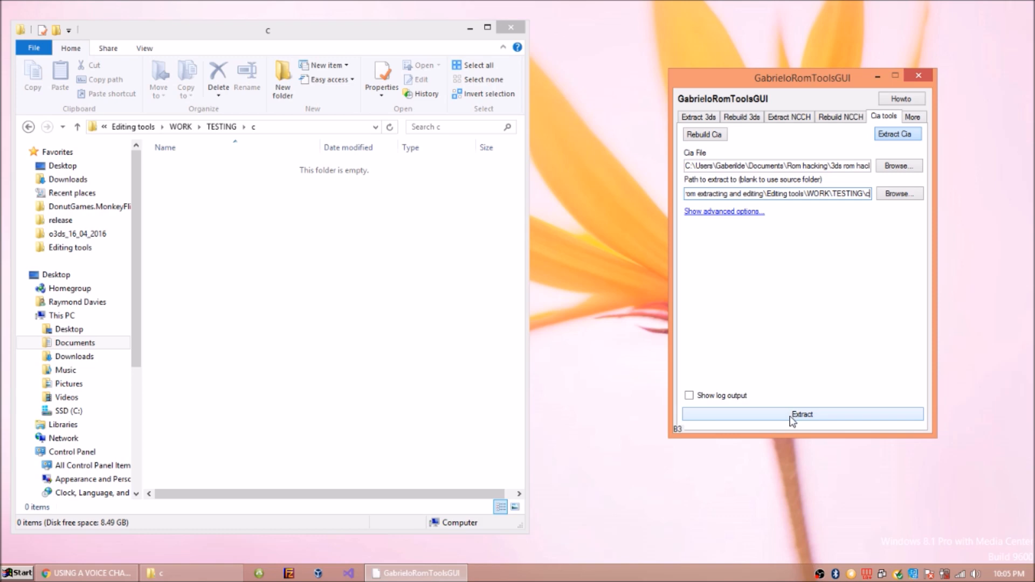
{"action": "left_click", "coordinate": [803, 414]}
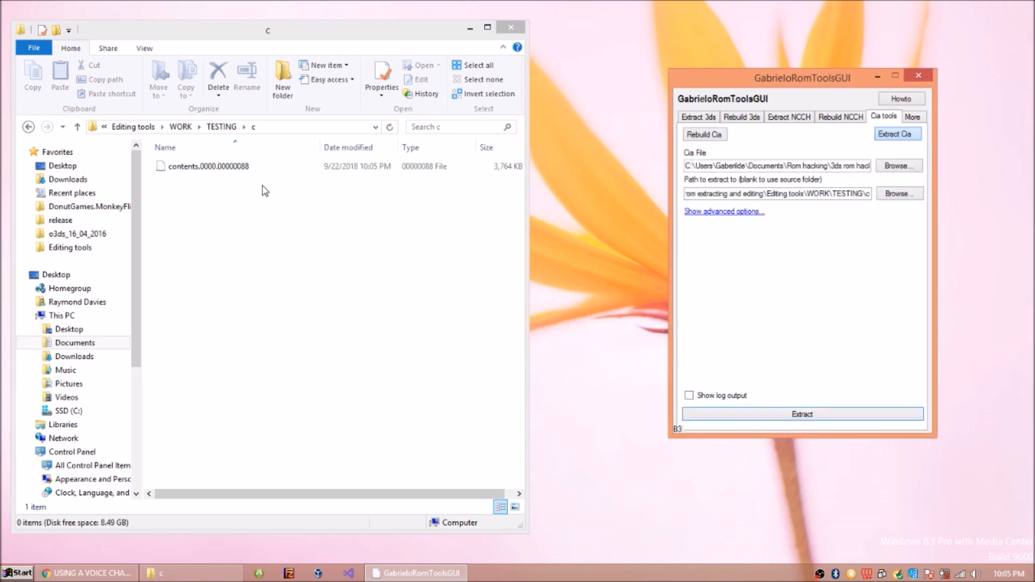
Extract the contents file's NCCH parts into exefs, romfs and header .bin files
{"action": "left_click", "coordinate": [789, 117]}
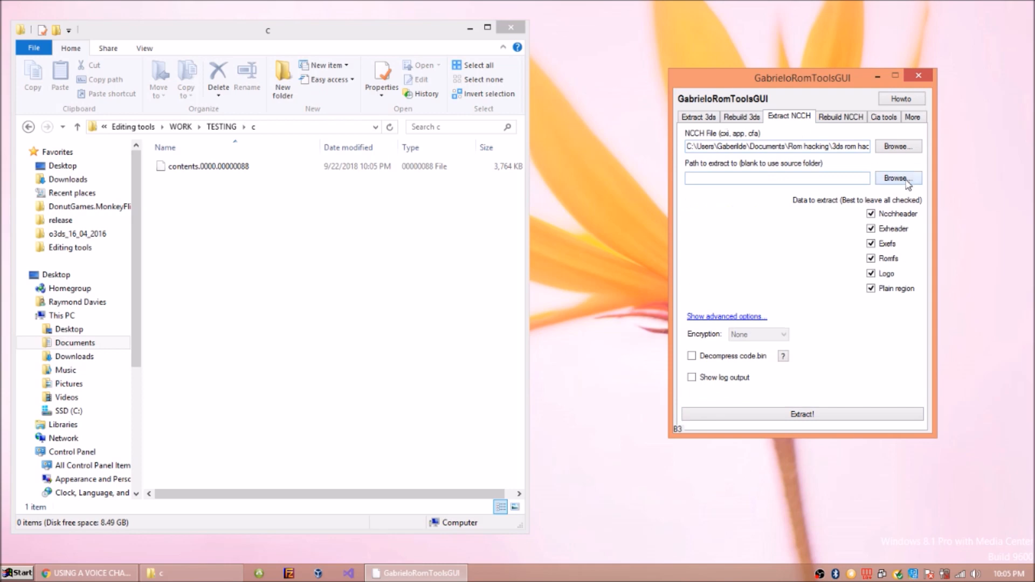
{"action": "left_click", "coordinate": [898, 178]}
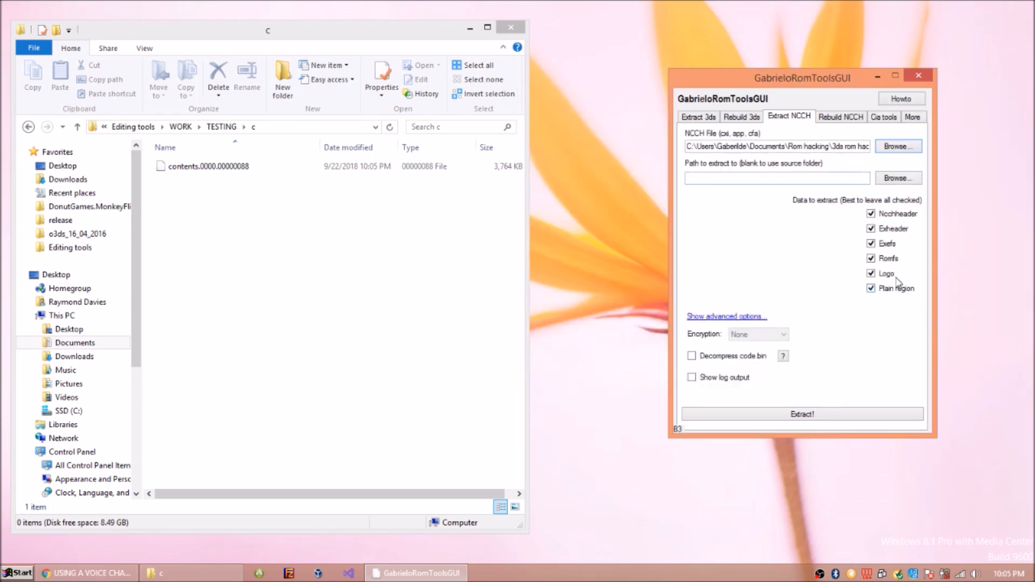
{"action": "left_click", "coordinate": [803, 414]}
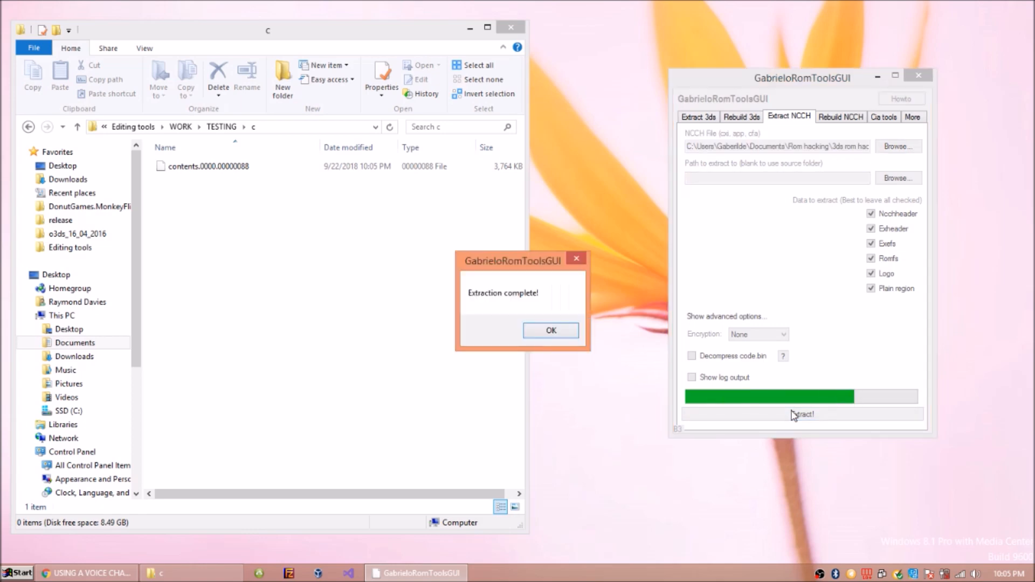
{"action": "left_click", "coordinate": [550, 330]}
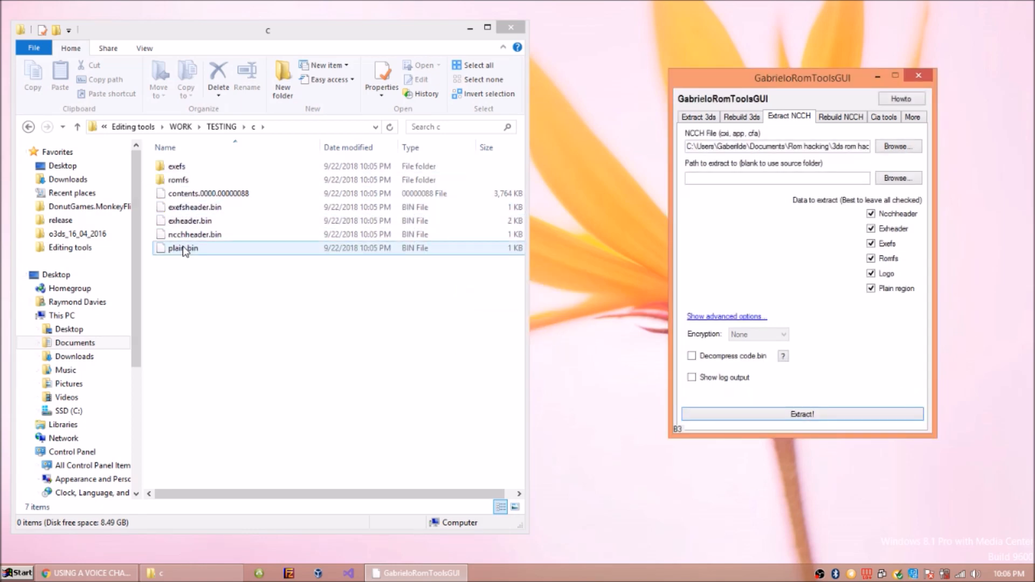
Move to NCCH rebuilding and inspect the extracted romfs folder
{"action": "left_click", "coordinate": [842, 117]}
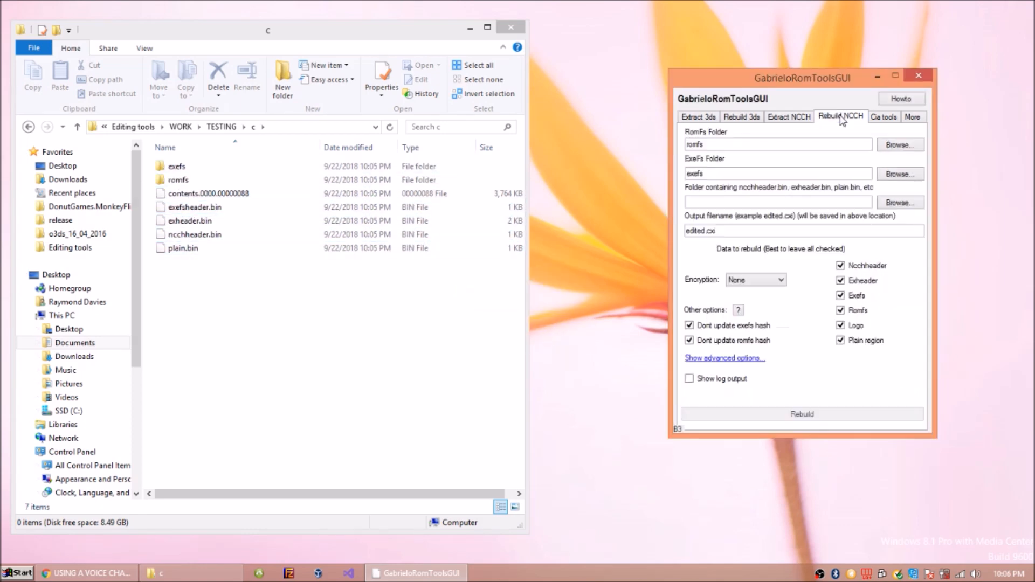
{"action": "double_click", "coordinate": [179, 179]}
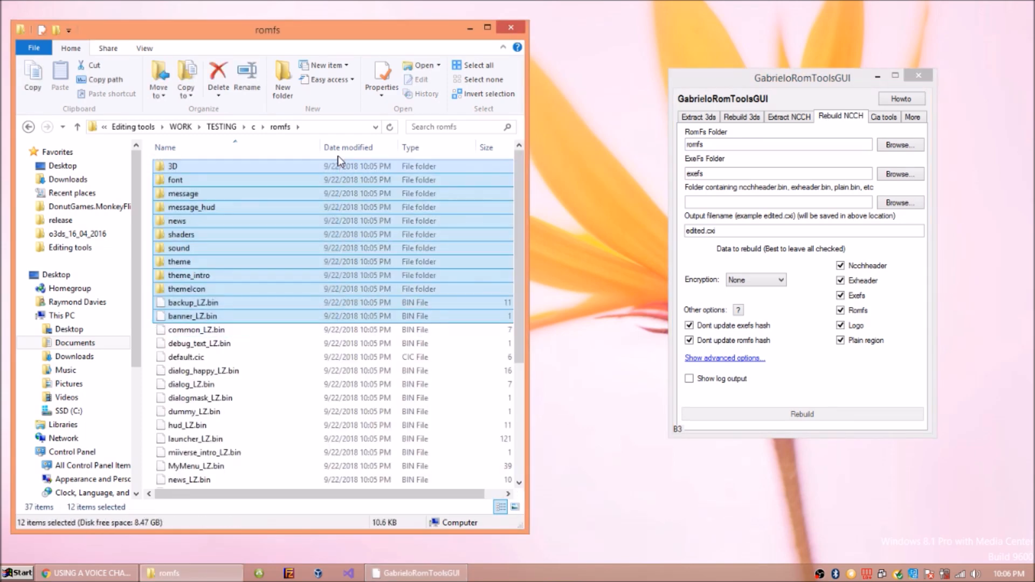
{"action": "scroll", "scroll_direction": "down", "scroll_amount": 3}
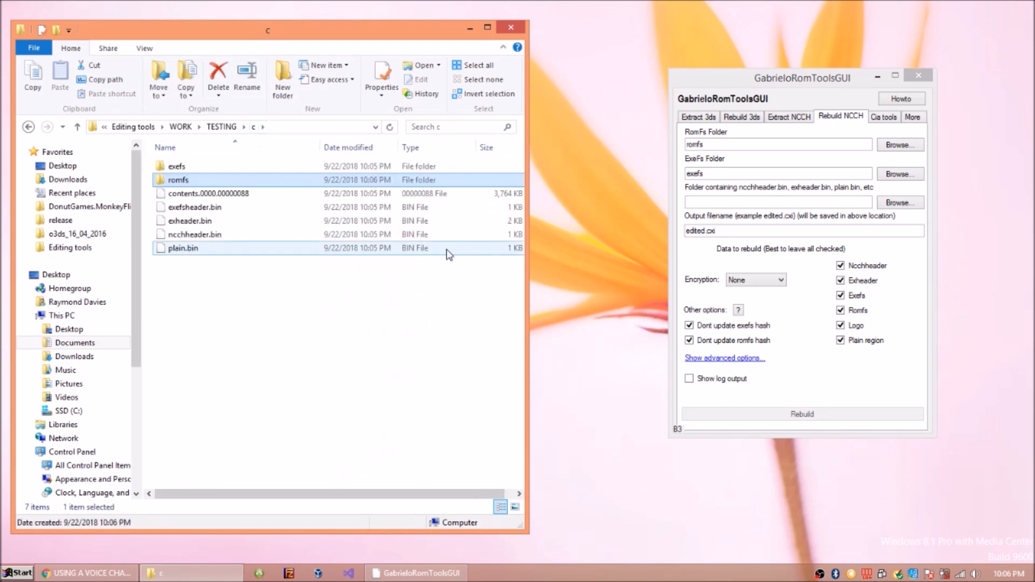
{"action": "mouse_move", "coordinate": [815, 422]}
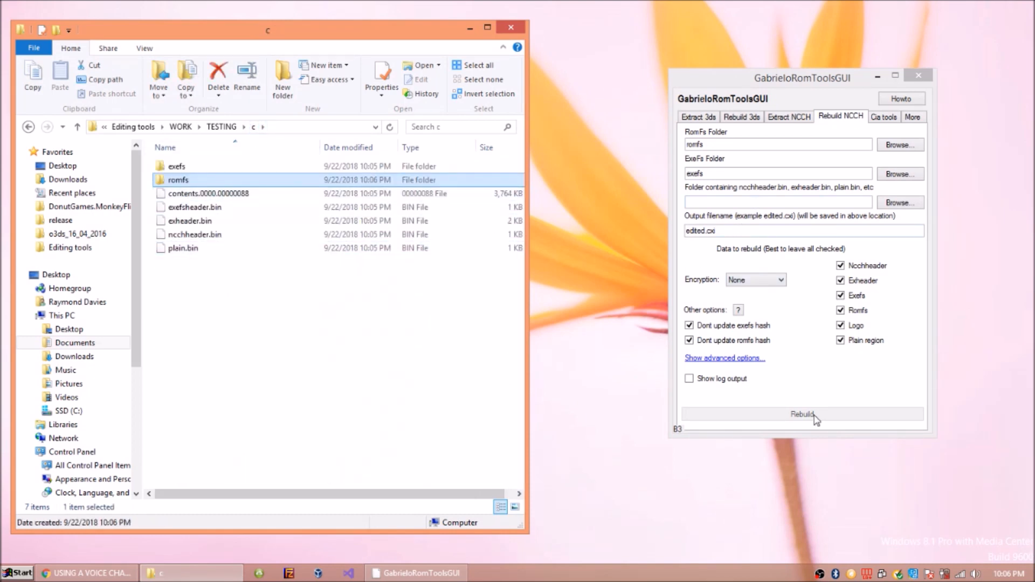
Point the header files folder at the test folder and rebuild the parts into edited.cxi
{"action": "left_click", "coordinate": [899, 203]}
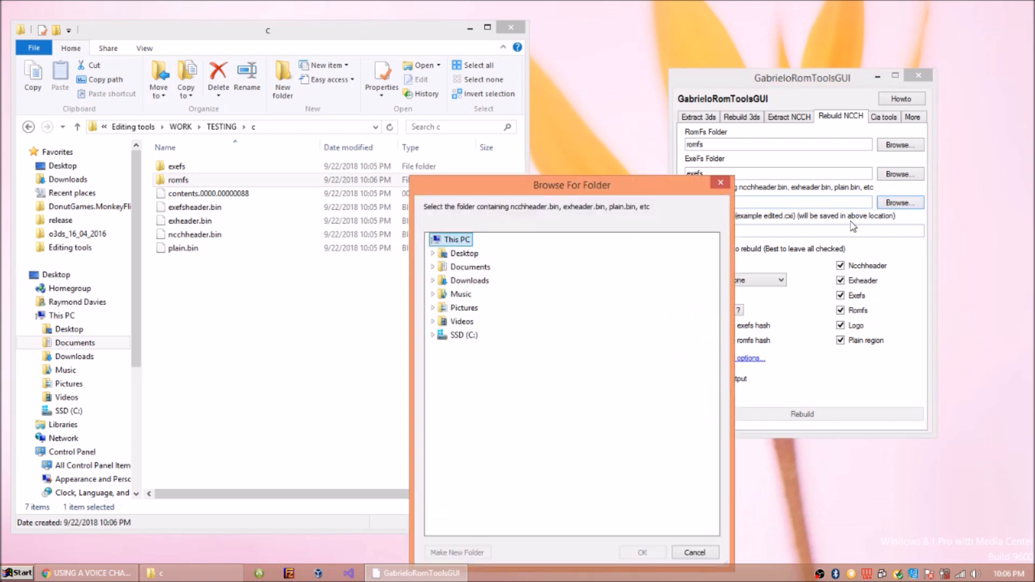
{"action": "left_click", "coordinate": [695, 568]}
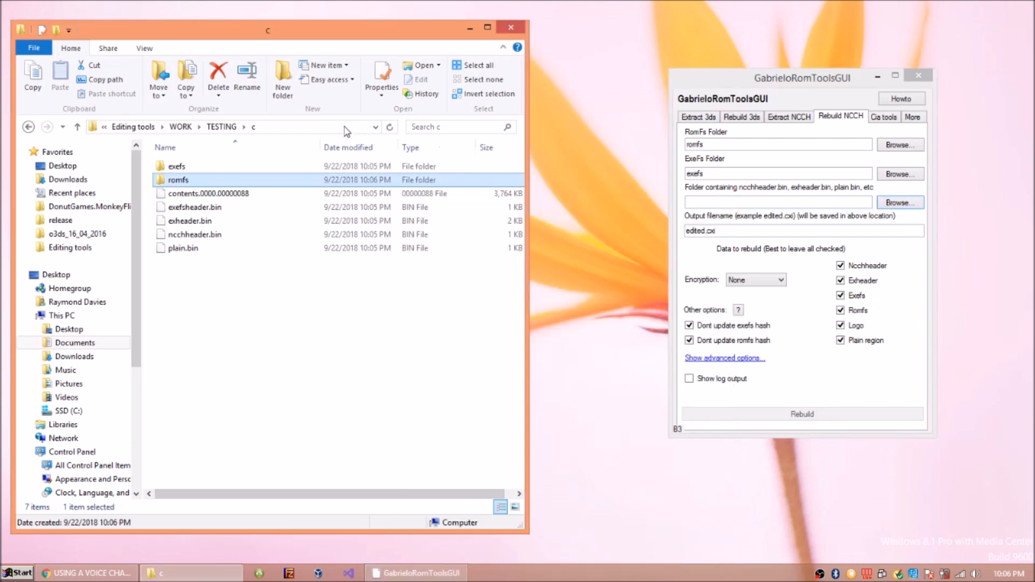
{"action": "left_click", "coordinate": [779, 203]}
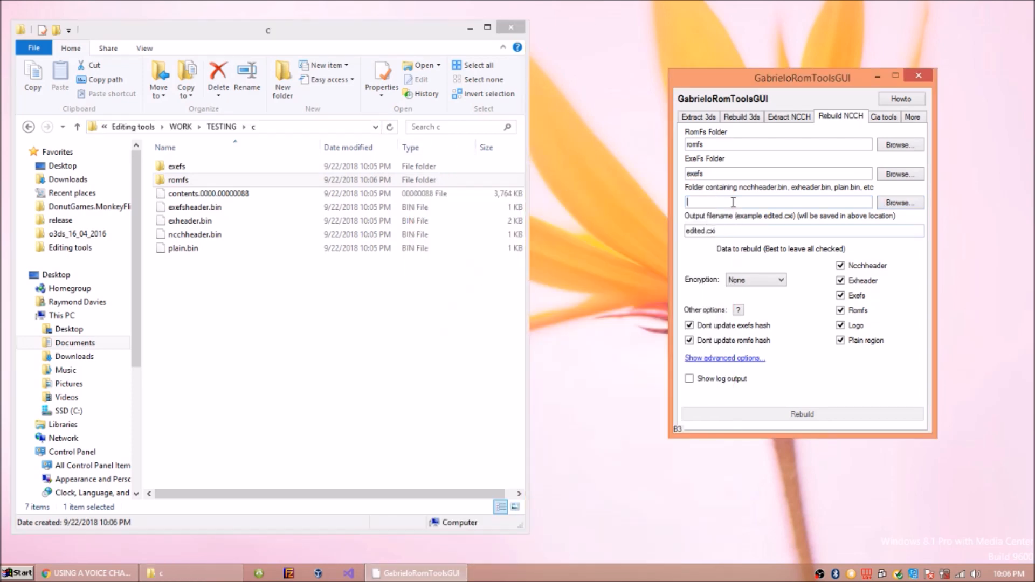
{"action": "left_click", "coordinate": [802, 414]}
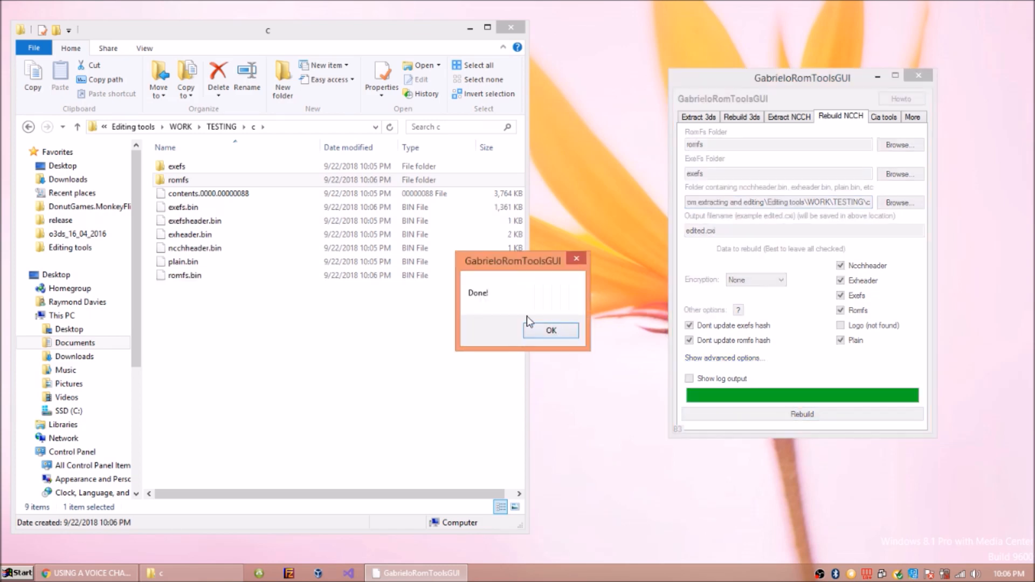
{"action": "left_click", "coordinate": [550, 331]}
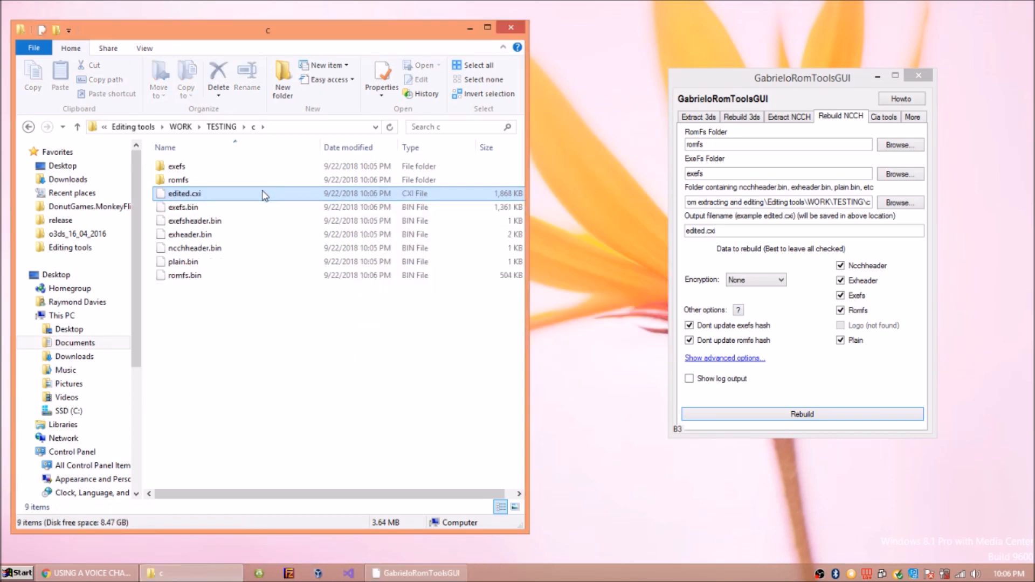
Rename edited.cxi to contents.0000.00000088 and return to the CIA tools
{"action": "type", "text": "contents.0000.00000088"}
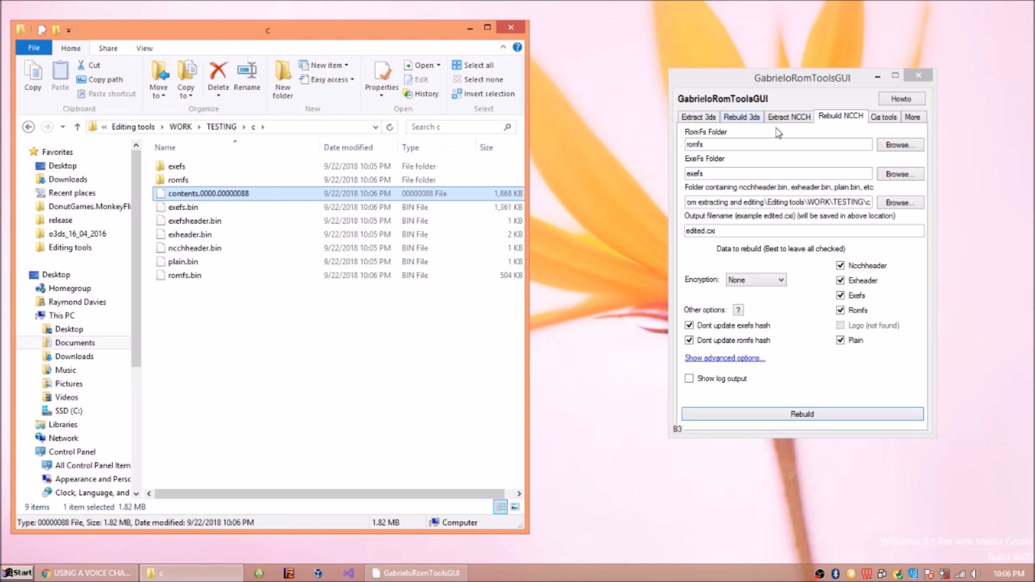
{"action": "left_click", "coordinate": [884, 117]}
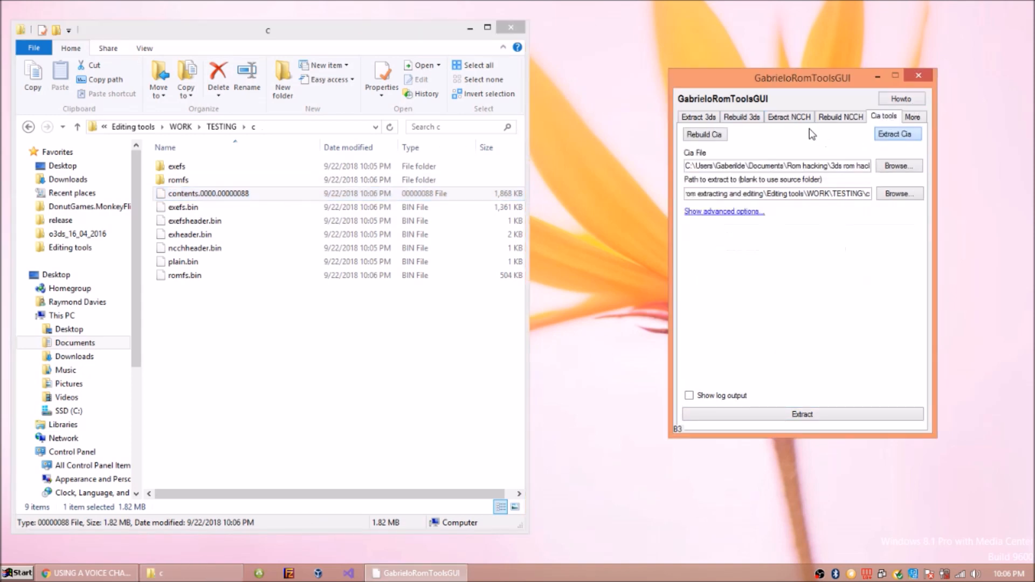
Rebuild a CIA with contents.0000.00000088 as content, producing example.cia
{"action": "left_click", "coordinate": [705, 133]}
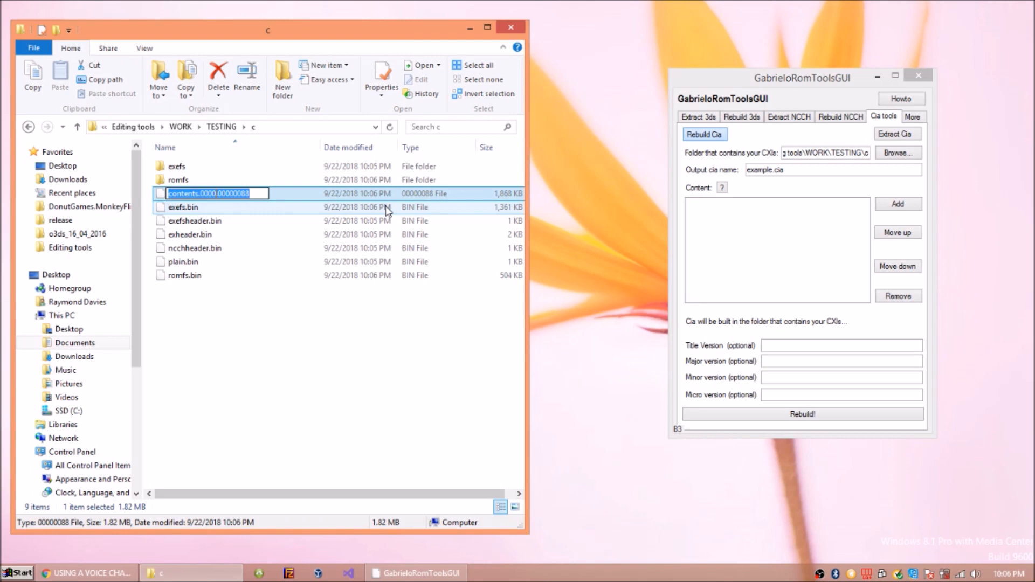
{"action": "left_click", "coordinate": [898, 203]}
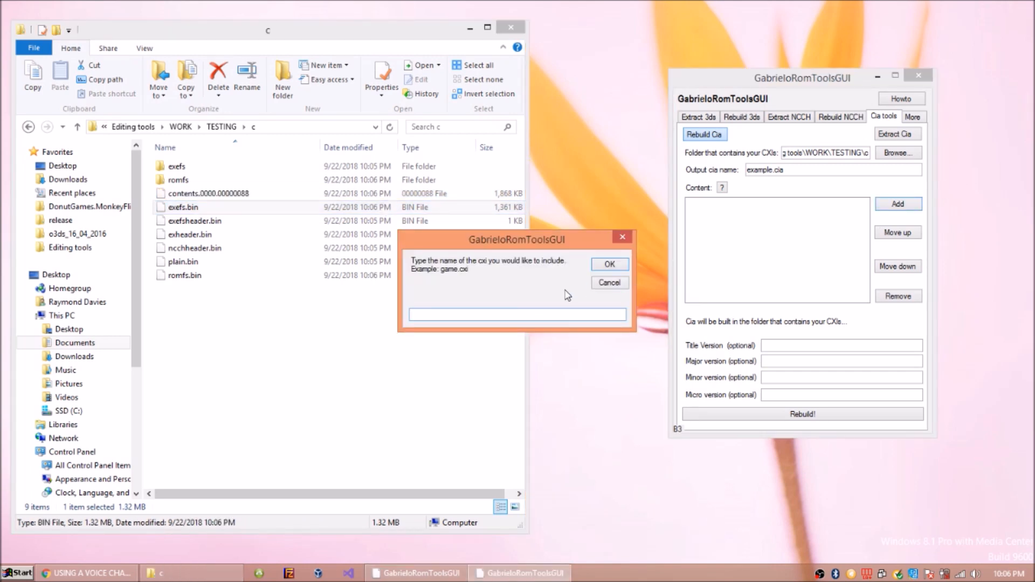
{"action": "left_click", "coordinate": [609, 265]}
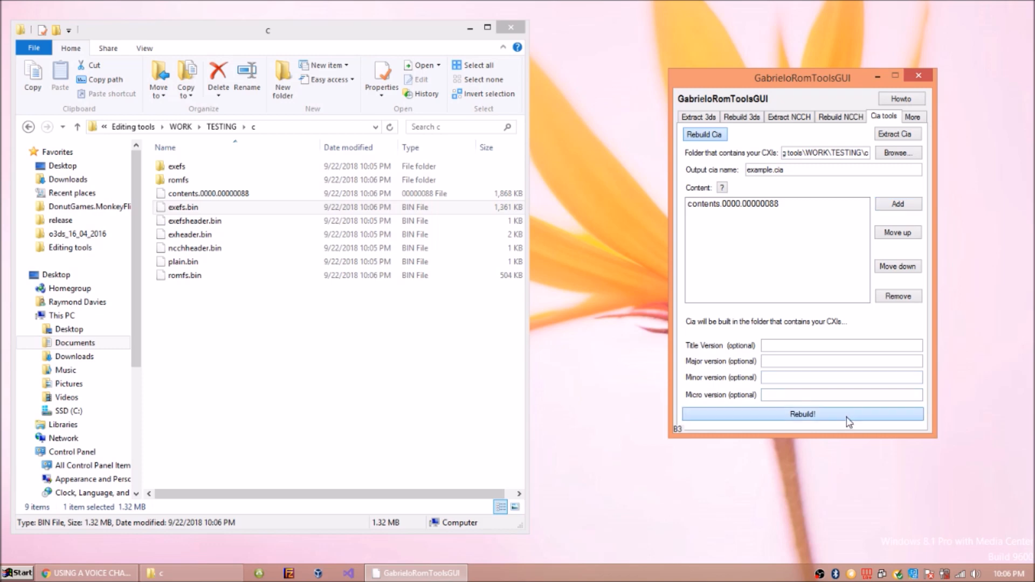
{"action": "left_click", "coordinate": [803, 414]}
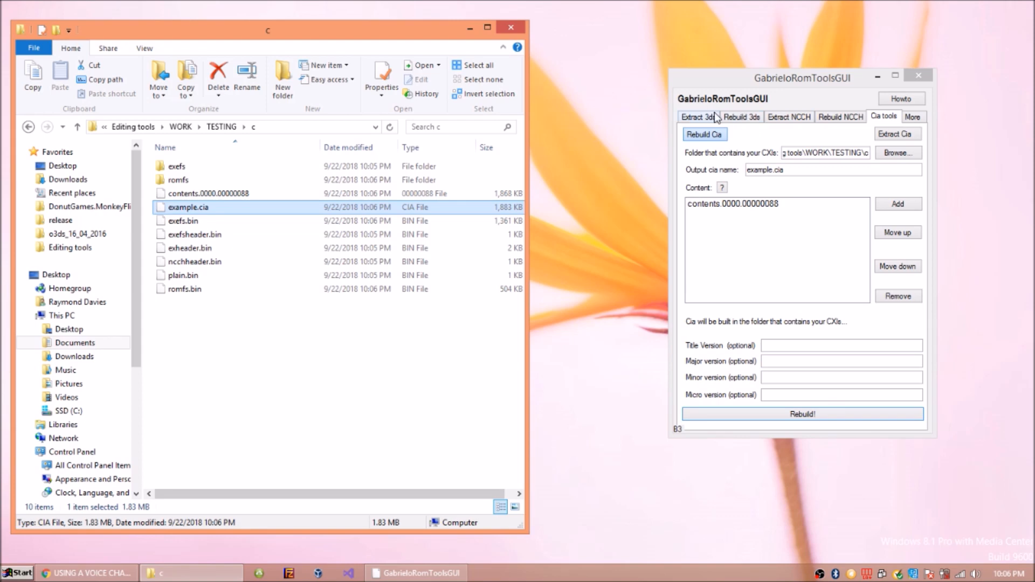
Review the 3DS tool tabs, then launch Kuriimu from the Editing tools folder
{"action": "left_click", "coordinate": [699, 117]}
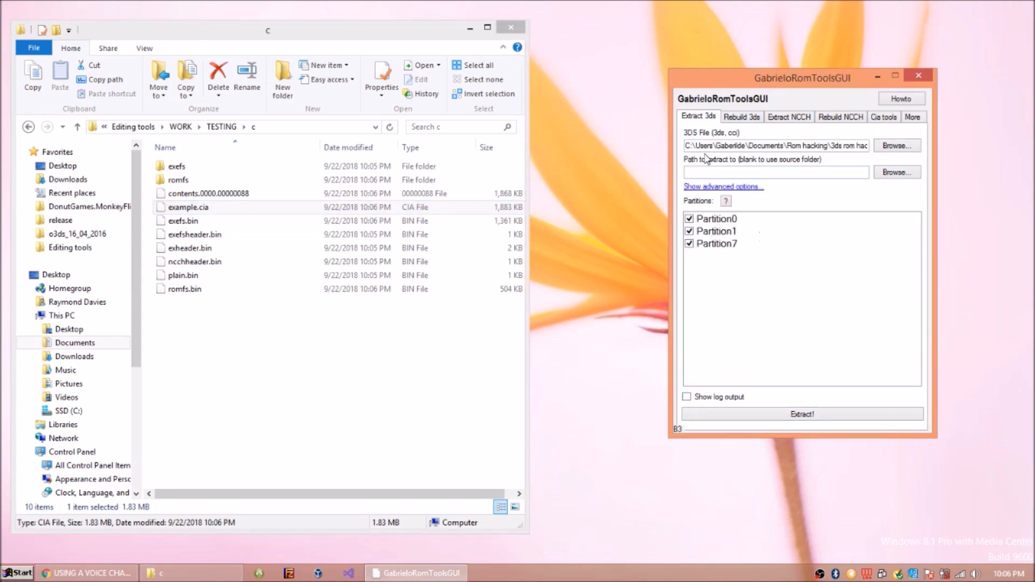
{"action": "left_click", "coordinate": [205, 193]}
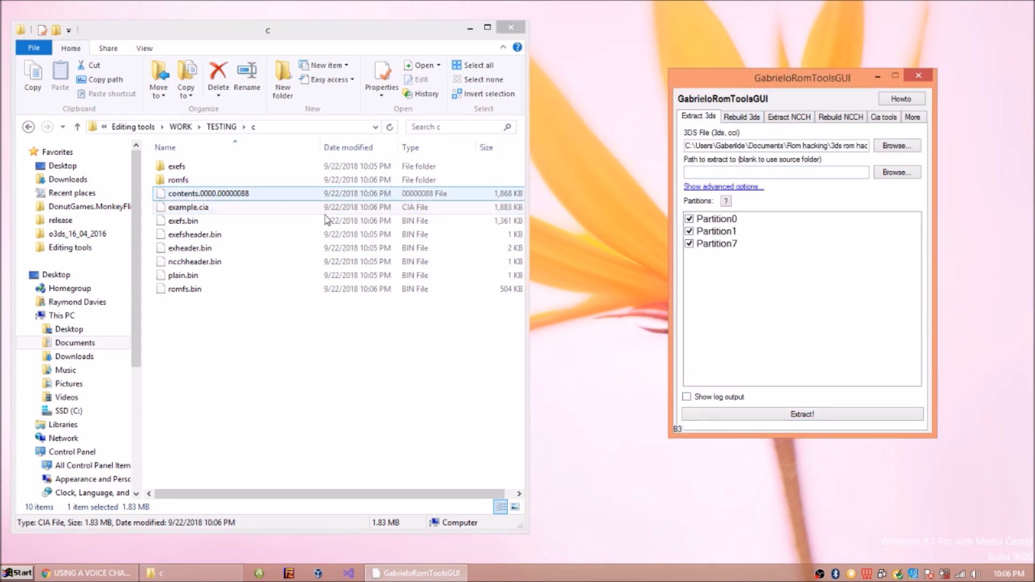
{"action": "left_click", "coordinate": [789, 116]}
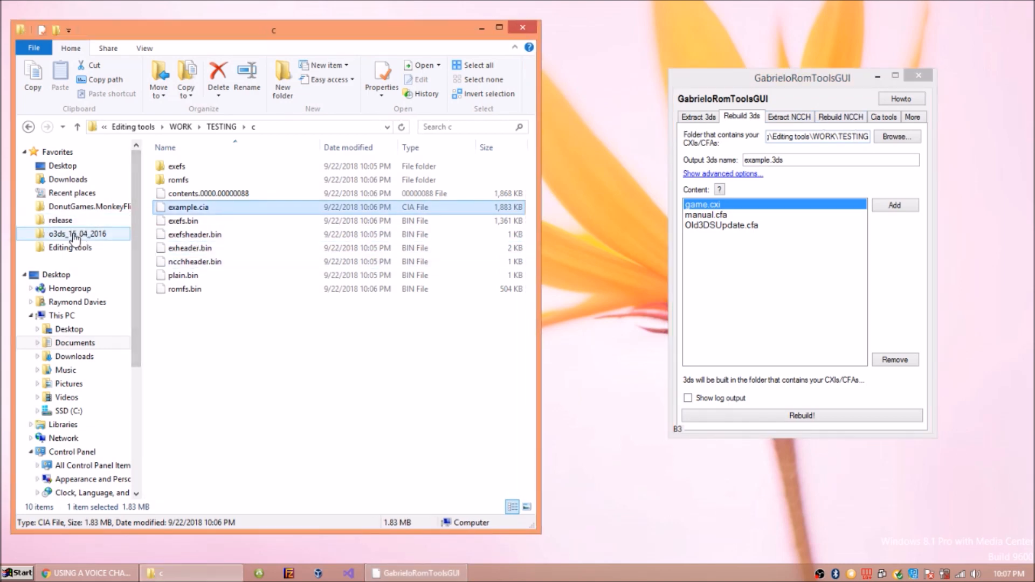
{"action": "left_click", "coordinate": [69, 248]}
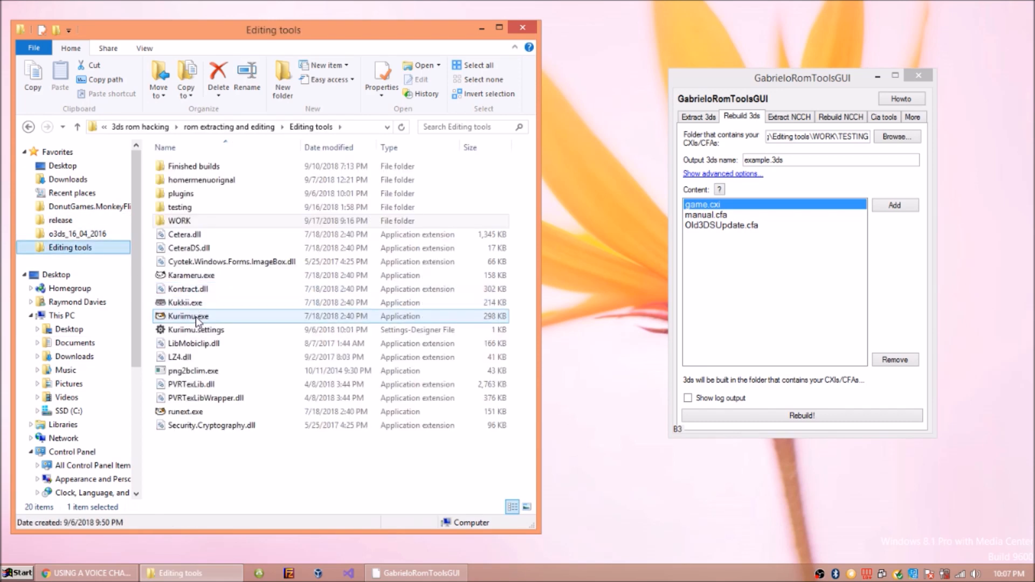
{"action": "double_click", "coordinate": [188, 316]}
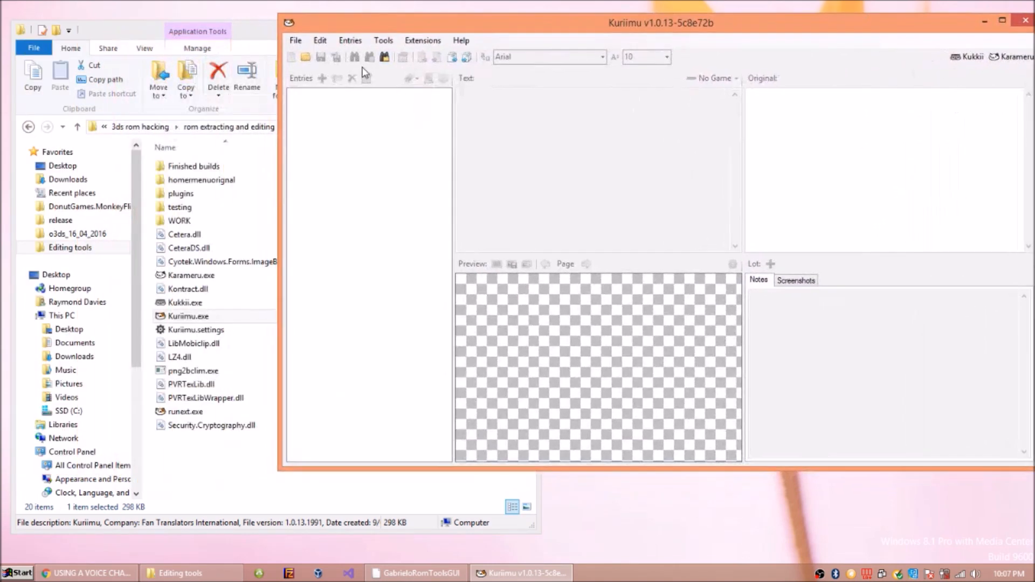
In Kuriimu's Open dialog, browse edited > Cia > c > romfs to list its _LZ.bin files
{"action": "left_click", "coordinate": [295, 41]}
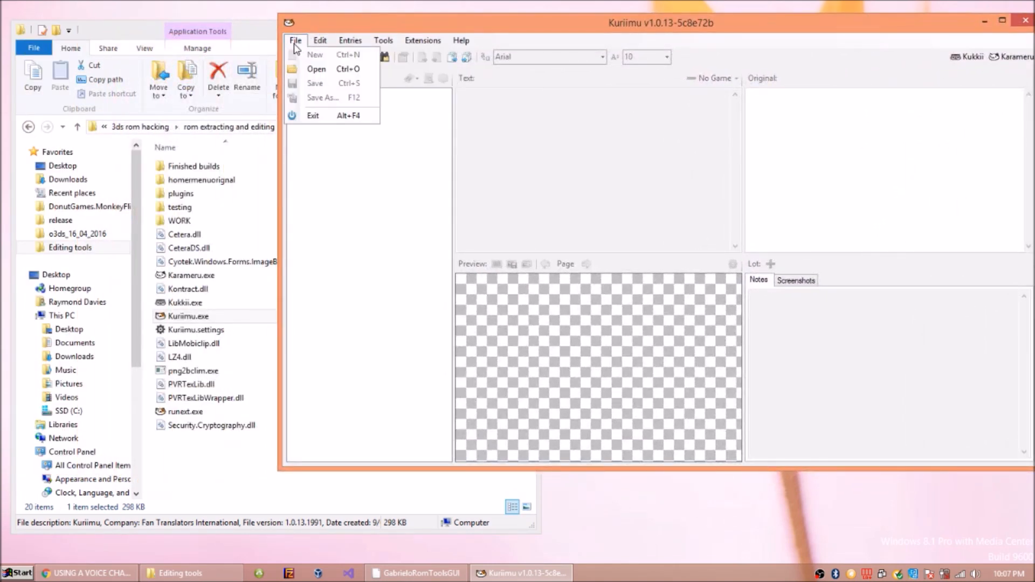
{"action": "left_click", "coordinate": [315, 69]}
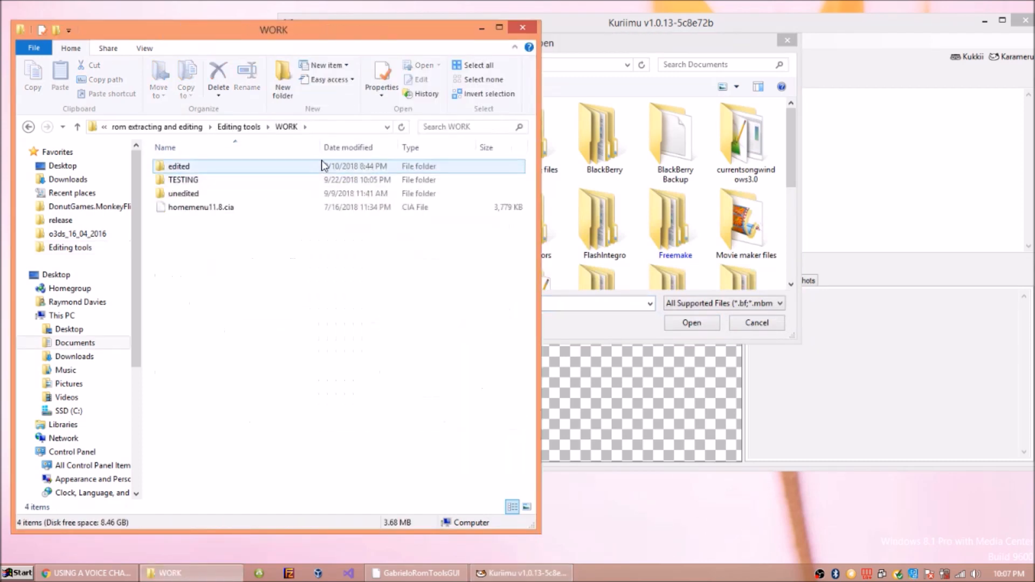
{"action": "double_click", "coordinate": [179, 166]}
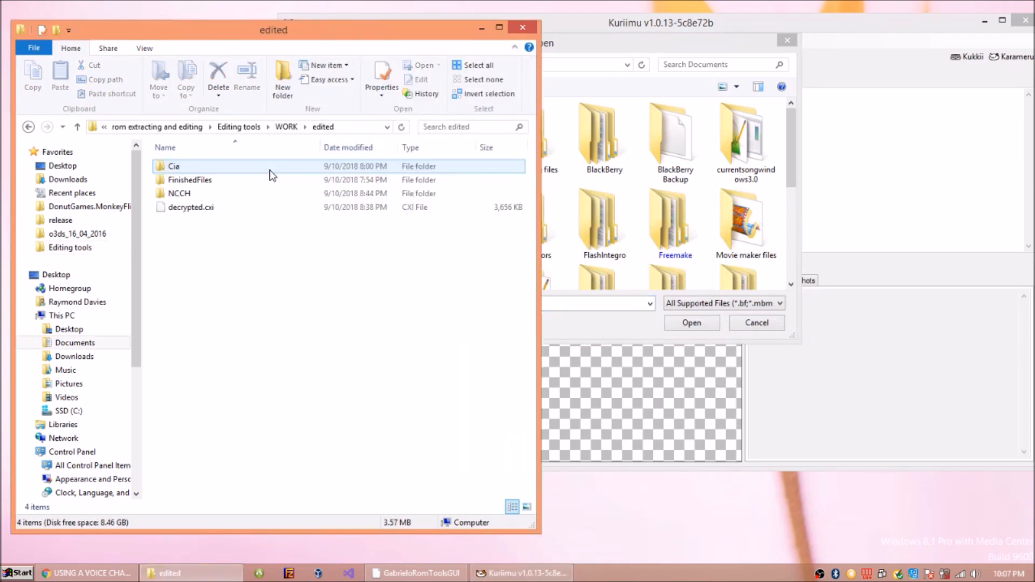
{"action": "double_click", "coordinate": [179, 193]}
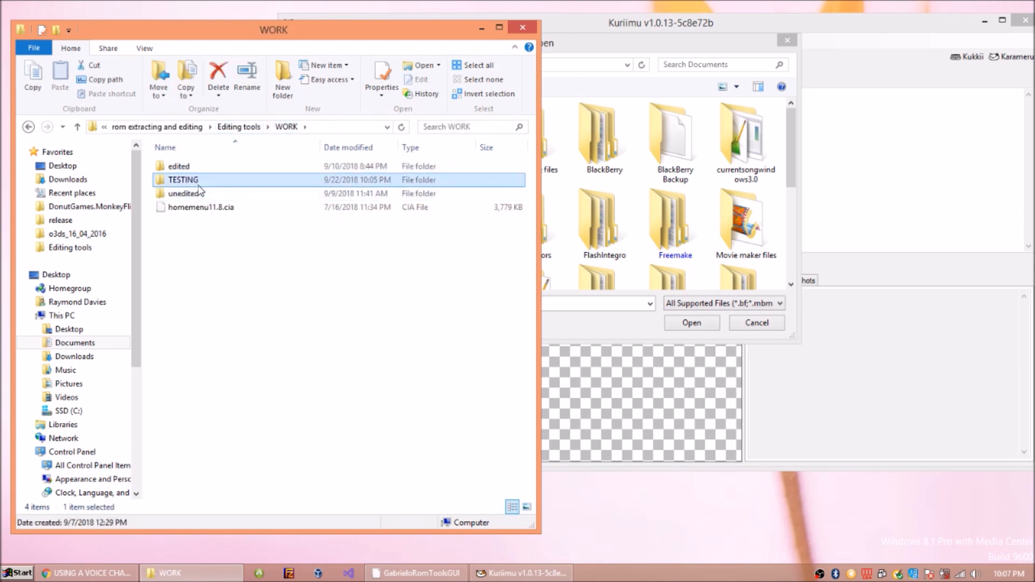
{"action": "double_click", "coordinate": [181, 179]}
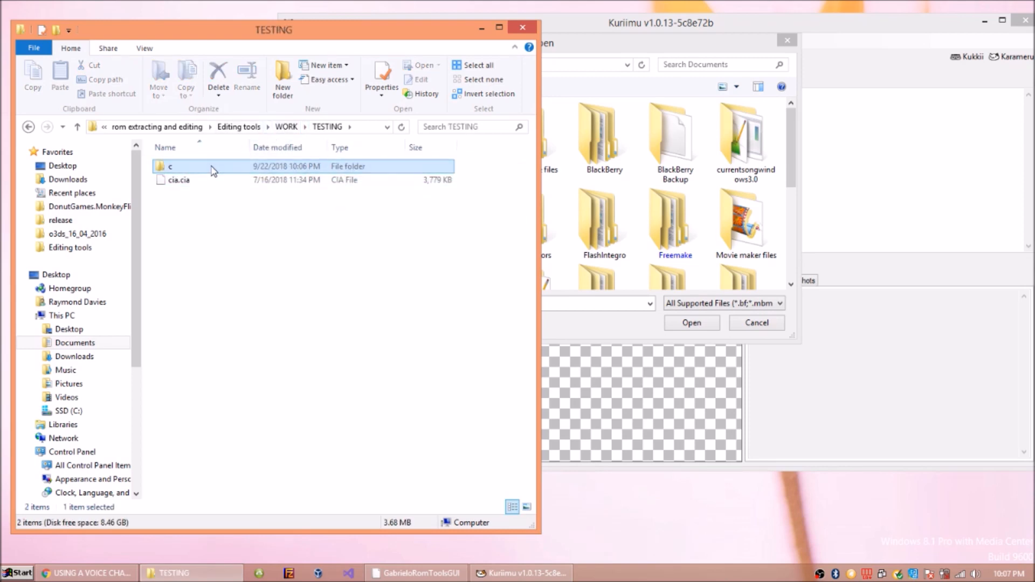
{"action": "double_click", "coordinate": [170, 166]}
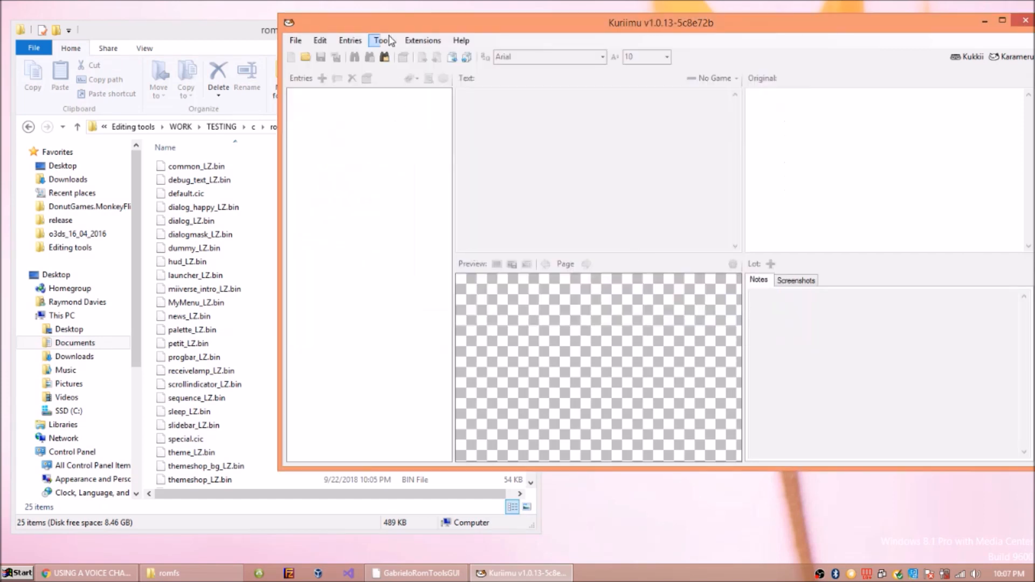
Start a Nintendo decompression from Tools > Compression
{"action": "left_click", "coordinate": [460, 40]}
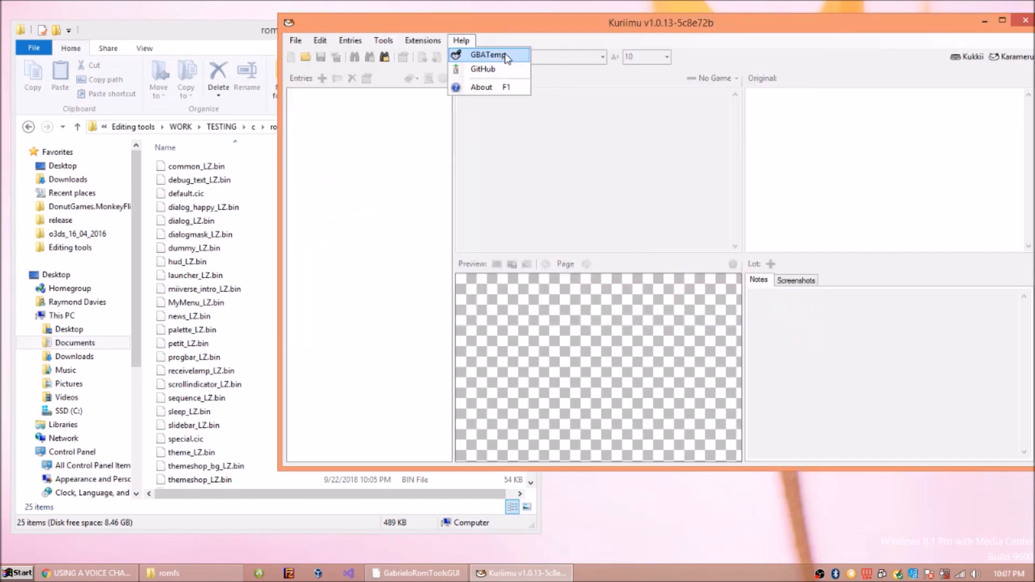
{"action": "left_click", "coordinate": [384, 40]}
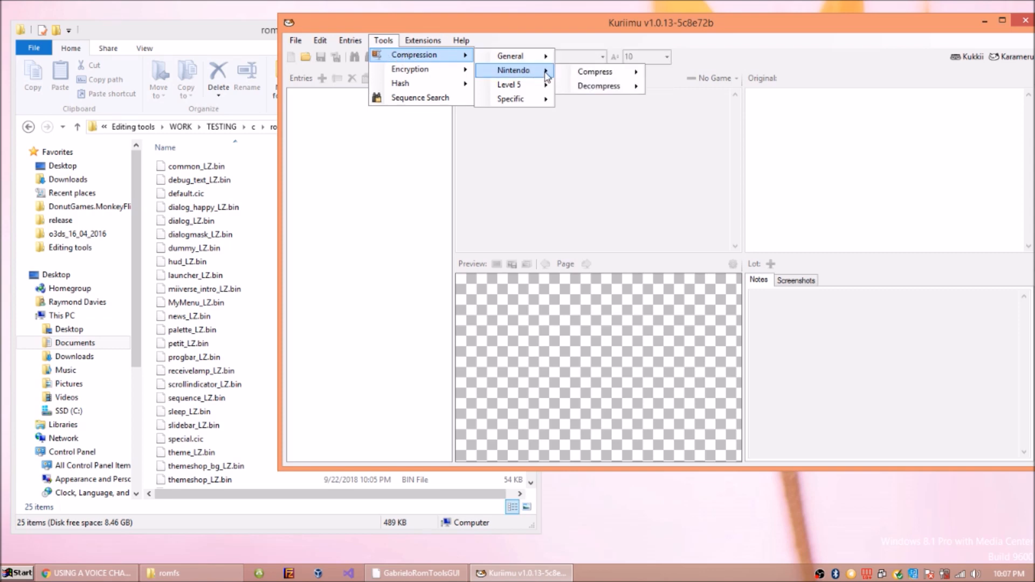
{"action": "left_click", "coordinate": [600, 86]}
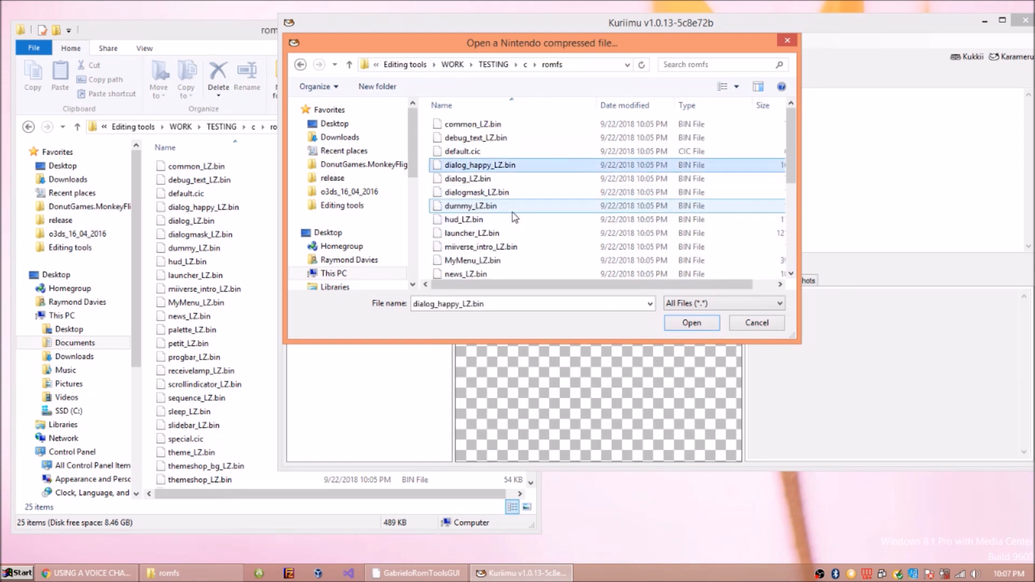
Decompress miiverse_intro_LZ.bin into miiverse_intro_LZ.decomp.bin and dismiss the unsupported-format notice
{"action": "left_click", "coordinate": [479, 247]}
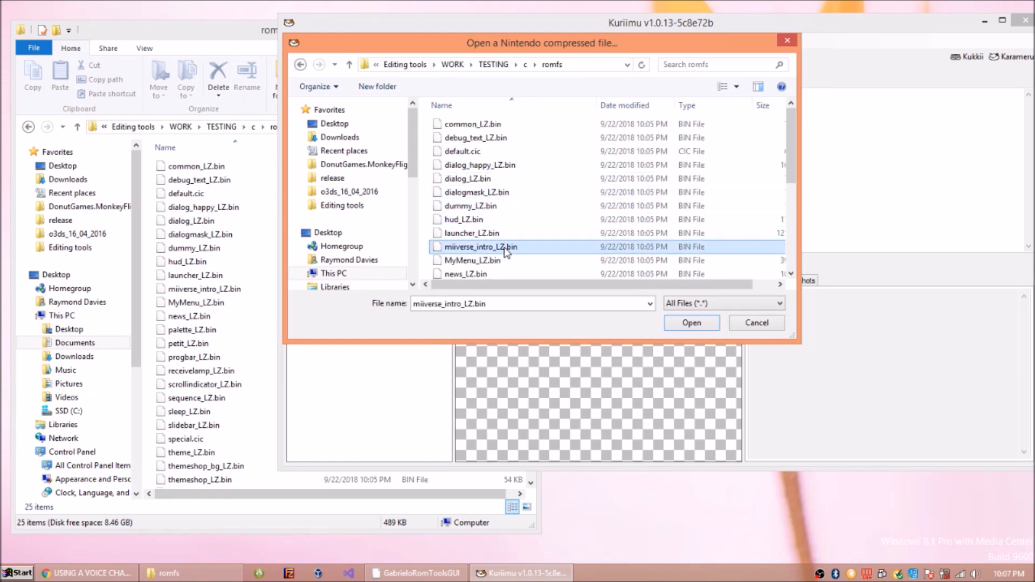
{"action": "left_click", "coordinate": [692, 323]}
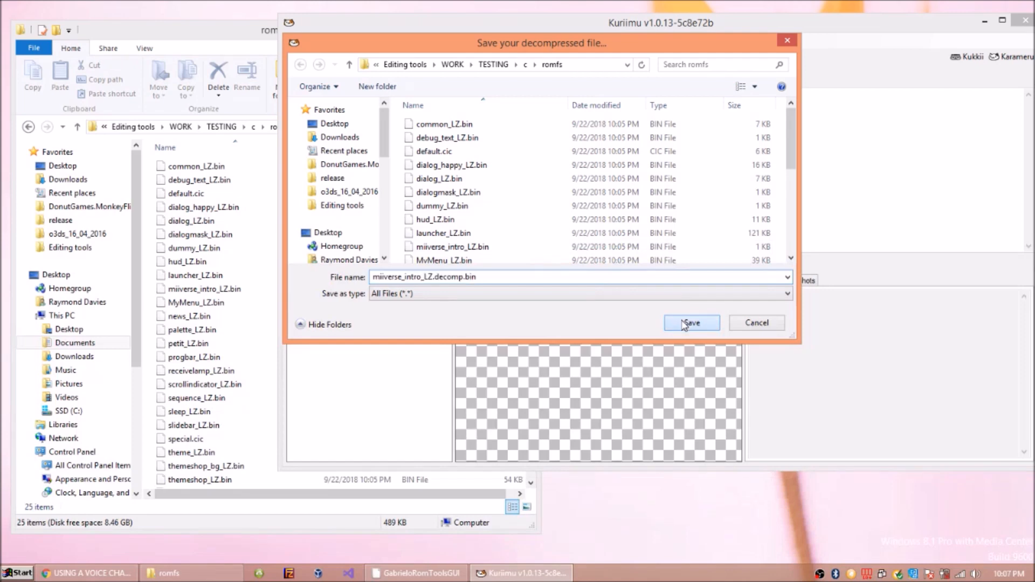
{"action": "left_click", "coordinate": [692, 323]}
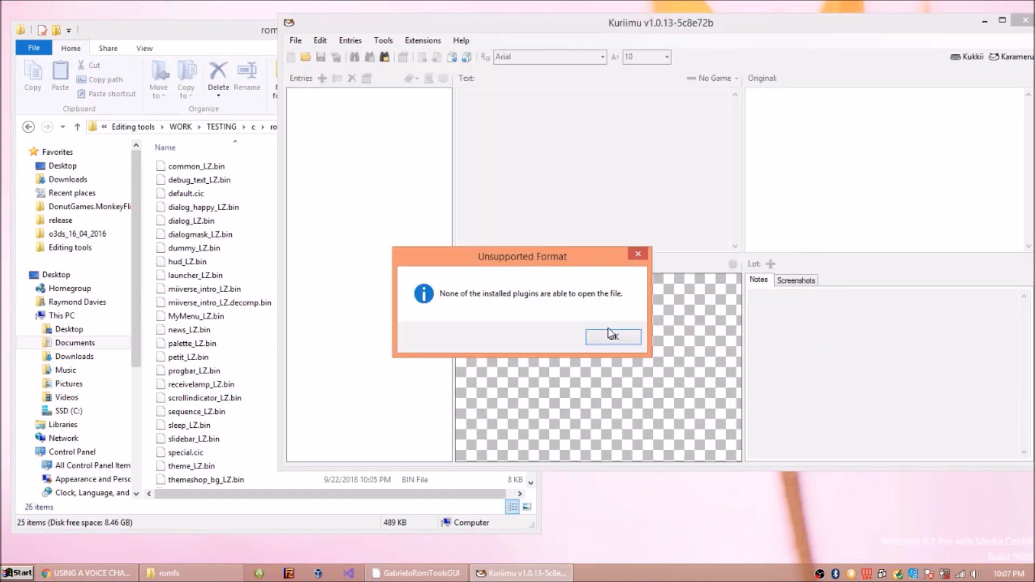
{"action": "left_click", "coordinate": [613, 337]}
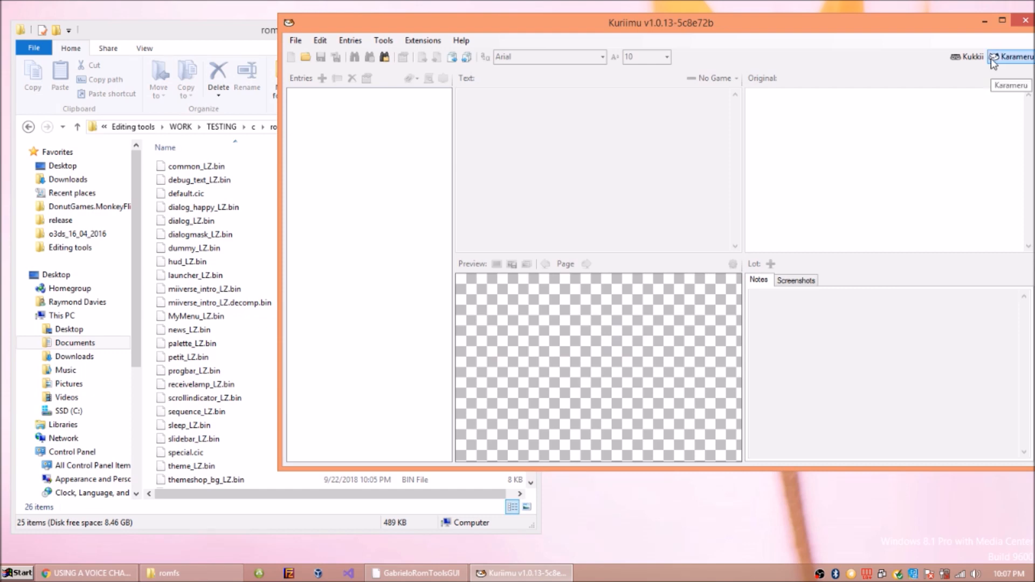
Load miiverse_intro_LZ.decomp.bin from romfs into Karameru as a DARC archive, then close Karameru and Kuriimu
{"action": "left_click", "coordinate": [969, 57]}
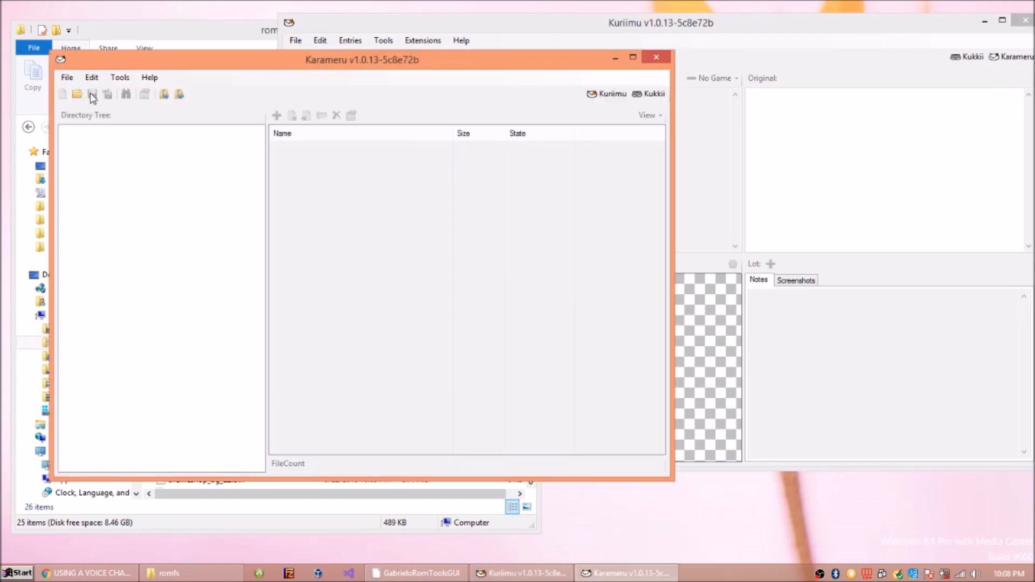
{"action": "left_click", "coordinate": [77, 95]}
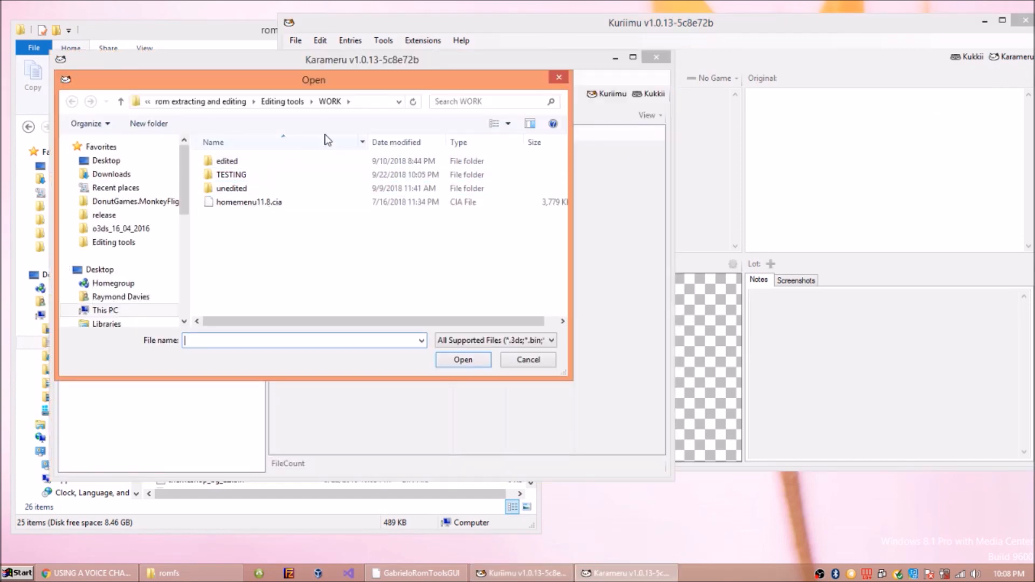
{"action": "left_click", "coordinate": [285, 101]}
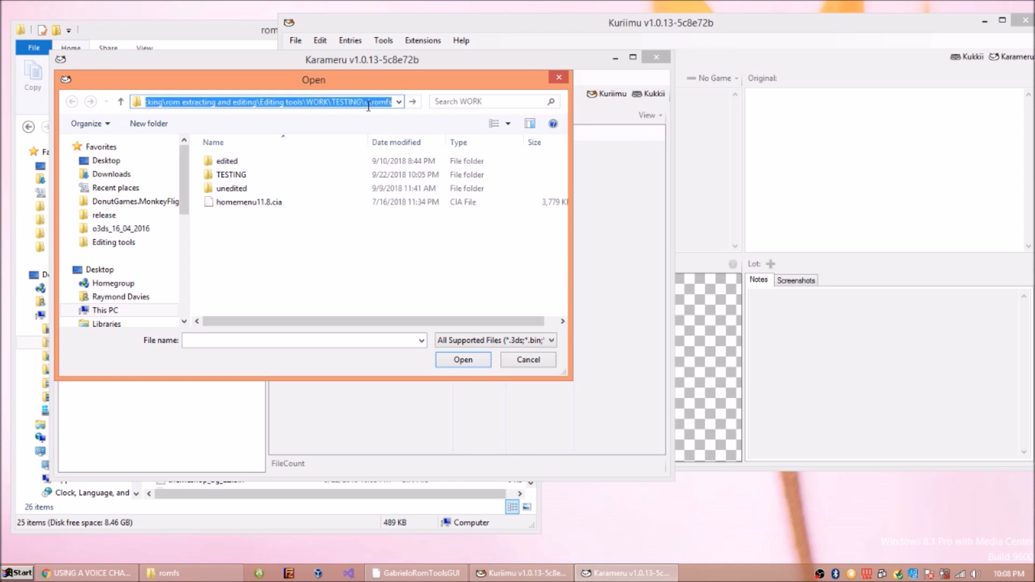
{"action": "left_click", "coordinate": [464, 360]}
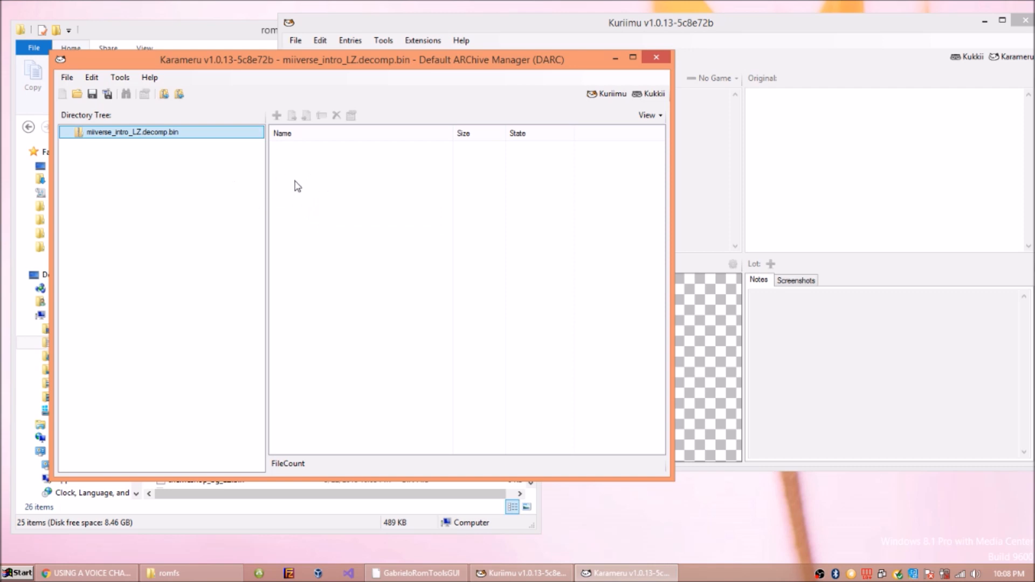
{"action": "right_click", "coordinate": [135, 131]}
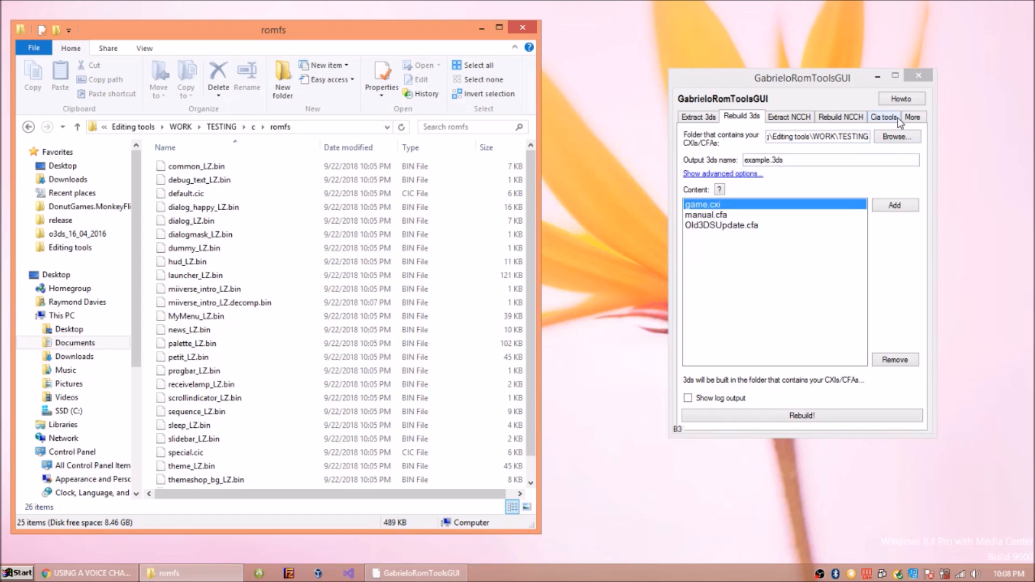
Show the More tools page, dismiss its help popup, and glance at Extract NCCH settings
{"action": "left_click", "coordinate": [913, 117]}
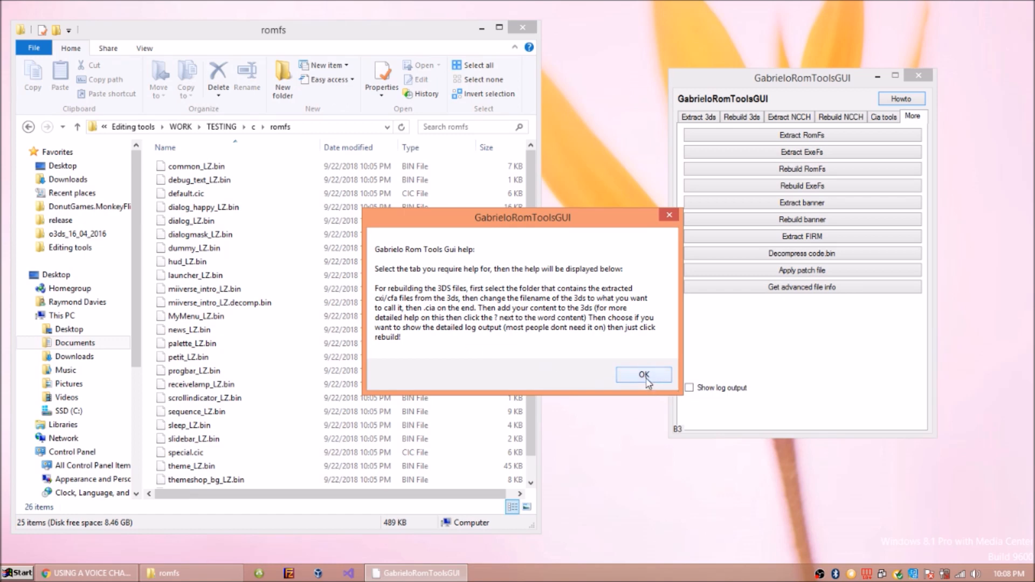
{"action": "left_click", "coordinate": [644, 375]}
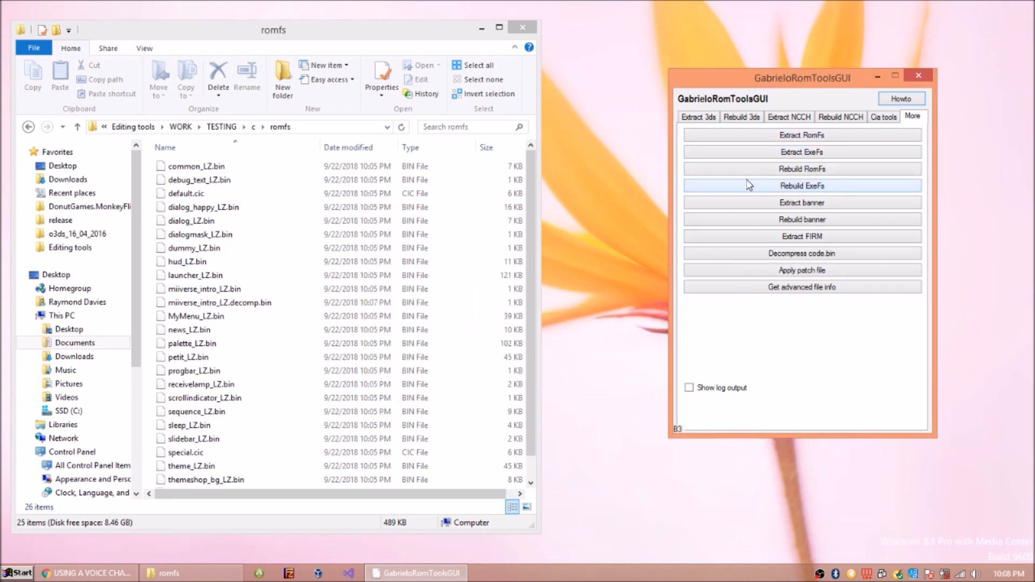
{"action": "left_click", "coordinate": [790, 116]}
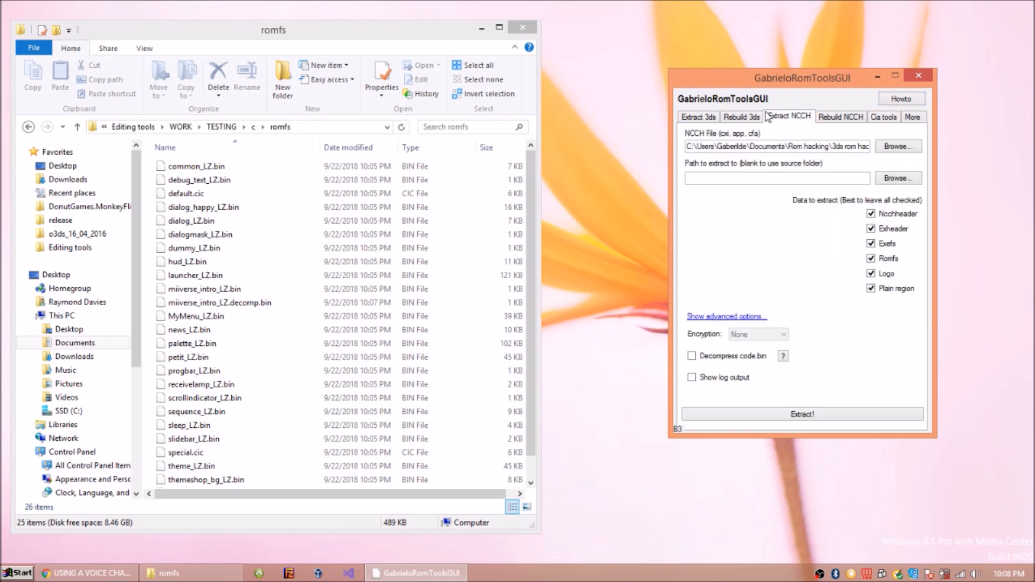
{"action": "left_click", "coordinate": [910, 116]}
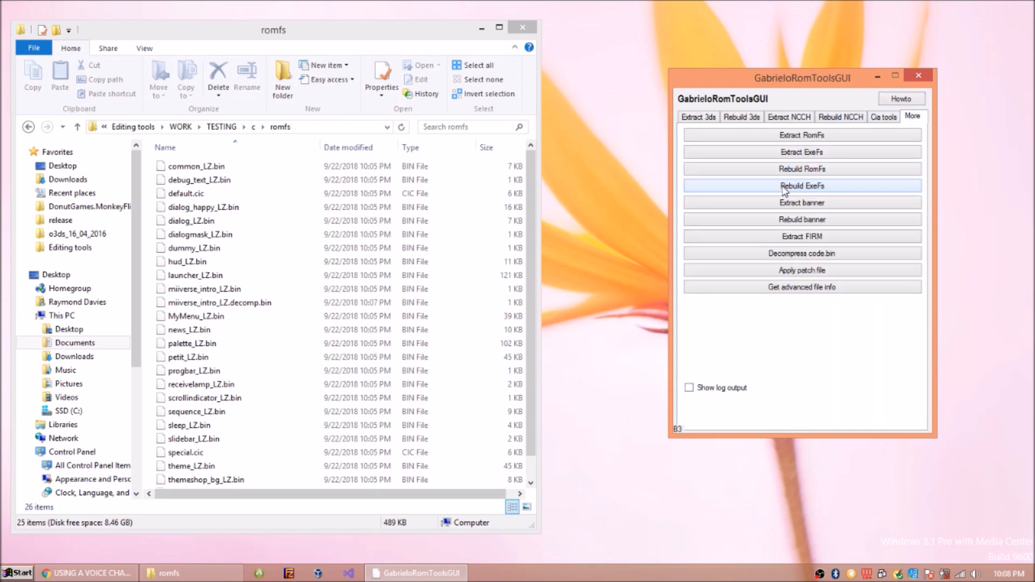
{"action": "mouse_move", "coordinate": [795, 156]}
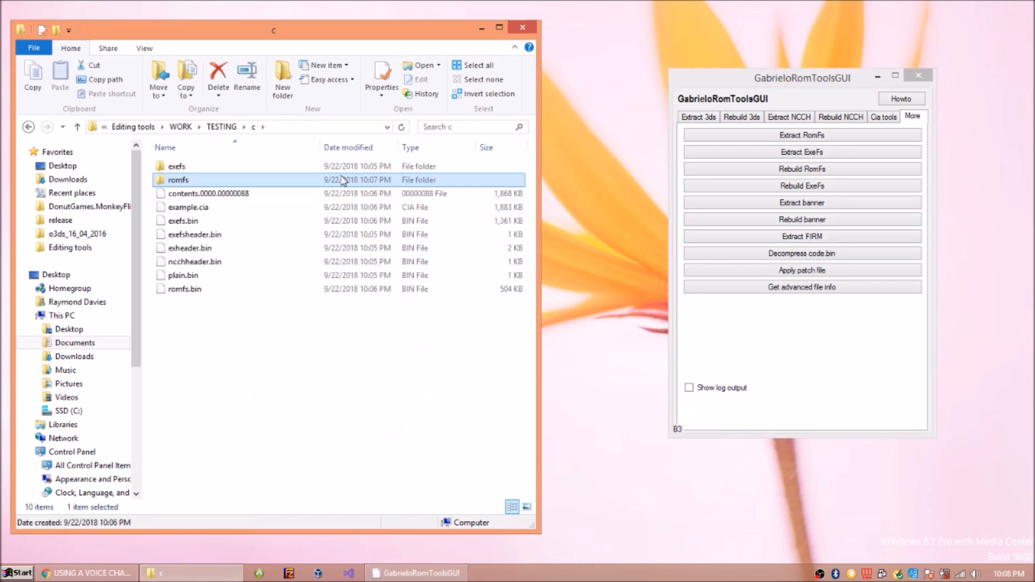
{"action": "mouse_move", "coordinate": [801, 257]}
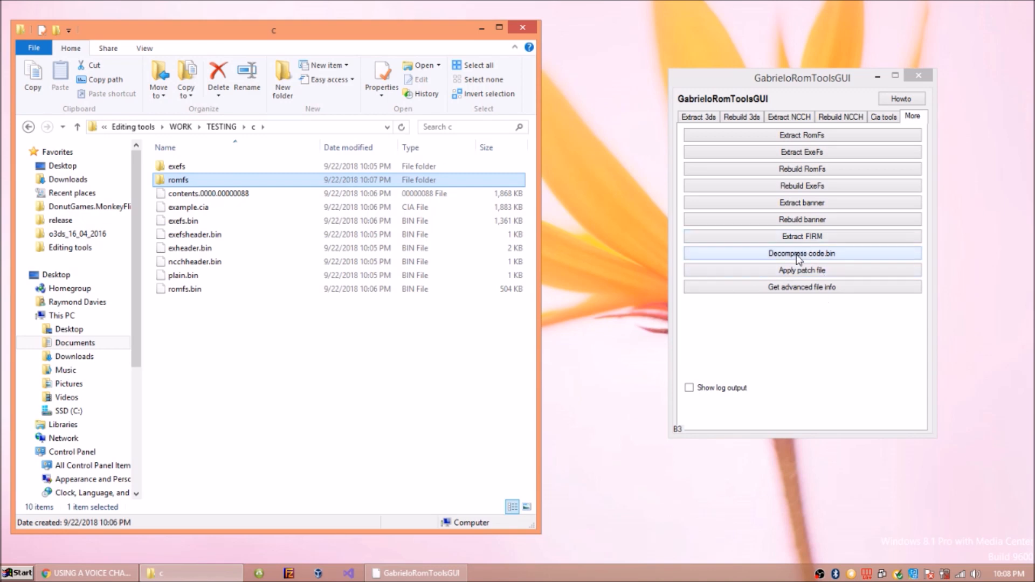
Browse the Extract NCCH and Cia tools pages, returning to the More tools list
{"action": "left_click", "coordinate": [789, 116]}
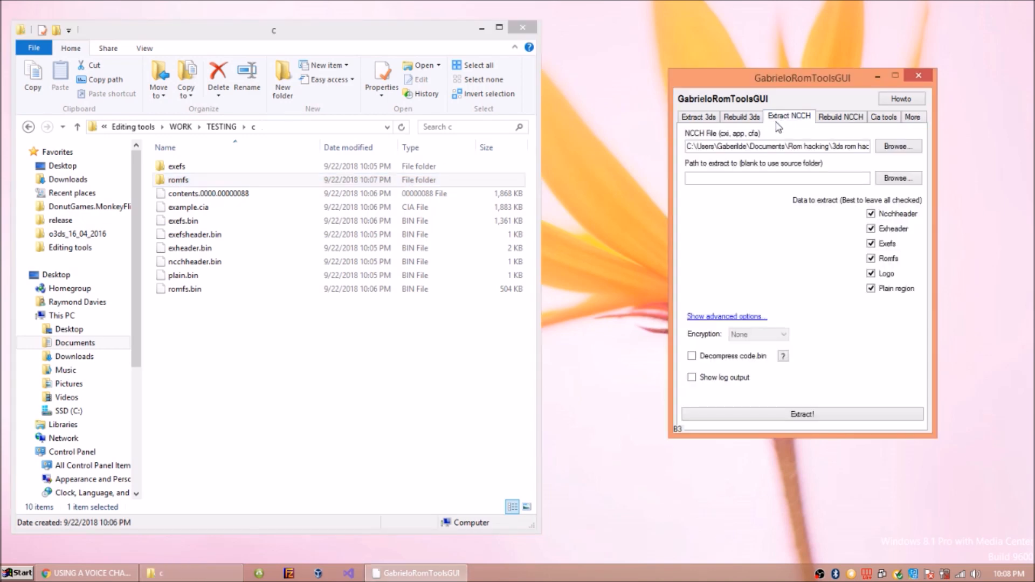
{"action": "left_click", "coordinate": [884, 116]}
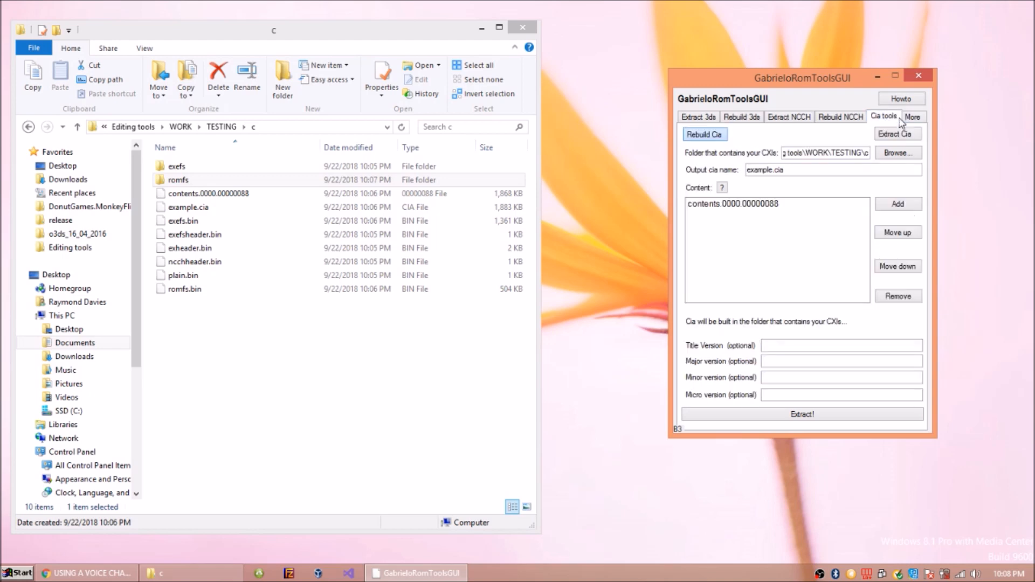
{"action": "left_click", "coordinate": [917, 116]}
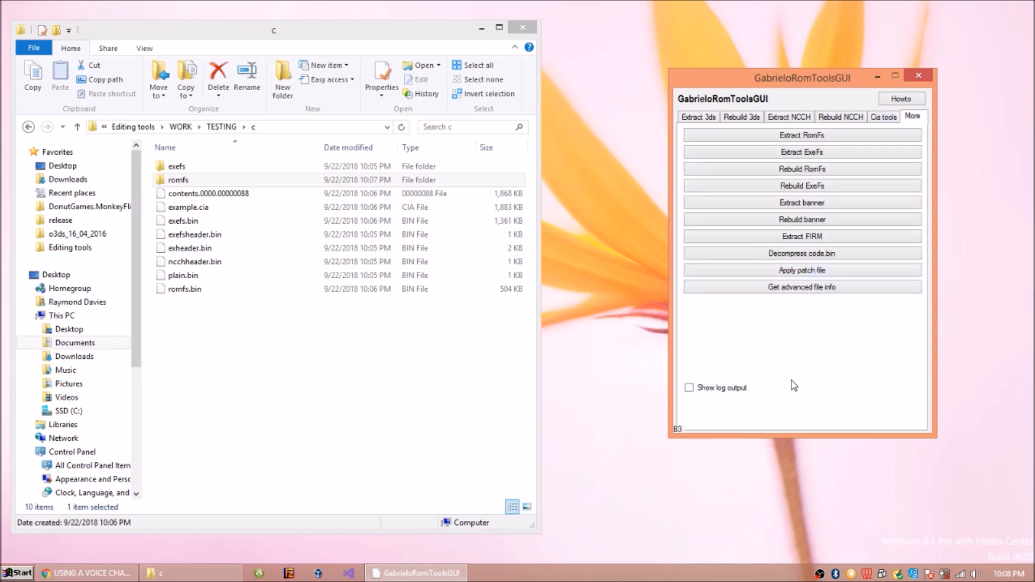
{"action": "left_click", "coordinate": [803, 287]}
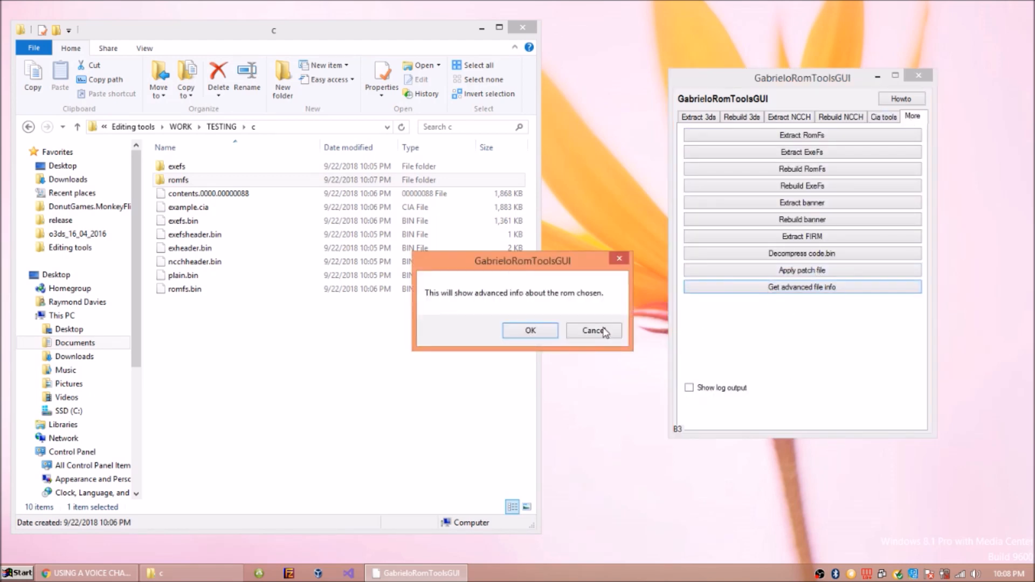
{"action": "left_click", "coordinate": [531, 331]}
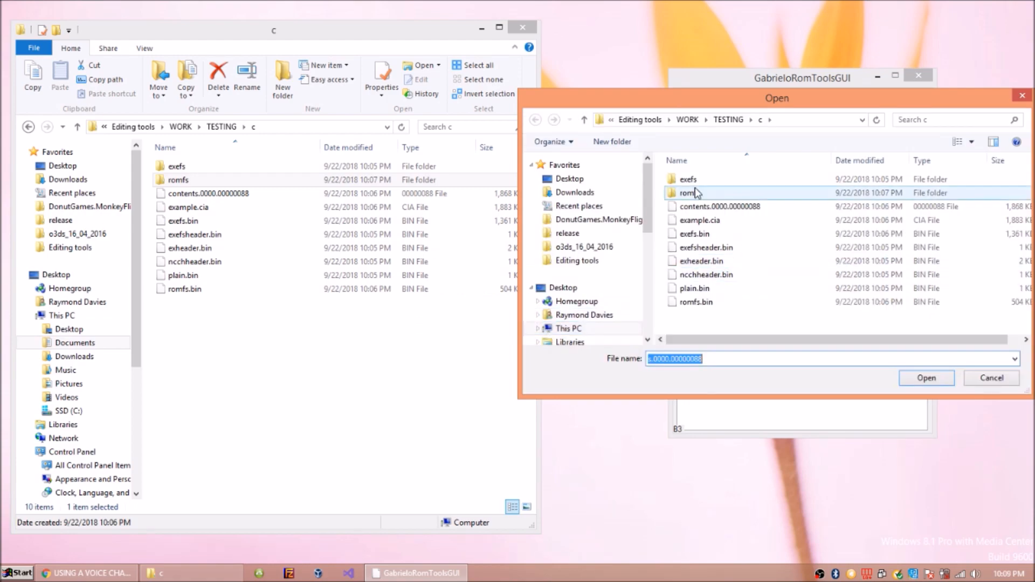
{"action": "left_click", "coordinate": [926, 378]}
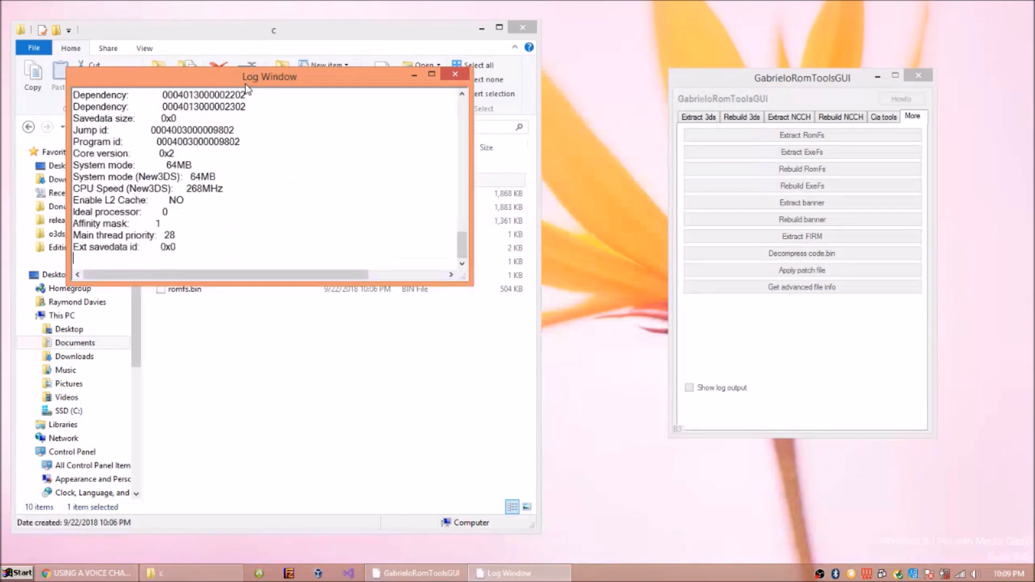
{"action": "scroll", "scroll_direction": "down", "scroll_amount": 3}
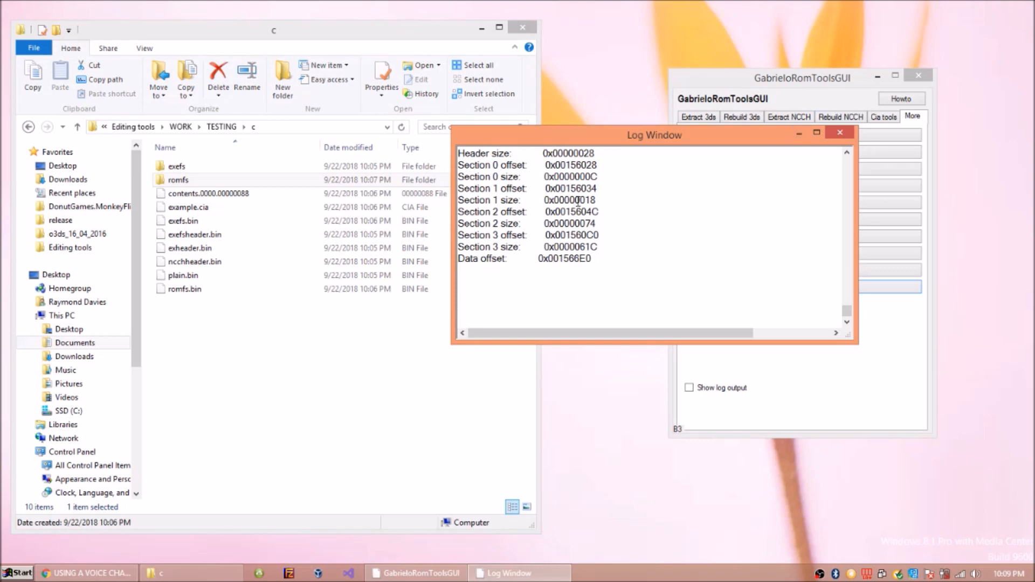
{"action": "left_click", "coordinate": [841, 132]}
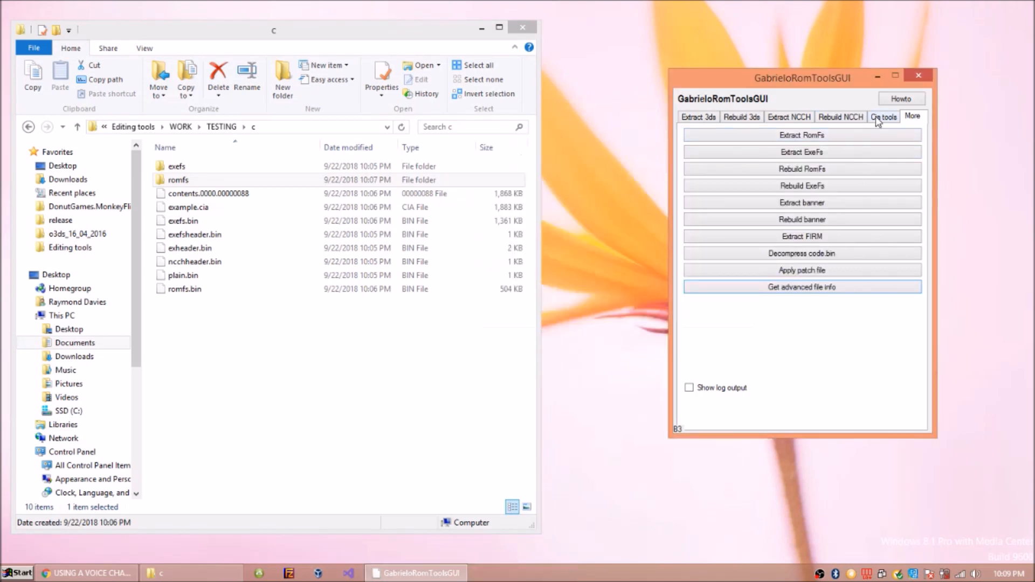
Show the Rebuild NCCH settings with romfs and exefs folders and edited.cxi output
{"action": "left_click", "coordinate": [885, 116]}
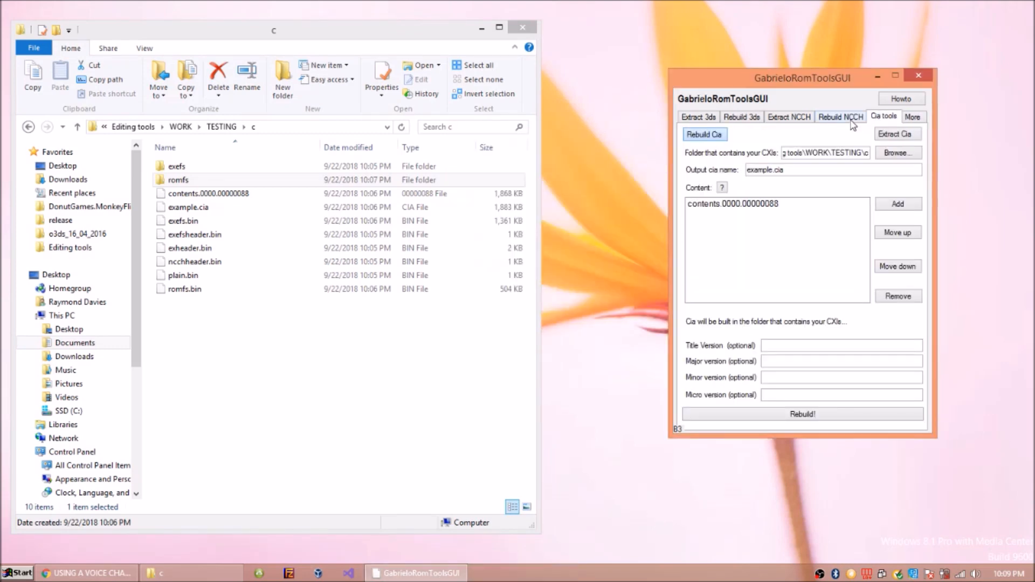
{"action": "left_click", "coordinate": [841, 116]}
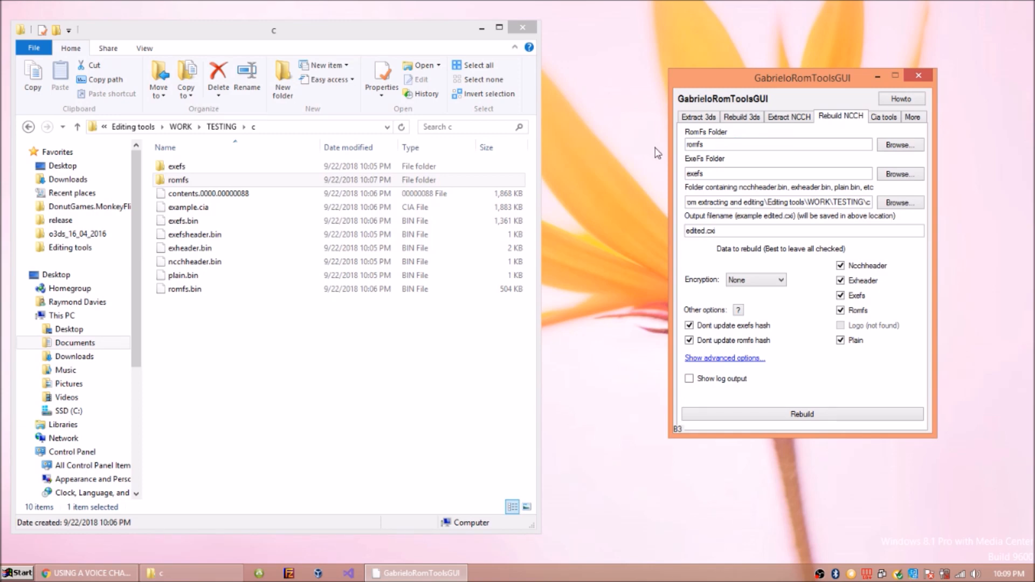
{"action": "mouse_move", "coordinate": [669, 145]}
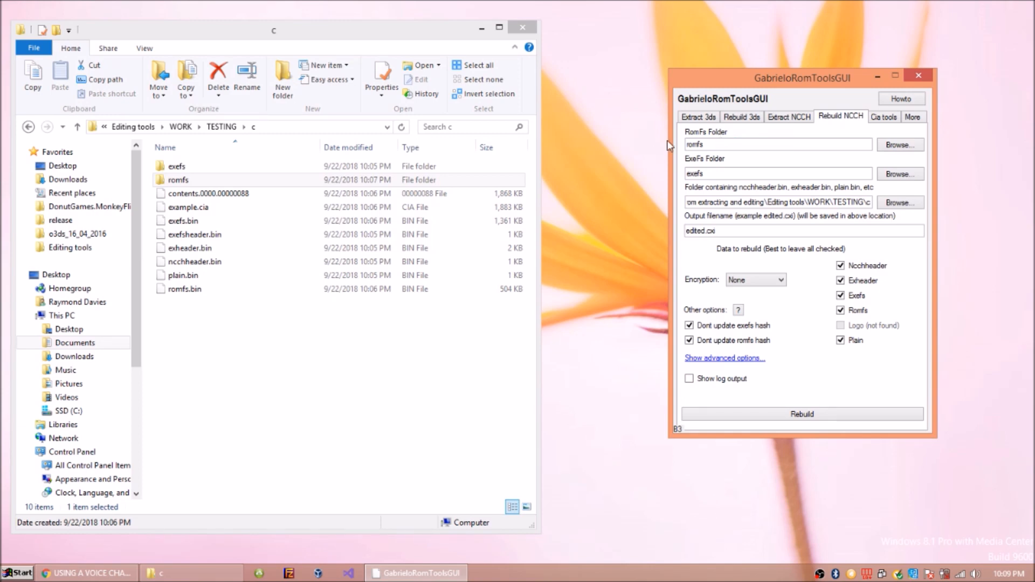